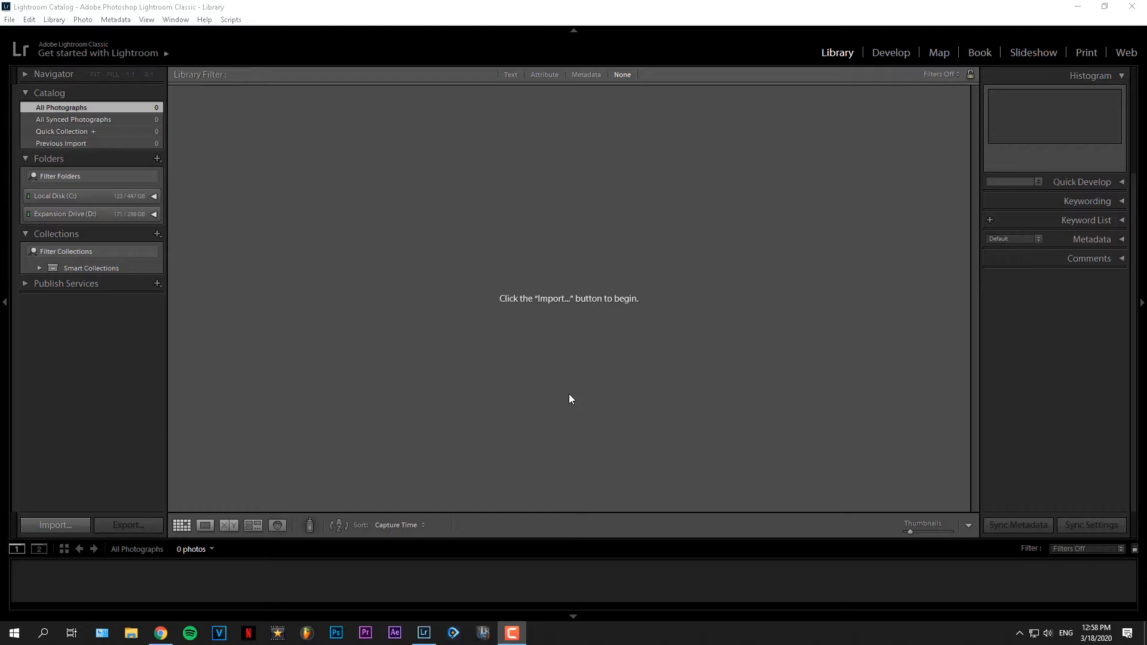
mouse_move(189, 482)
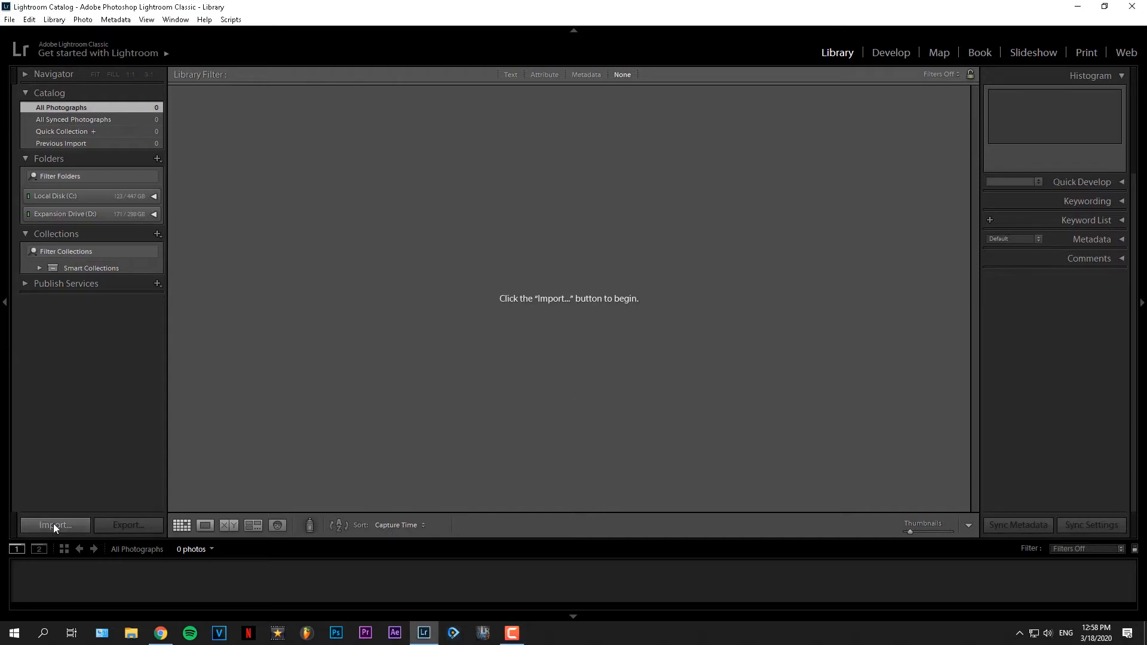
Start an import with the Chapel RAW folder on Expansion Drive (D:) as source.
click(53, 529)
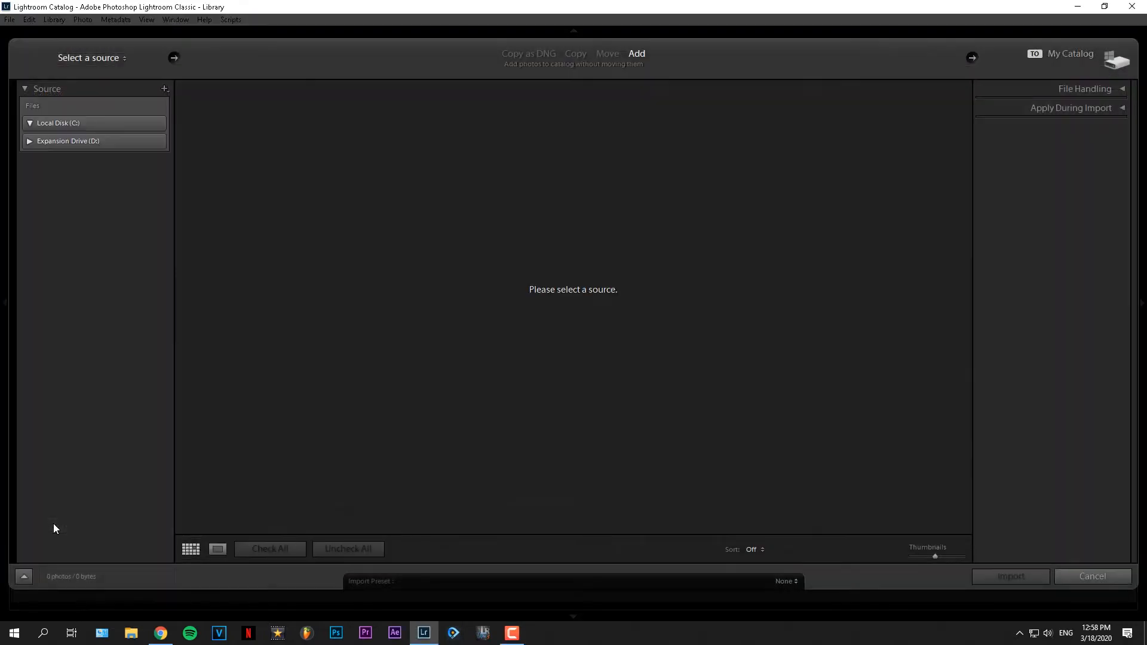
click(30, 122)
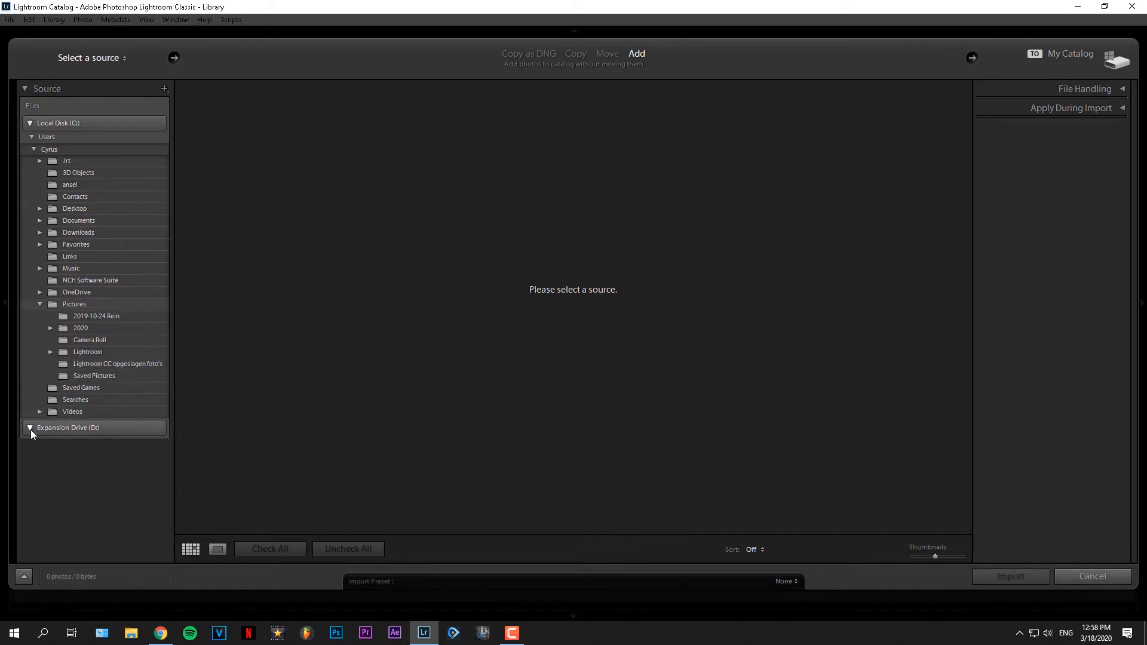
click(30, 122)
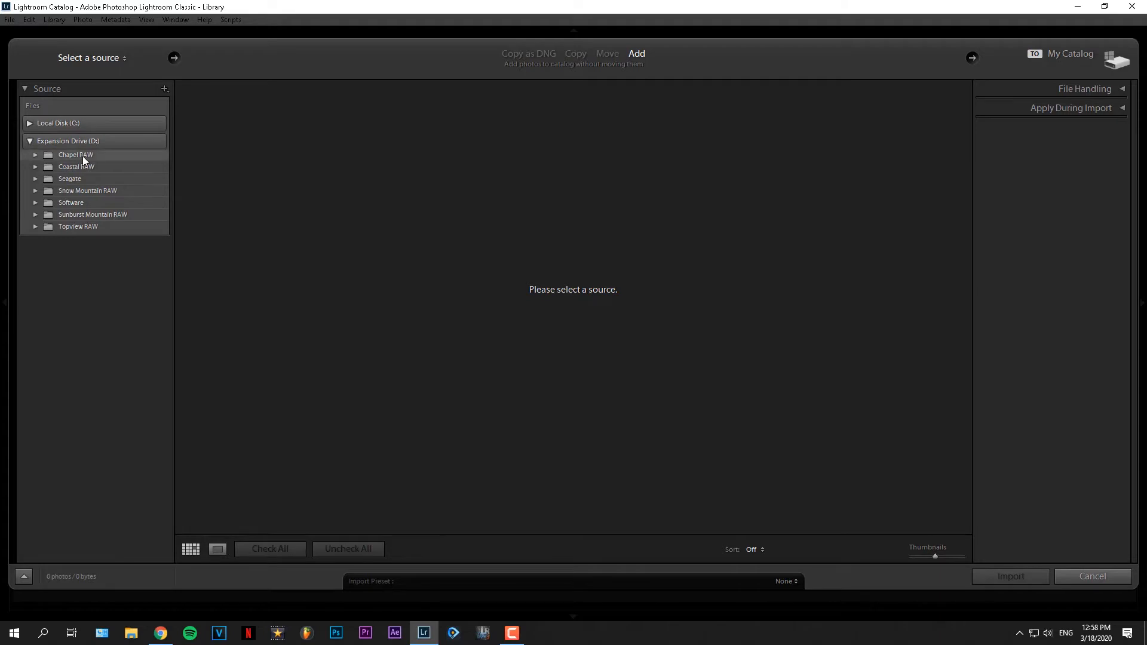
mouse_move(75, 155)
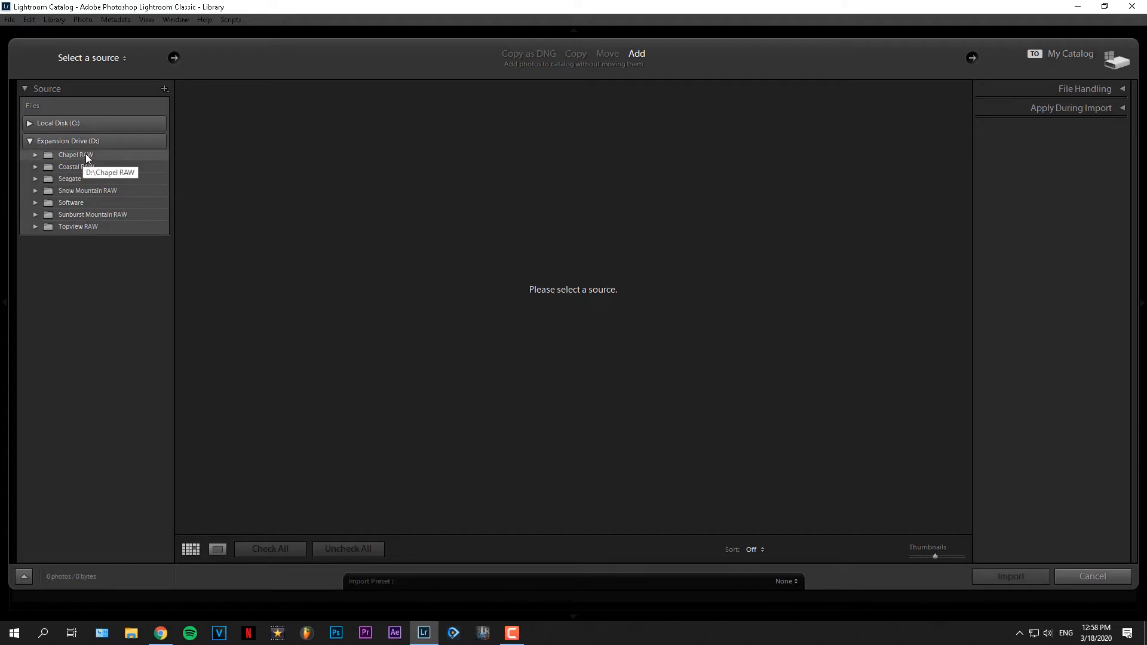
click(76, 154)
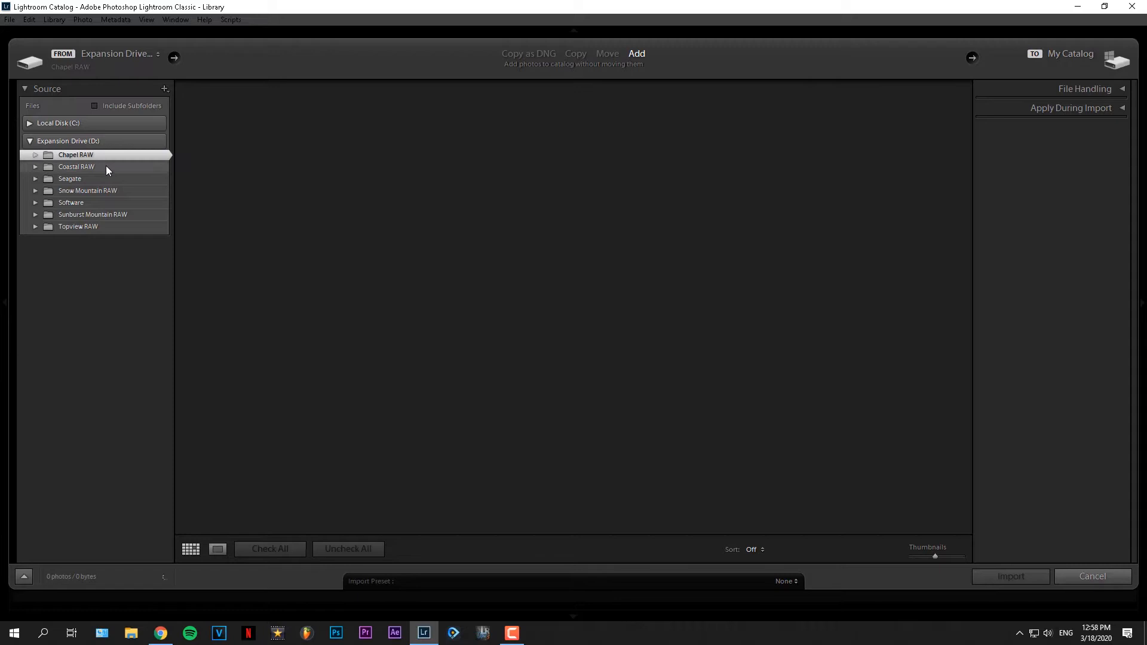
Scroll the import grid to confirm all 806 Chapel RAW photos (20 GB) are checked.
click(75, 154)
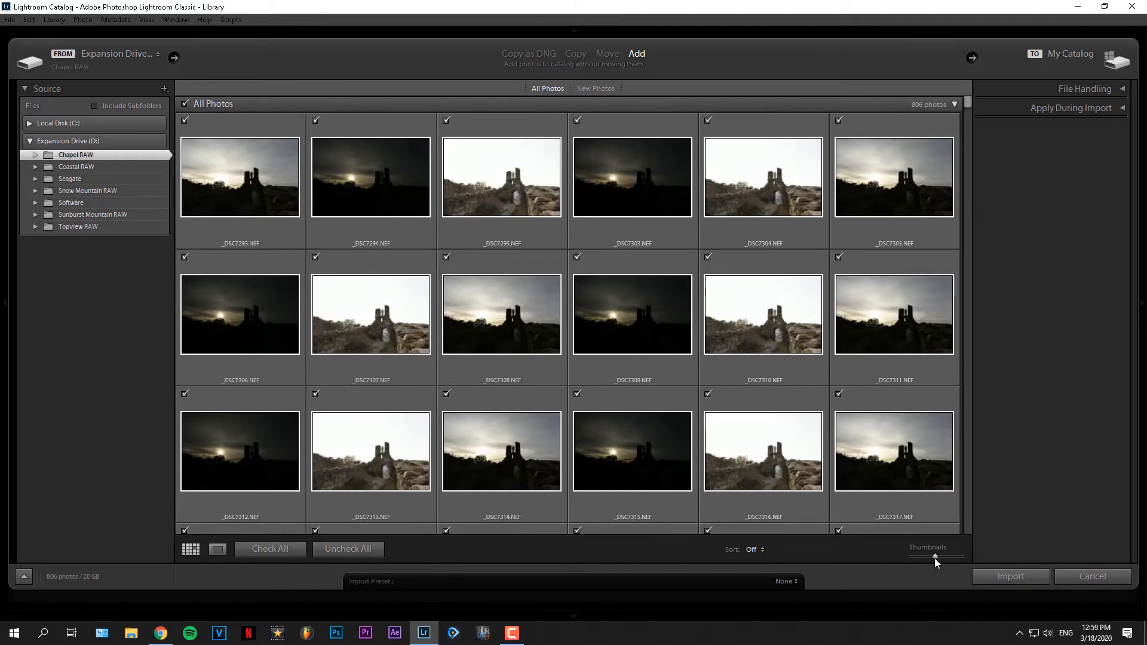
mouse_move(936, 562)
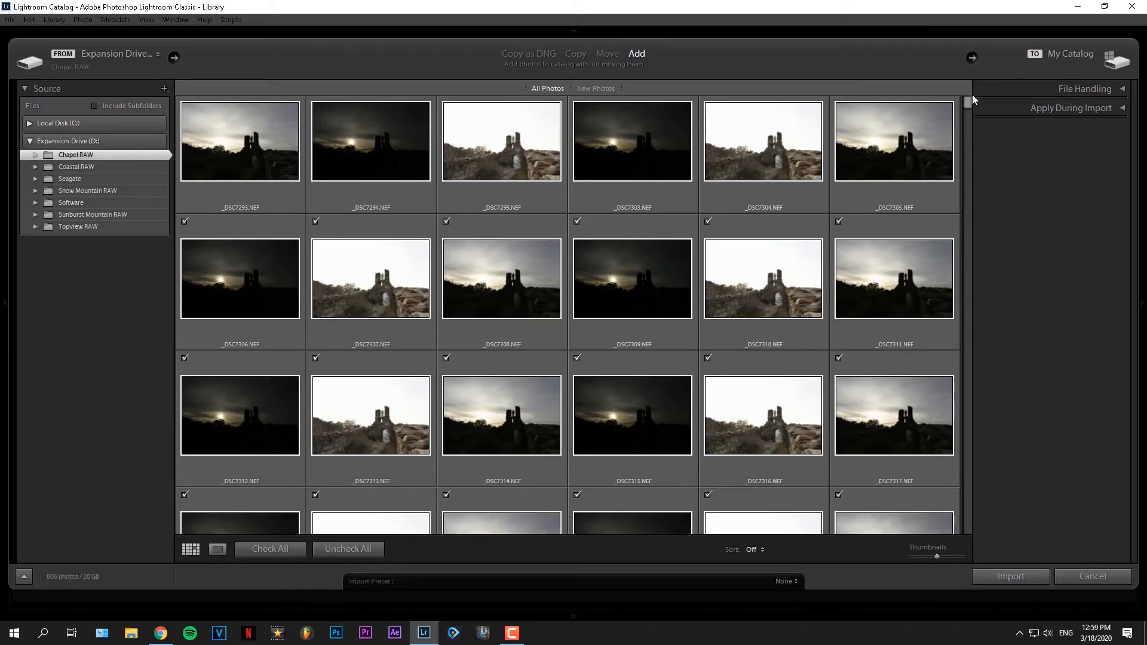
scroll(down, 3)
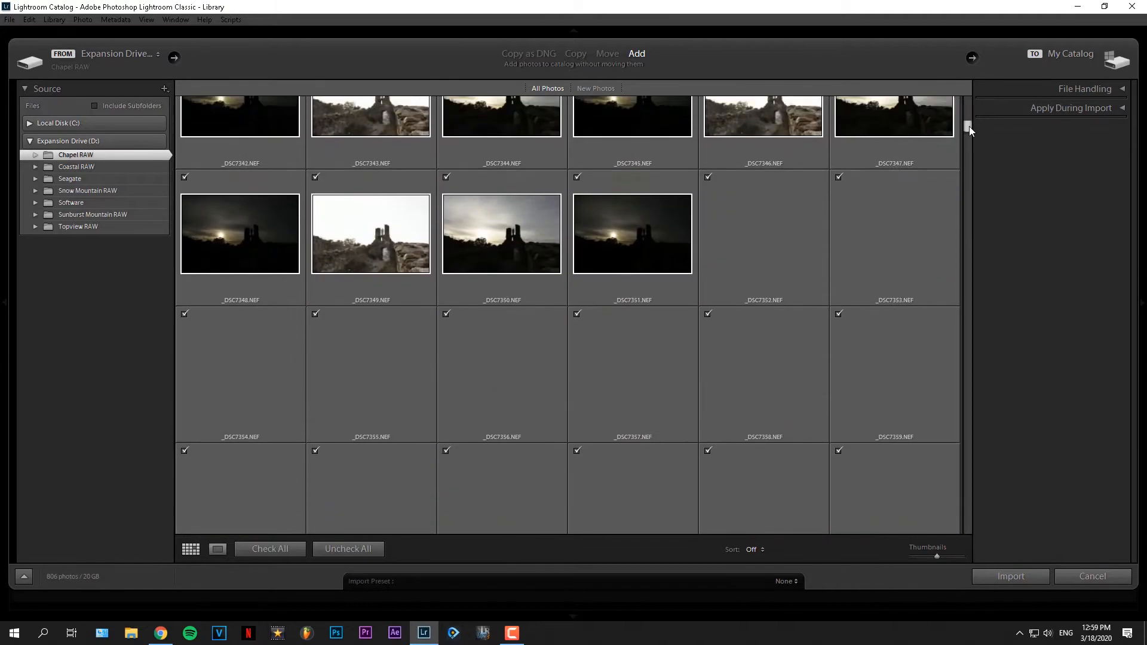
scroll(down, 3)
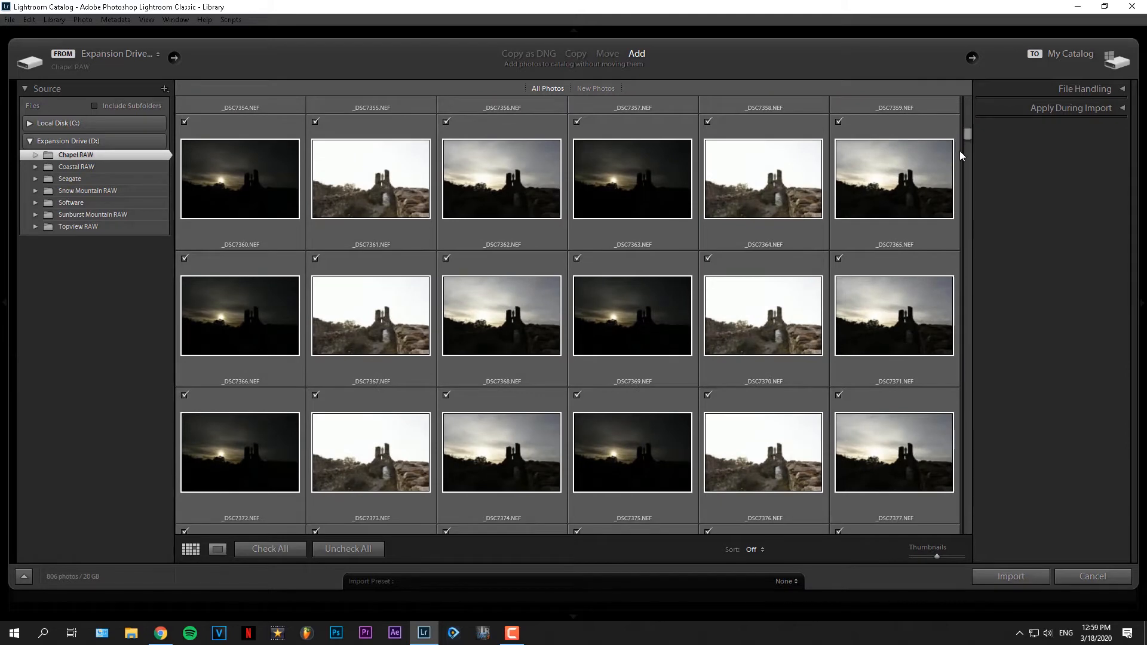
scroll(down, 3)
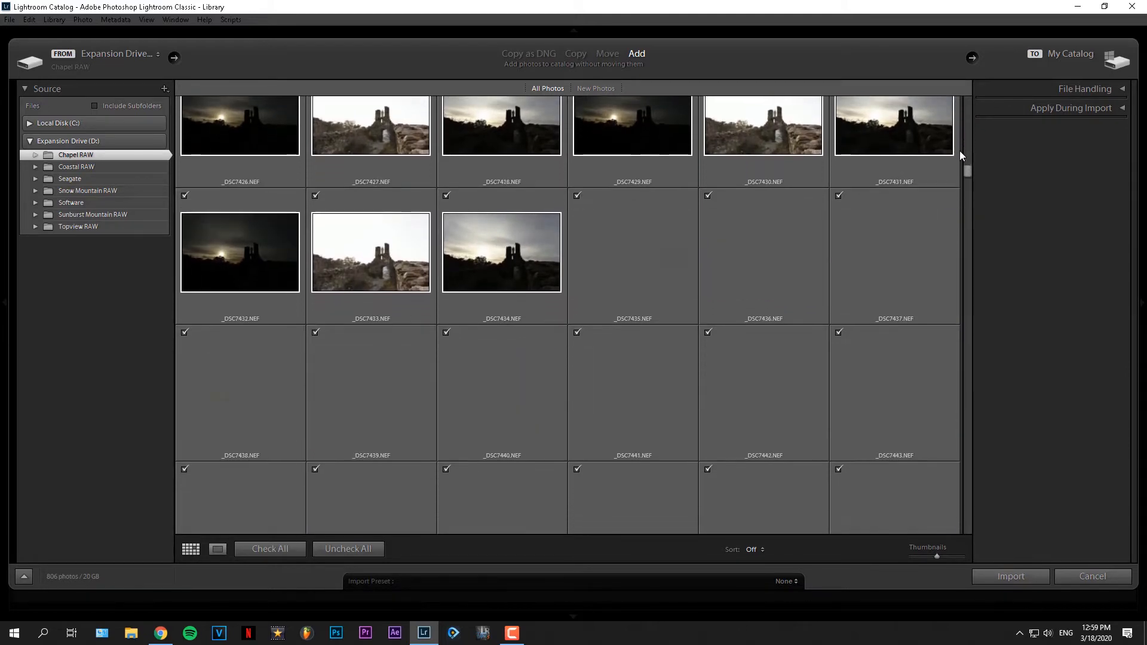
scroll(down, 3)
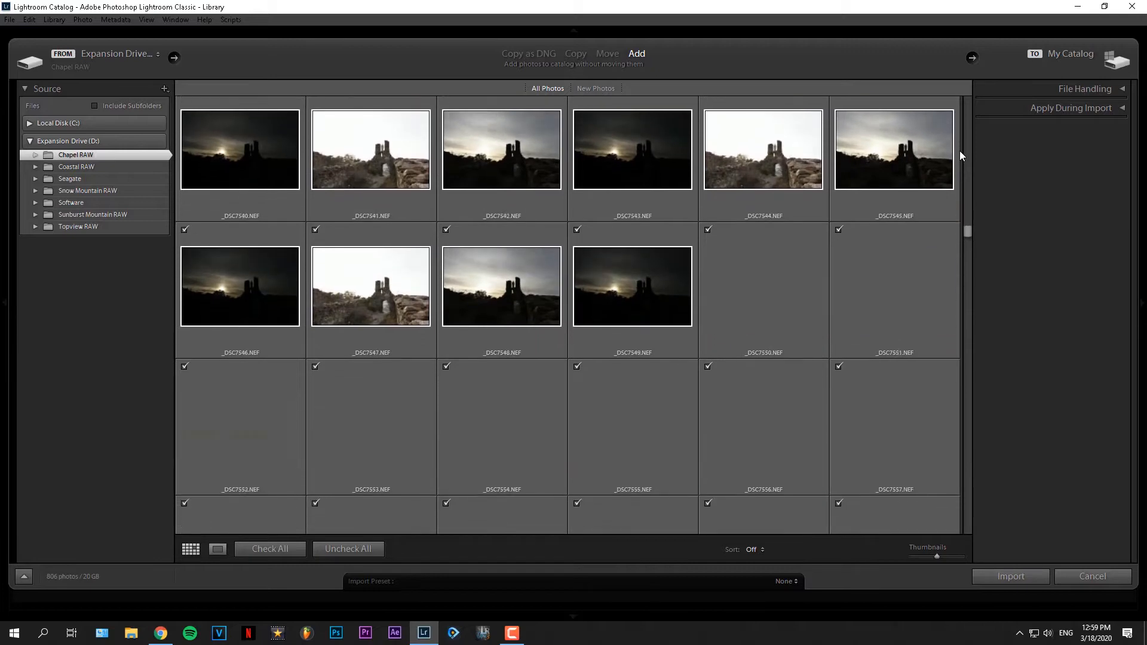
scroll(down, 3)
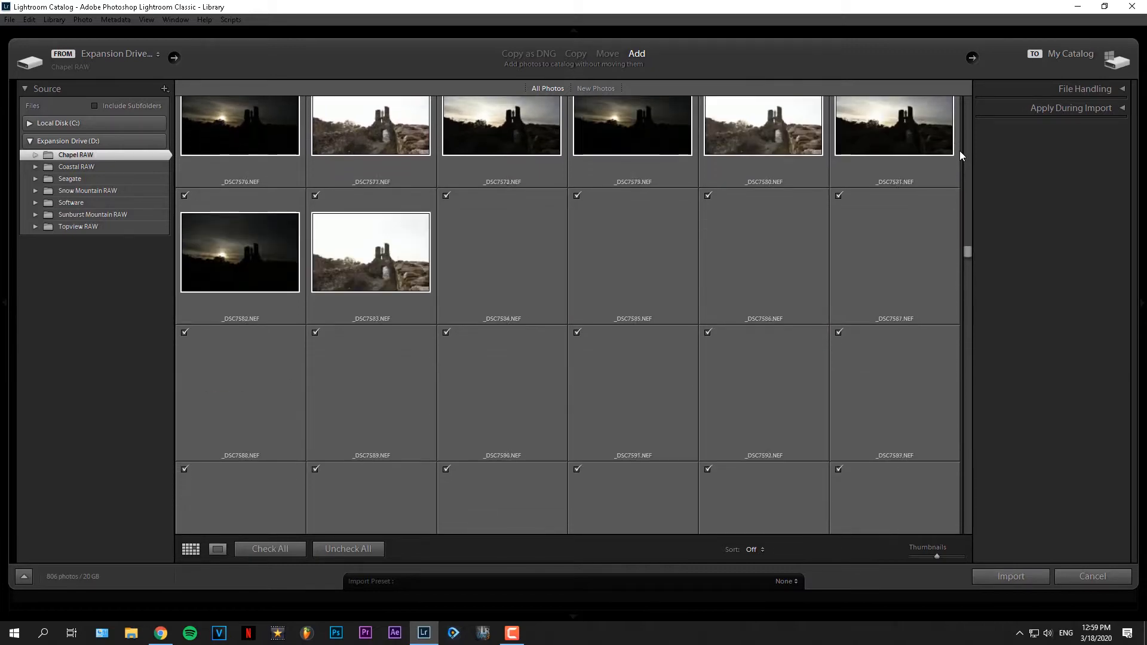
scroll(down, 3)
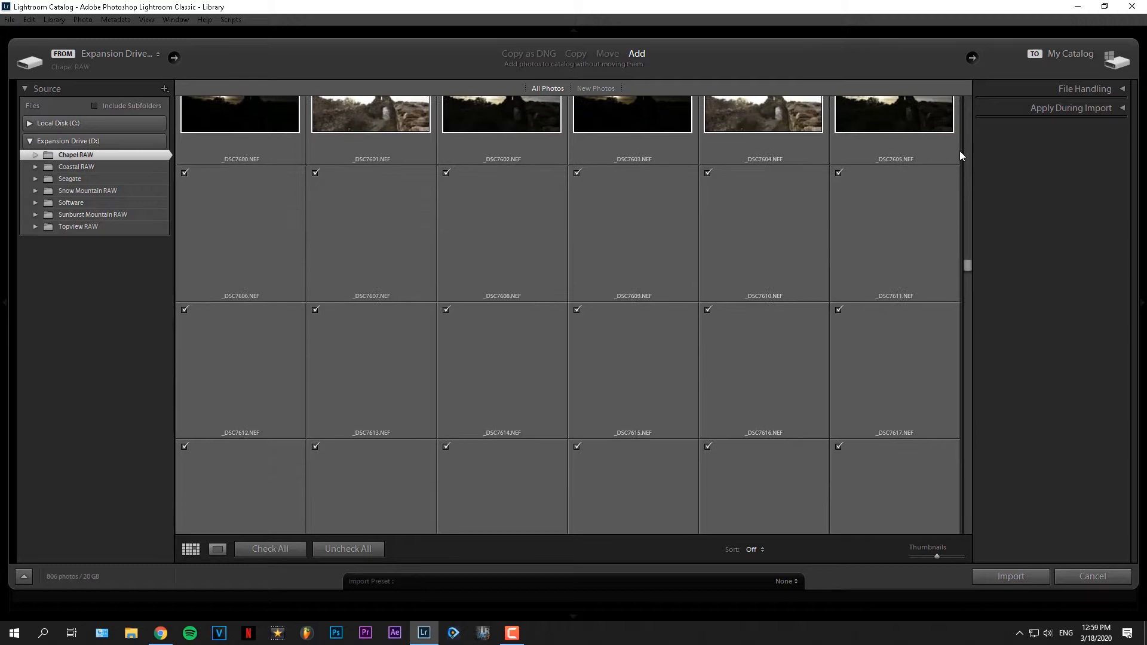
scroll(down, 3)
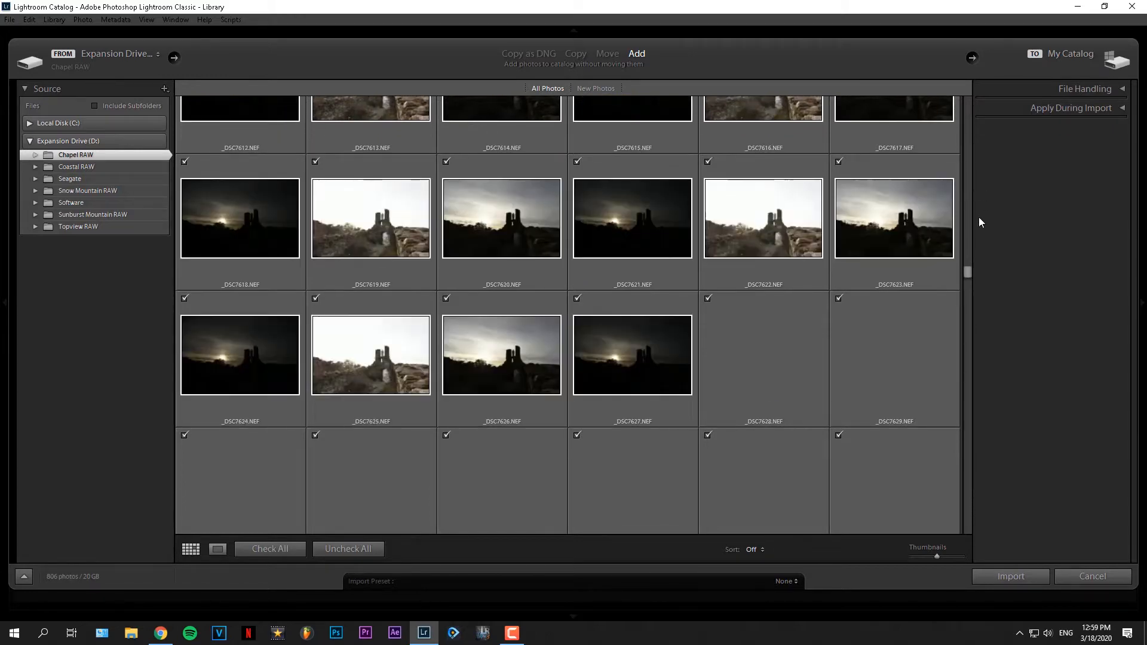
scroll(down, 3)
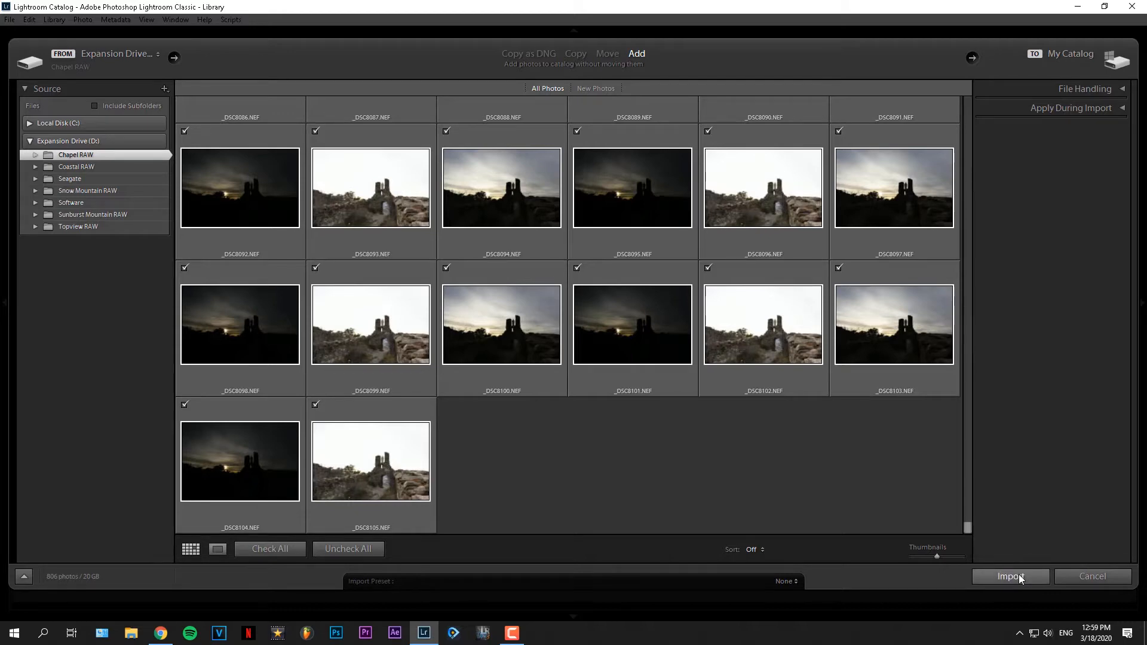
Import the checked photos and scroll through the Previous Import grid in Library.
click(1010, 577)
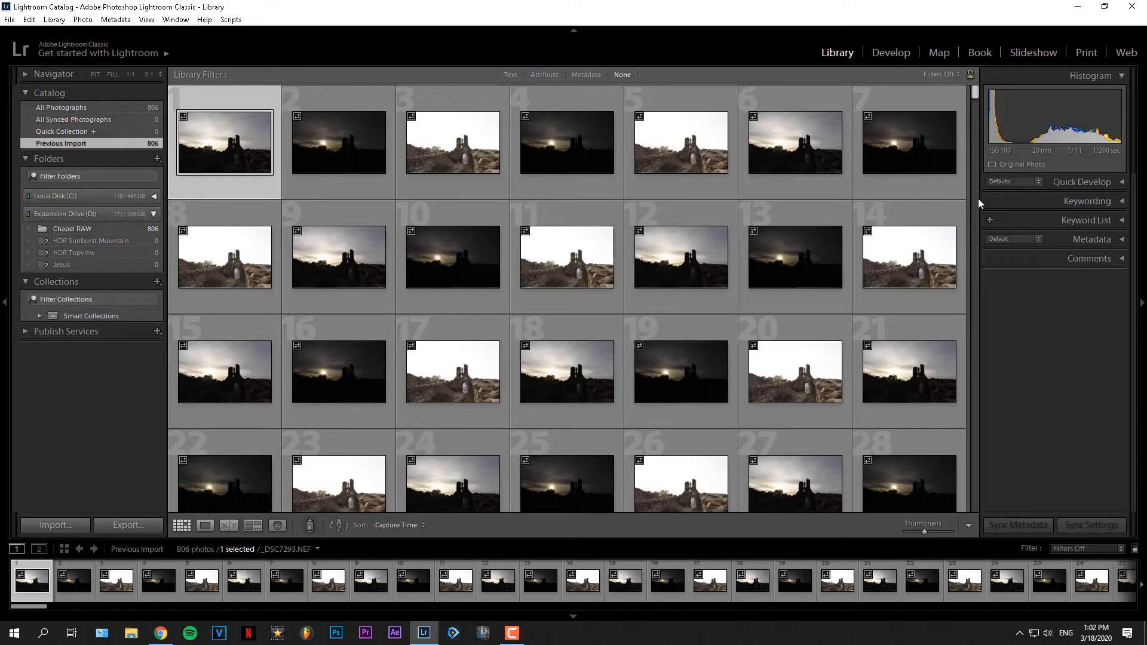
mouse_move(1016, 183)
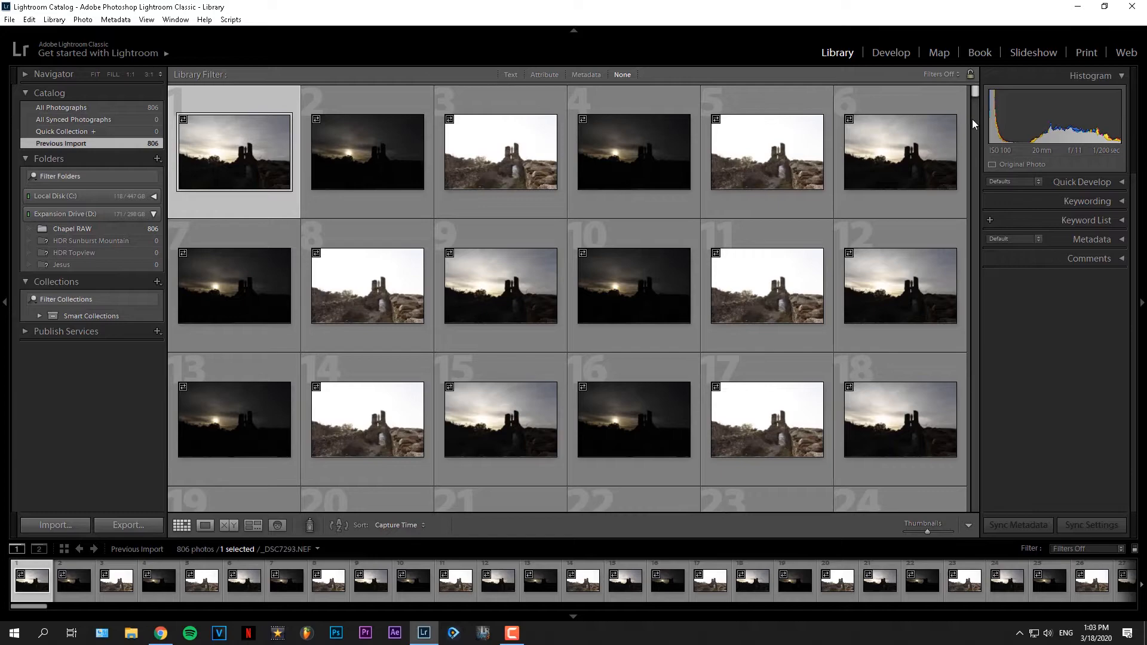
scroll(down, 3)
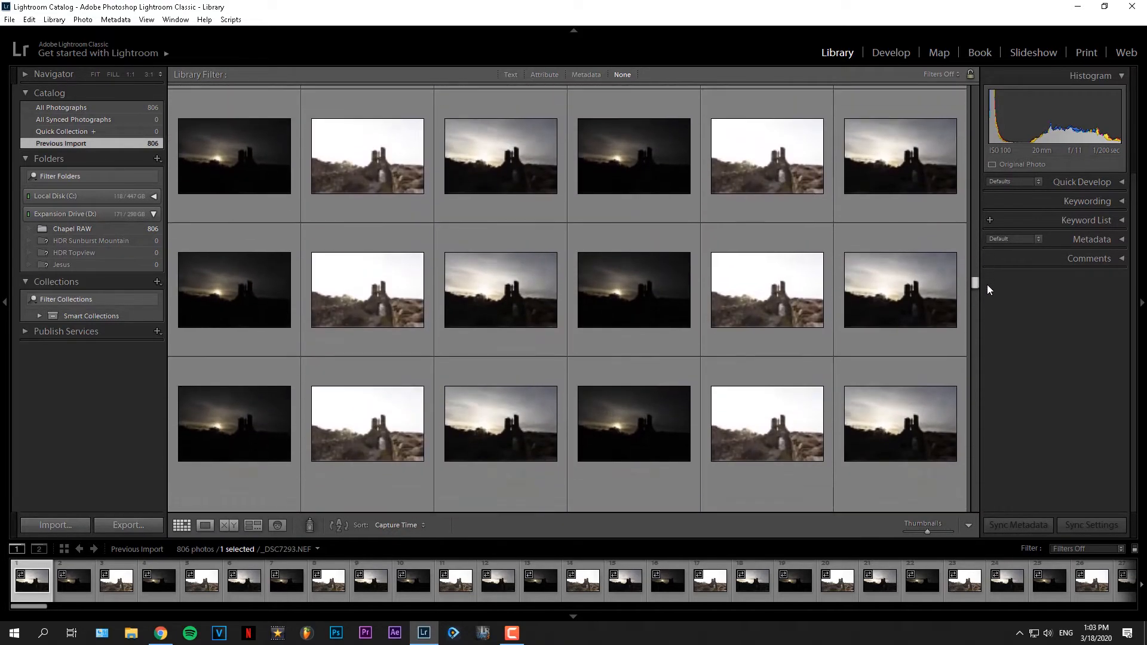
scroll(down, 3)
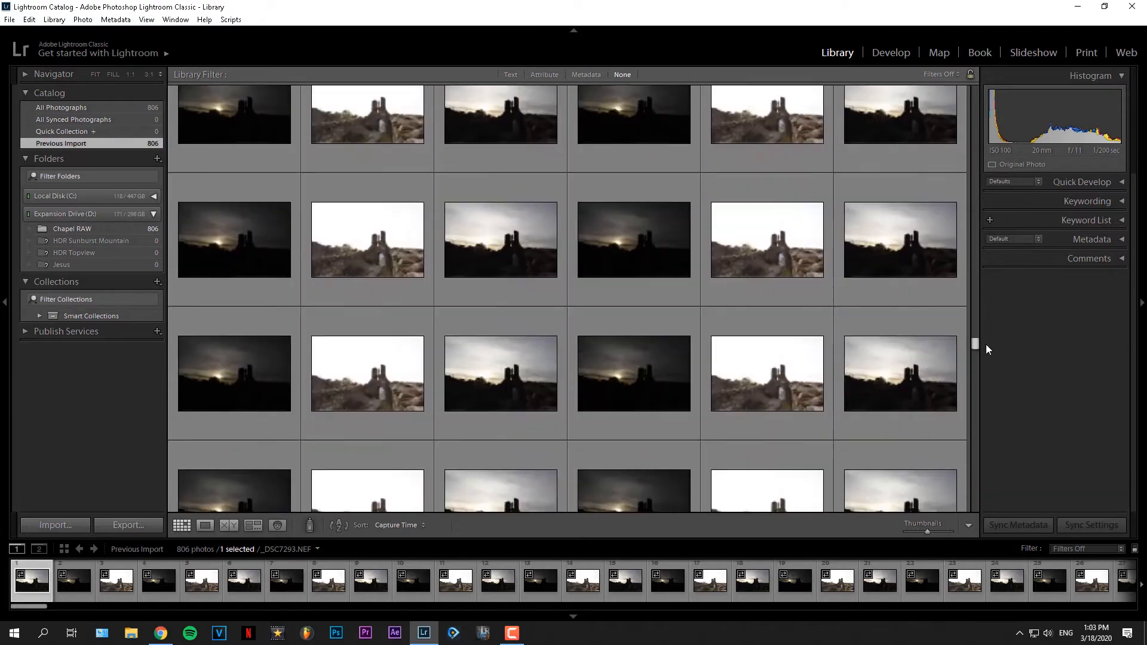
scroll(down, 3)
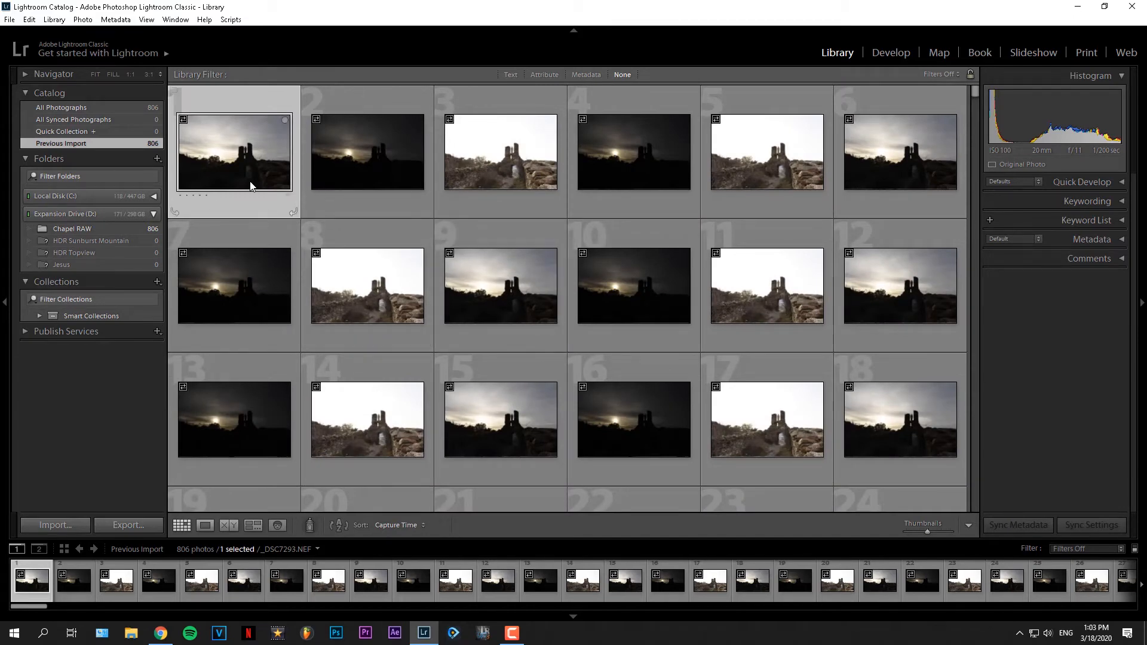
Select all 806 photos and open Auto-Stack by Capture Time with a 0:00:02 gap.
key(ctrl+a)
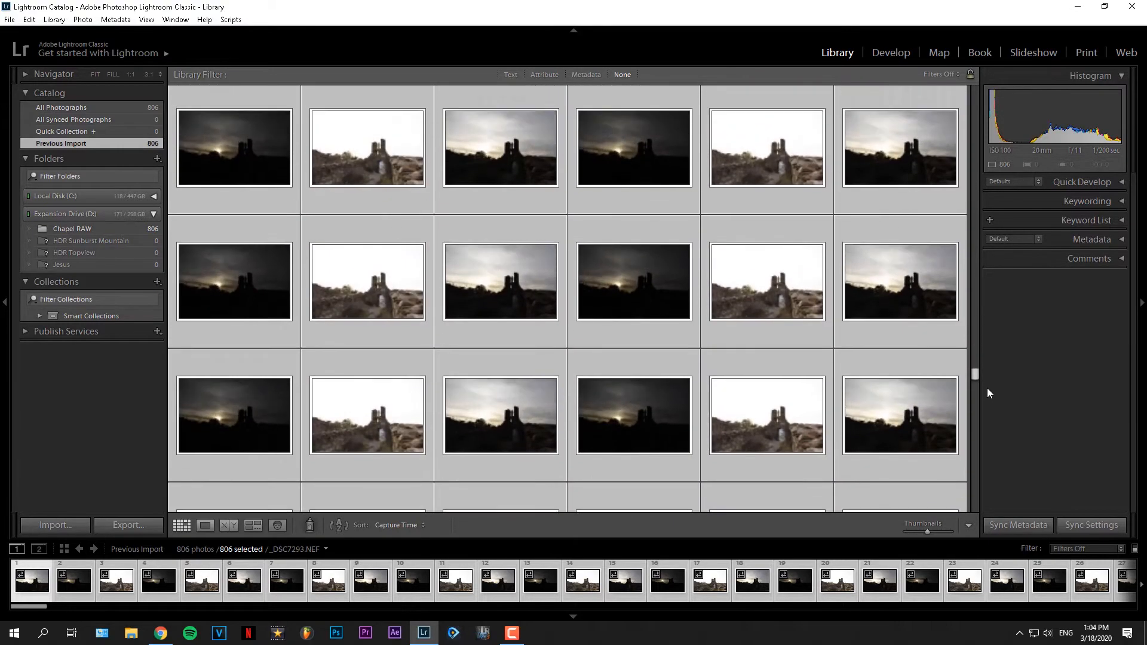
scroll(down, 3)
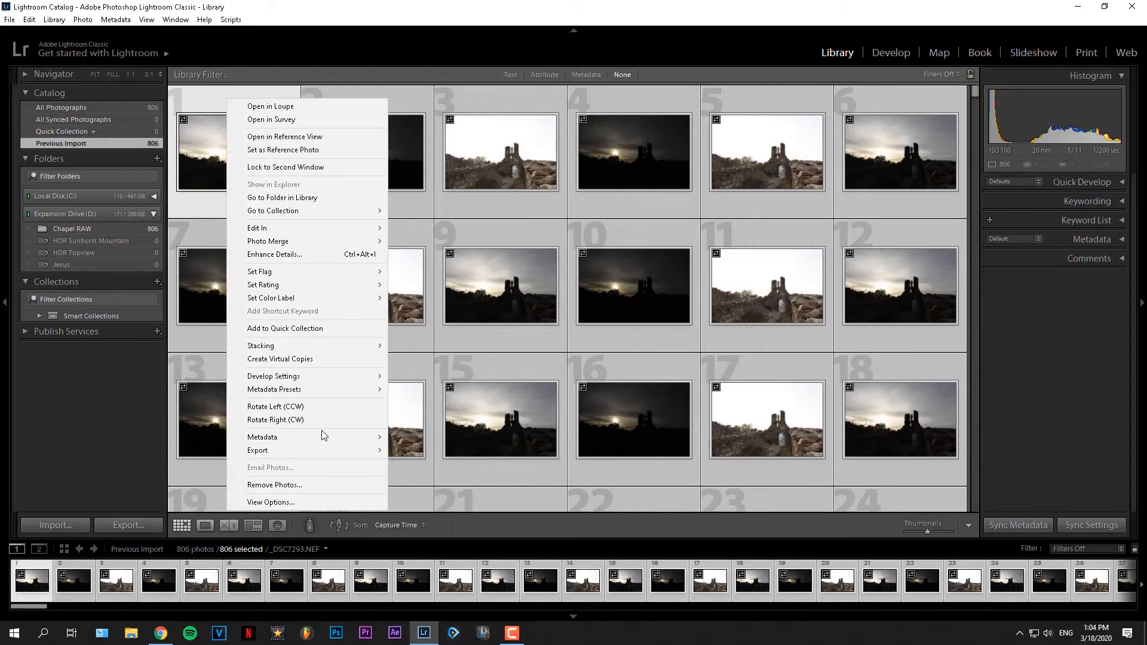
mouse_move(260, 345)
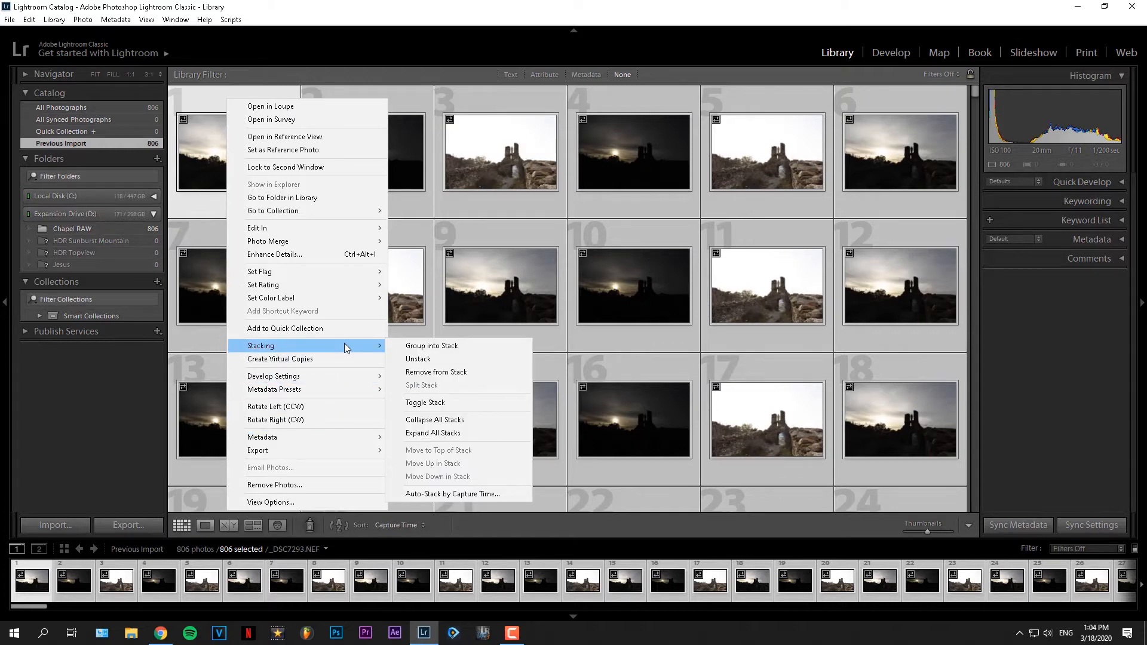
mouse_move(371, 351)
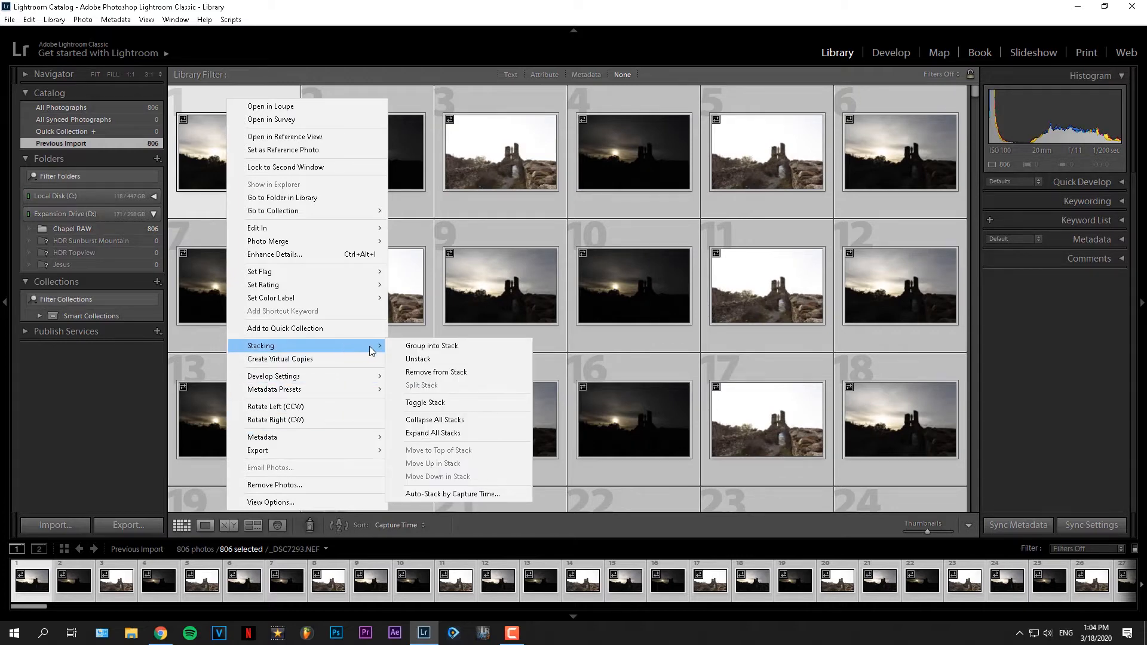
mouse_move(453, 494)
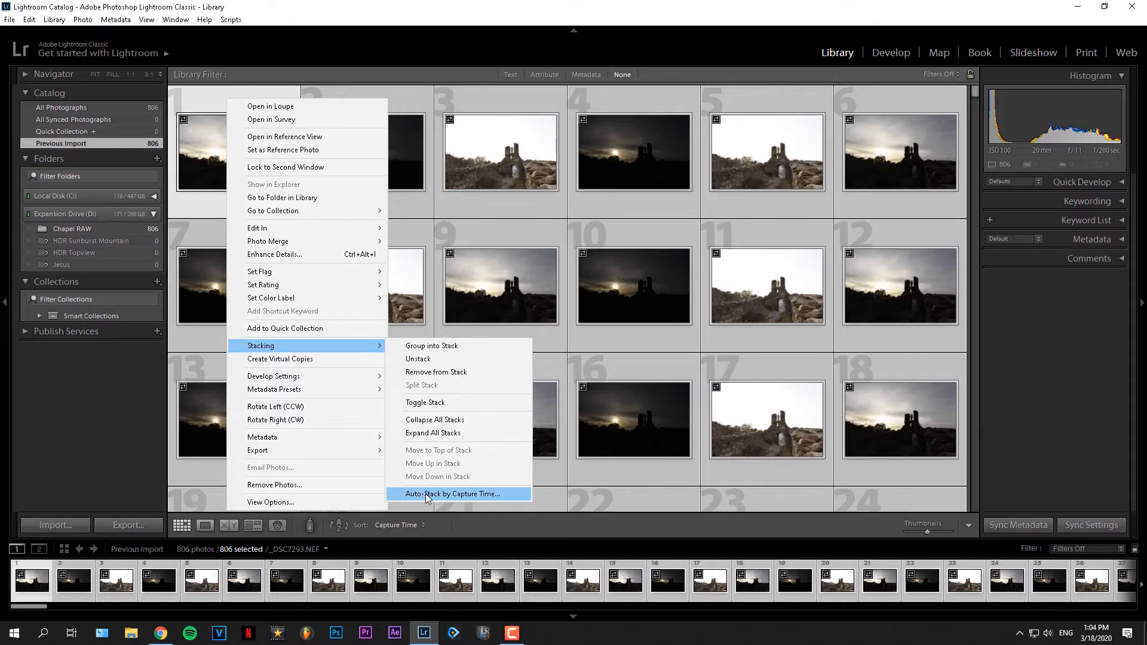
click(453, 494)
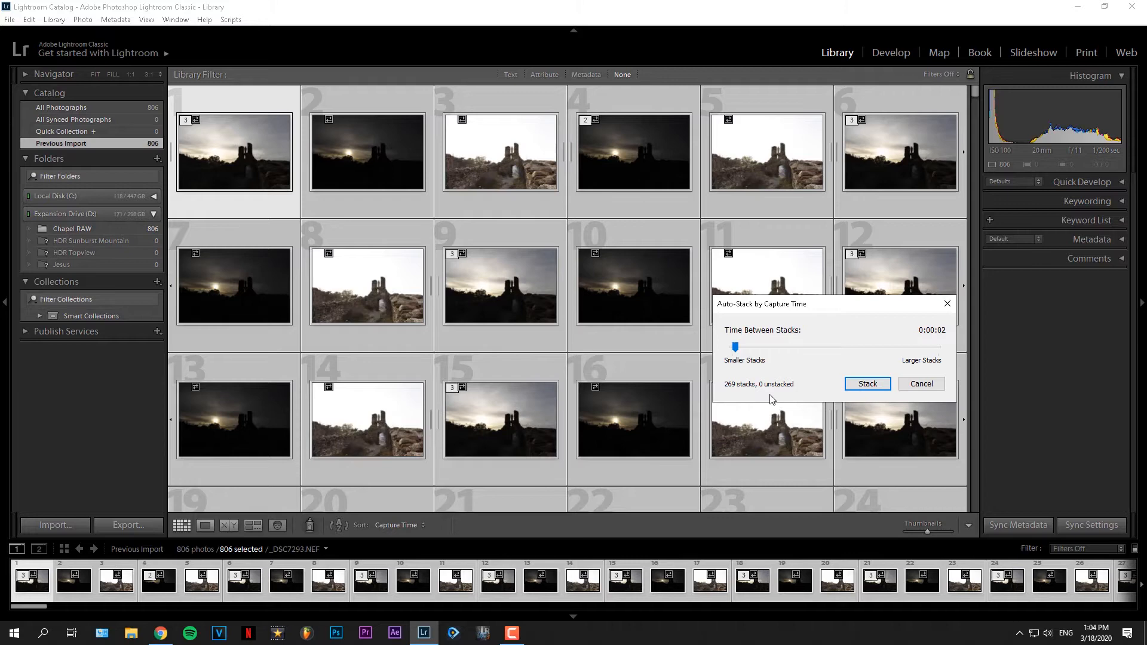
Apply the two-second auto-stack and scroll through the 267 collapsed stacks of three.
click(866, 384)
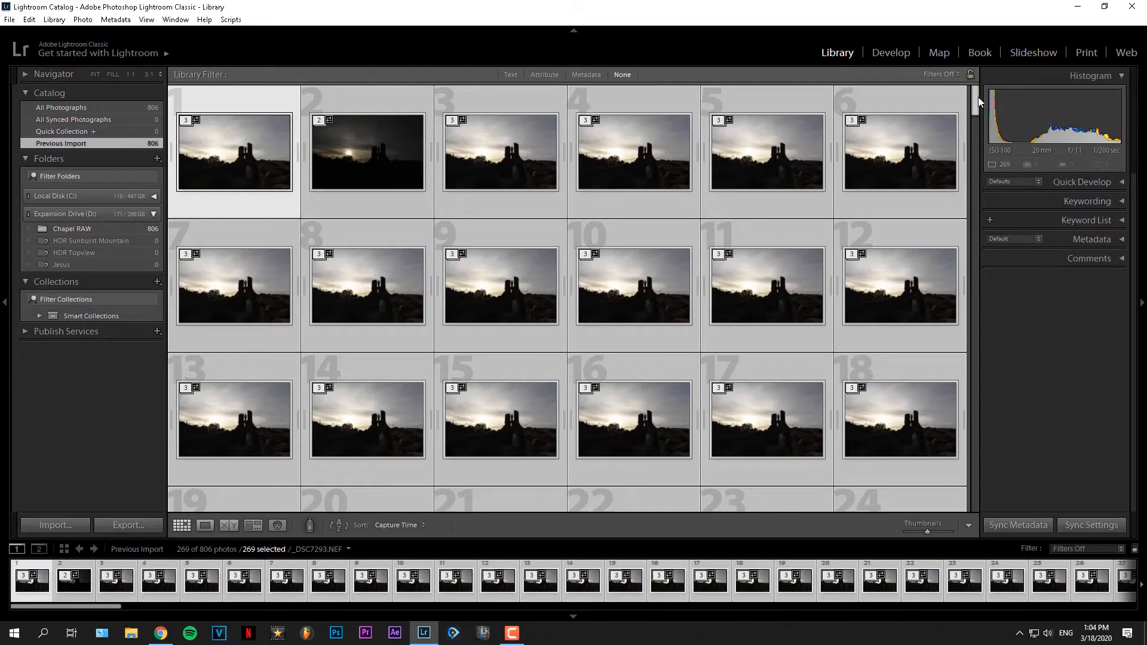
scroll(down, 3)
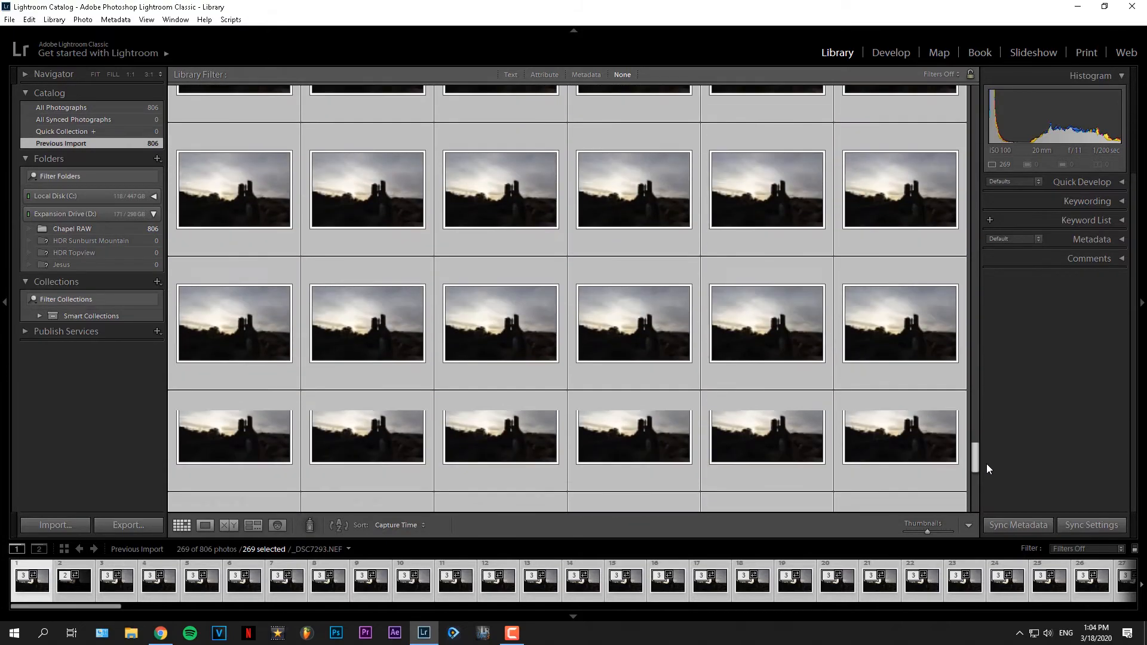
scroll(down, 3)
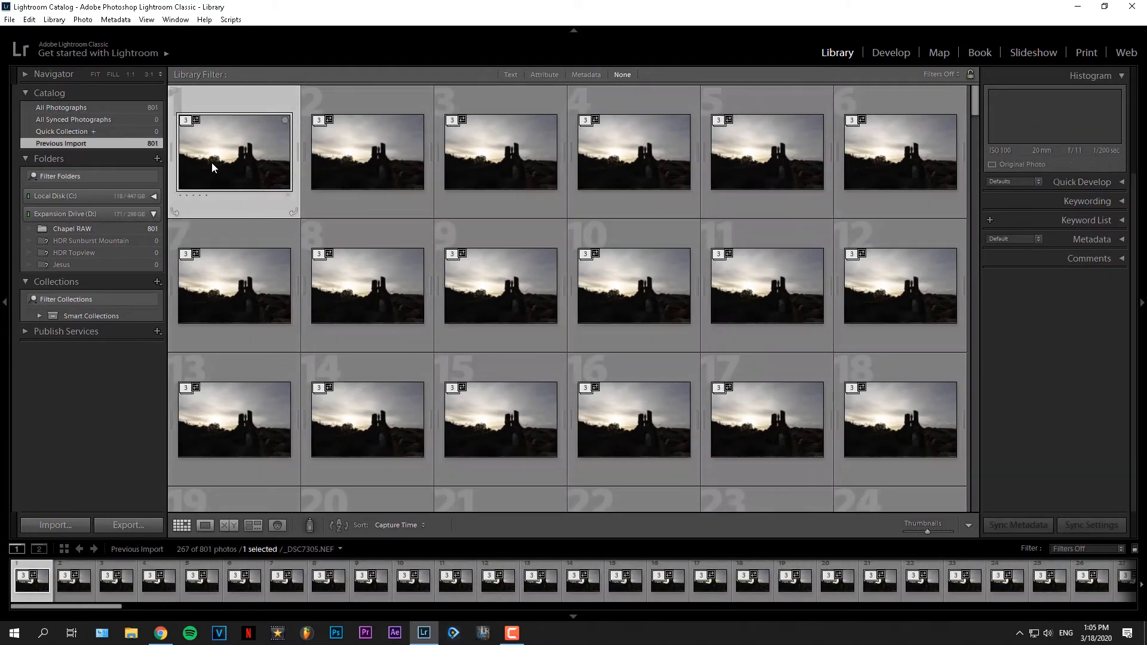
mouse_move(353, 160)
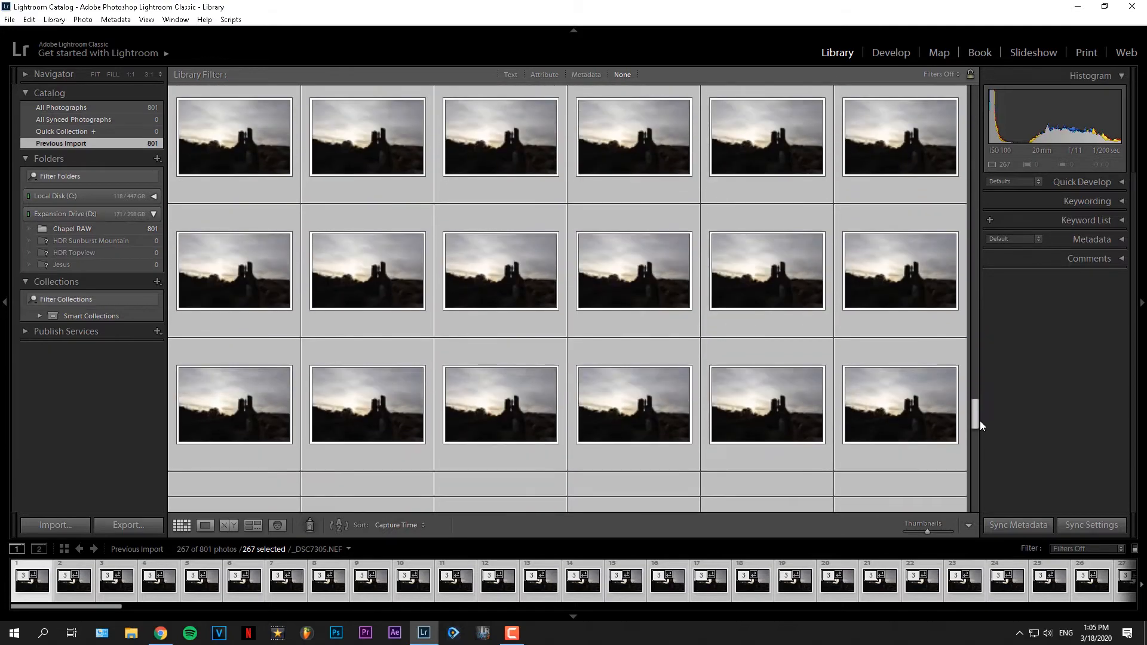
Run Photo Merge > HDR on the selected stacks, accepting the more-than-50-stacks warning.
scroll(down, 3)
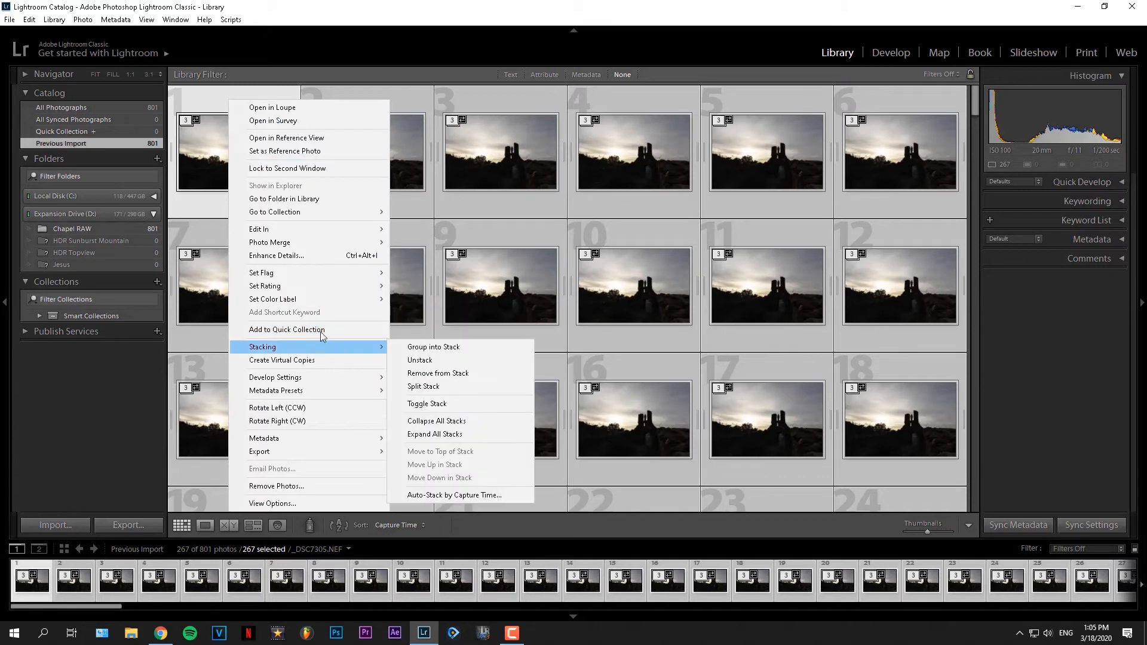
mouse_move(278, 241)
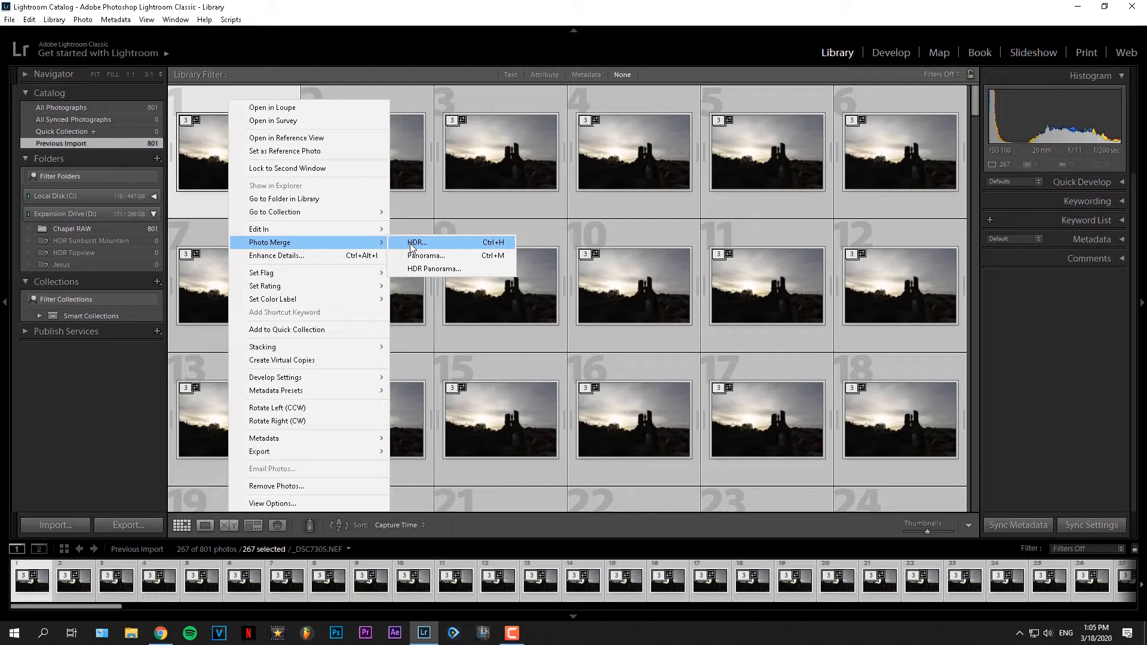
click(414, 242)
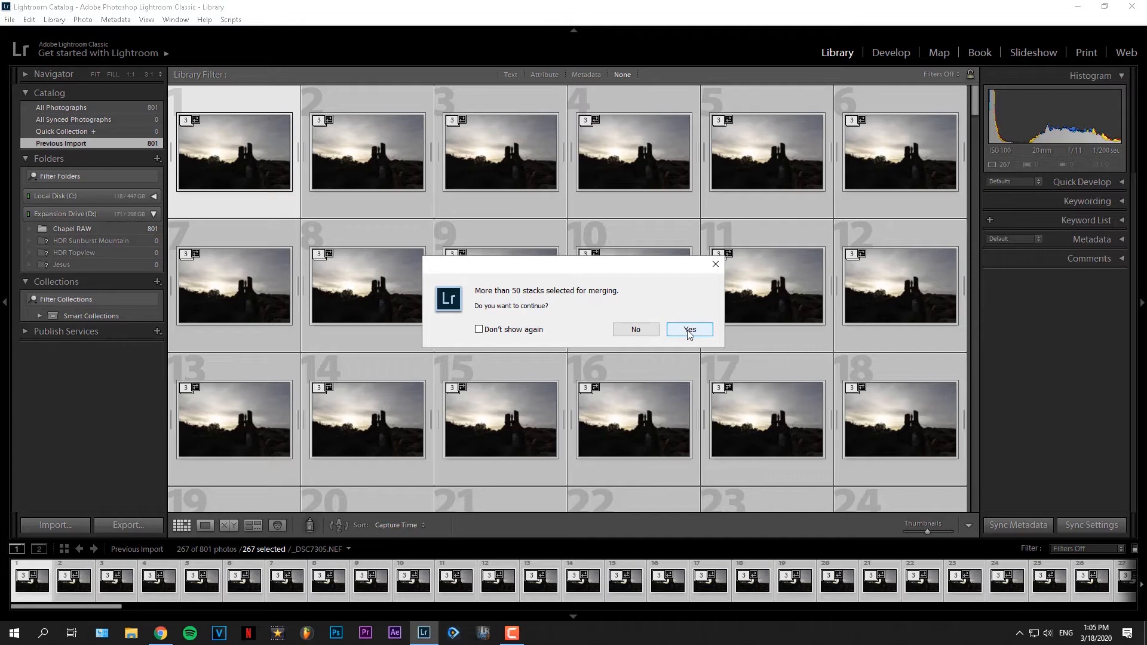
click(688, 329)
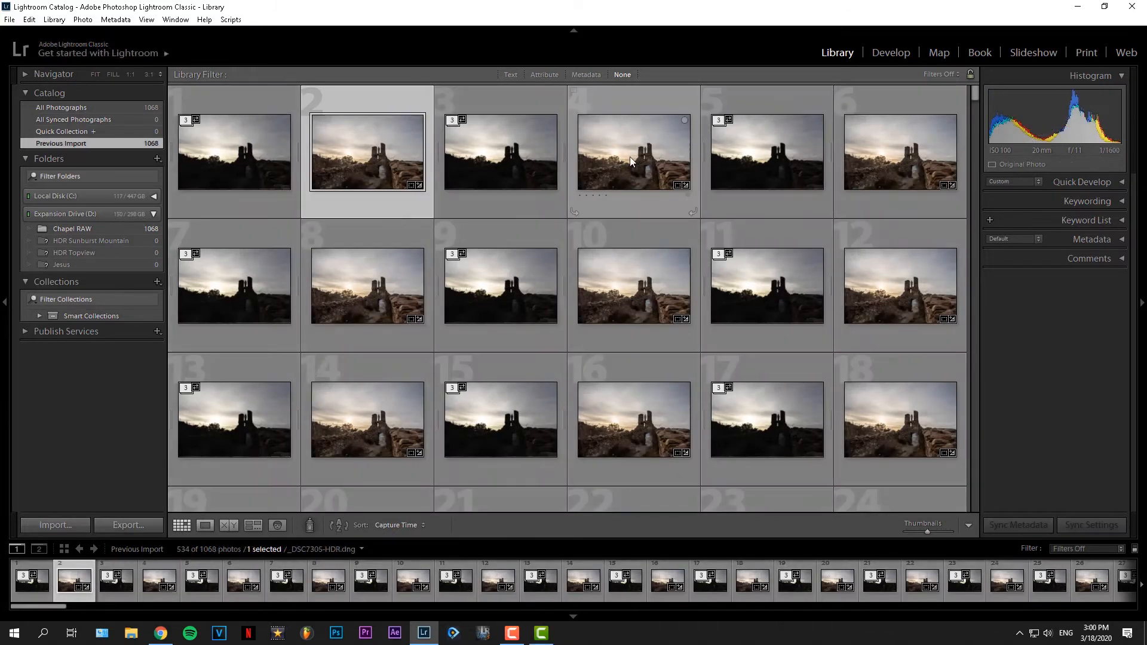
mouse_move(630, 153)
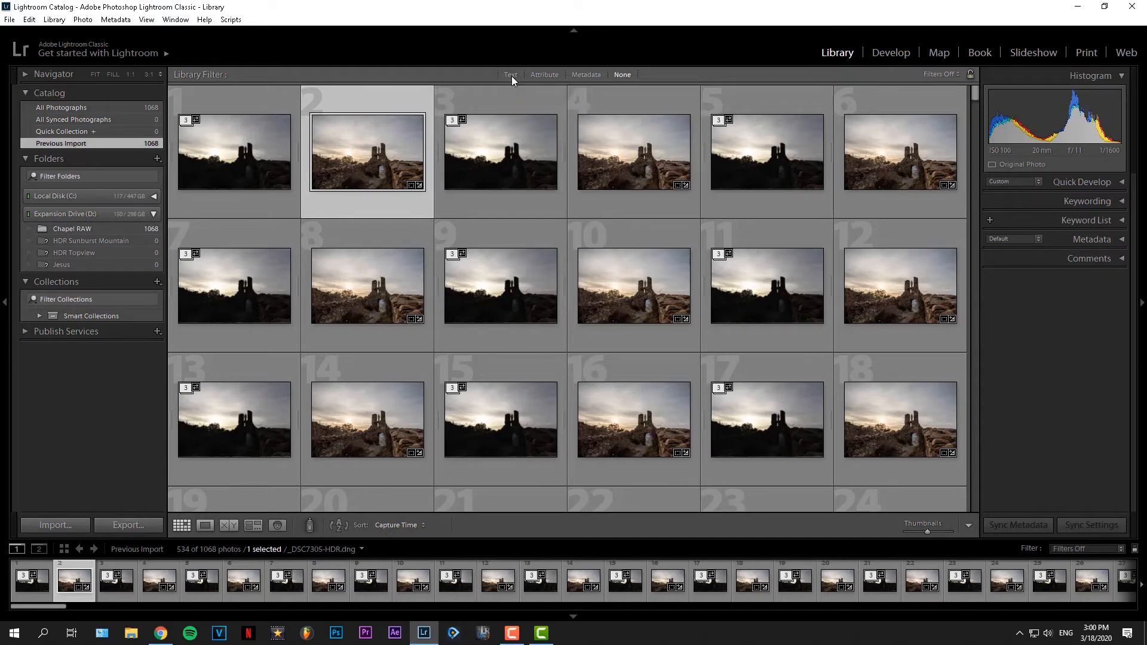
Filter the Library grid by the text 'hdr' and scroll the 267 results.
click(510, 75)
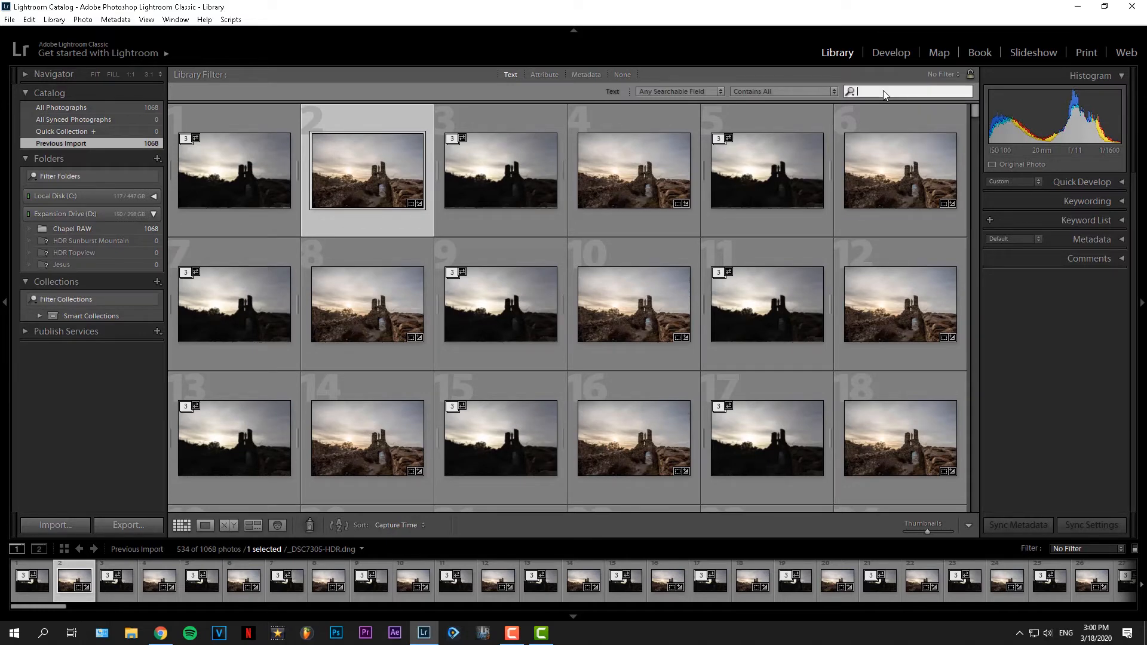
text(hdr)
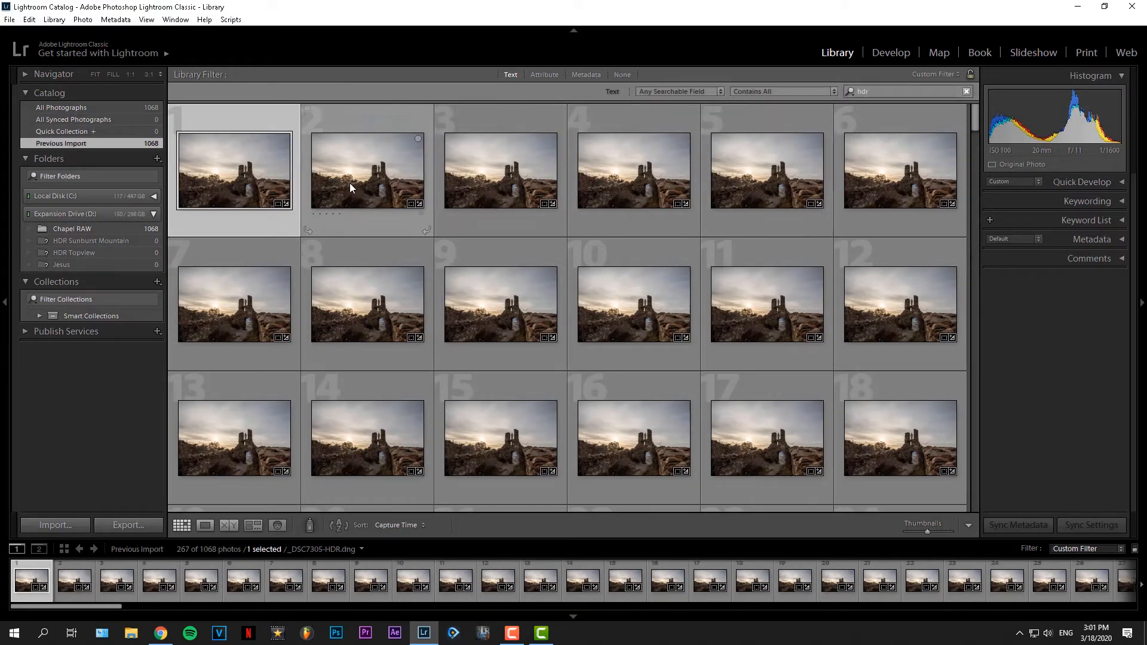
mouse_move(393, 185)
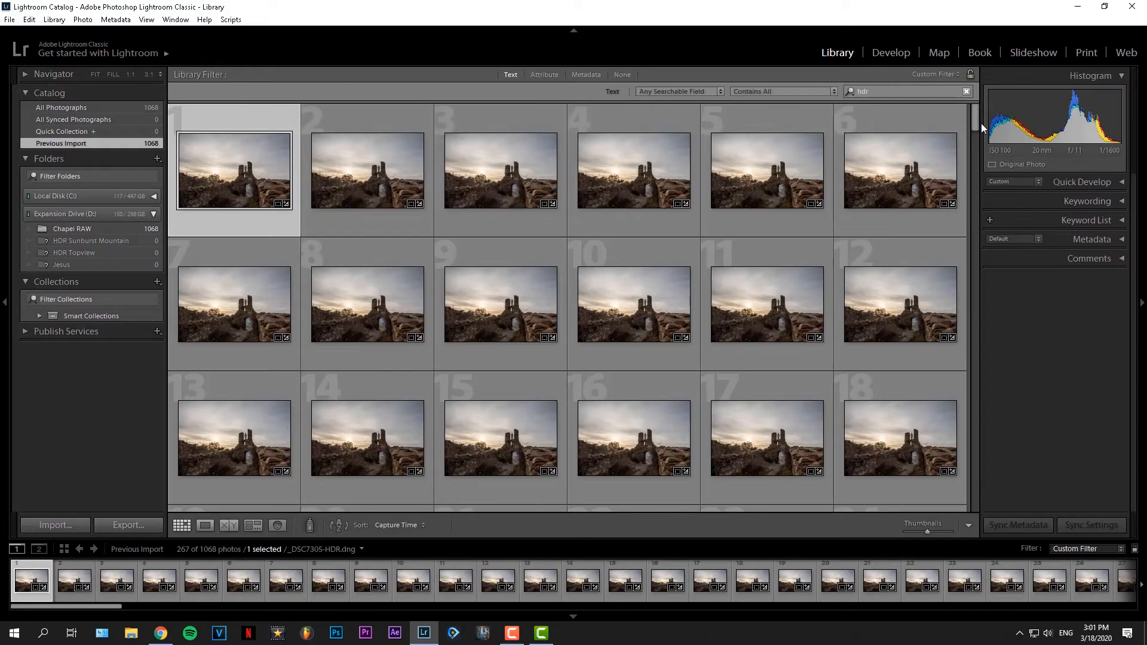
scroll(down, 3)
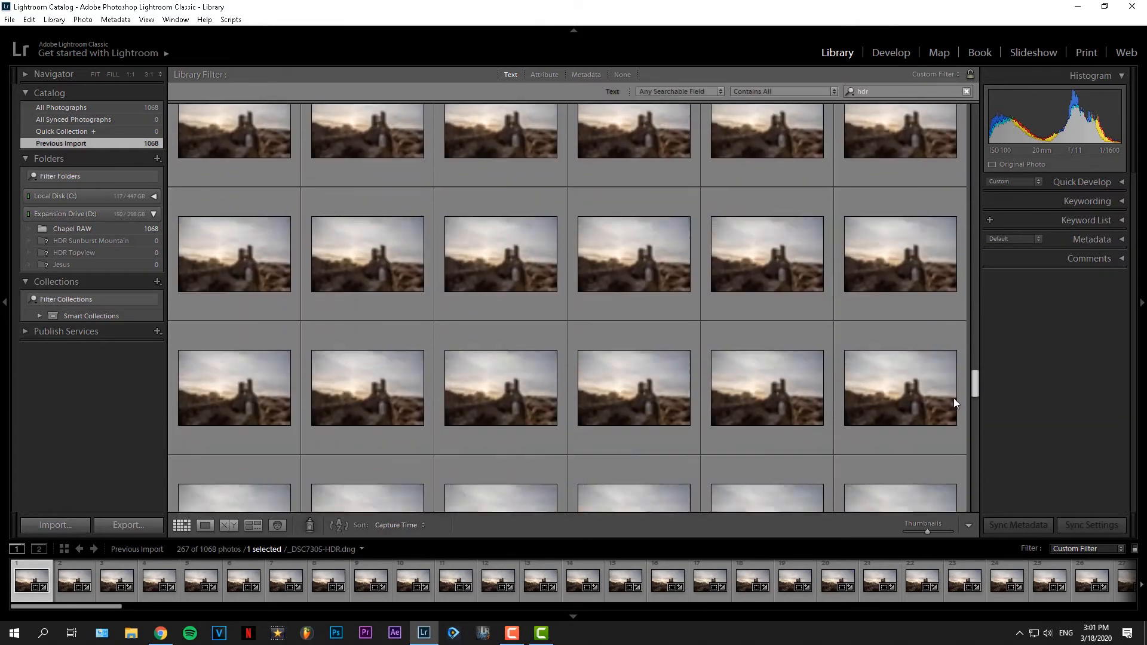
scroll(down, 3)
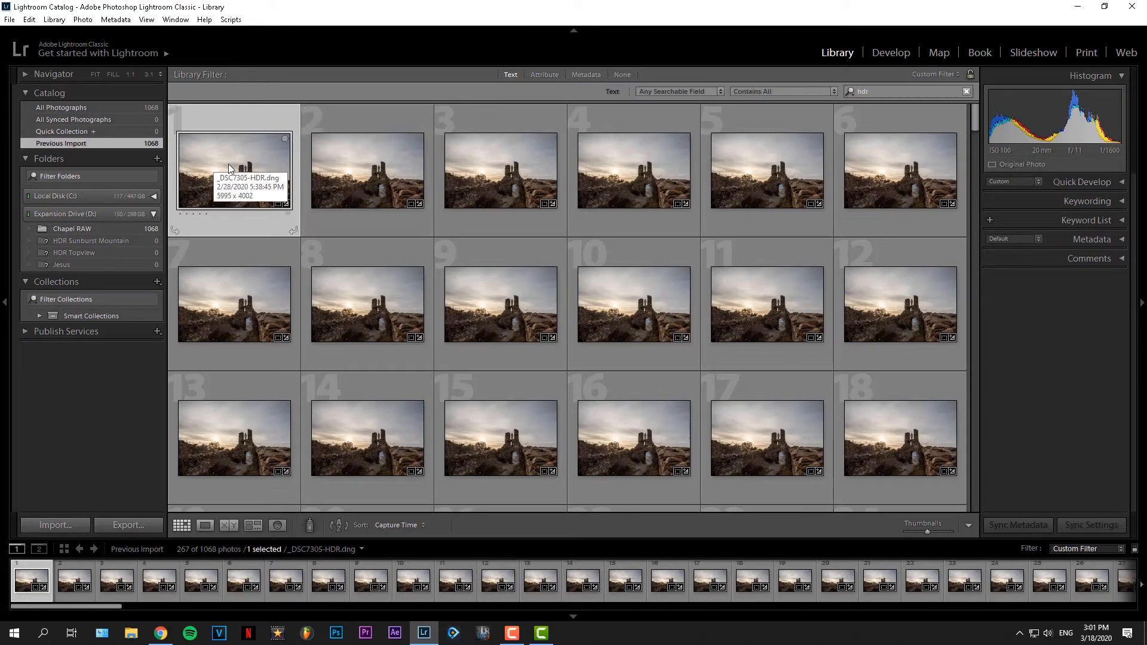
mouse_move(234, 165)
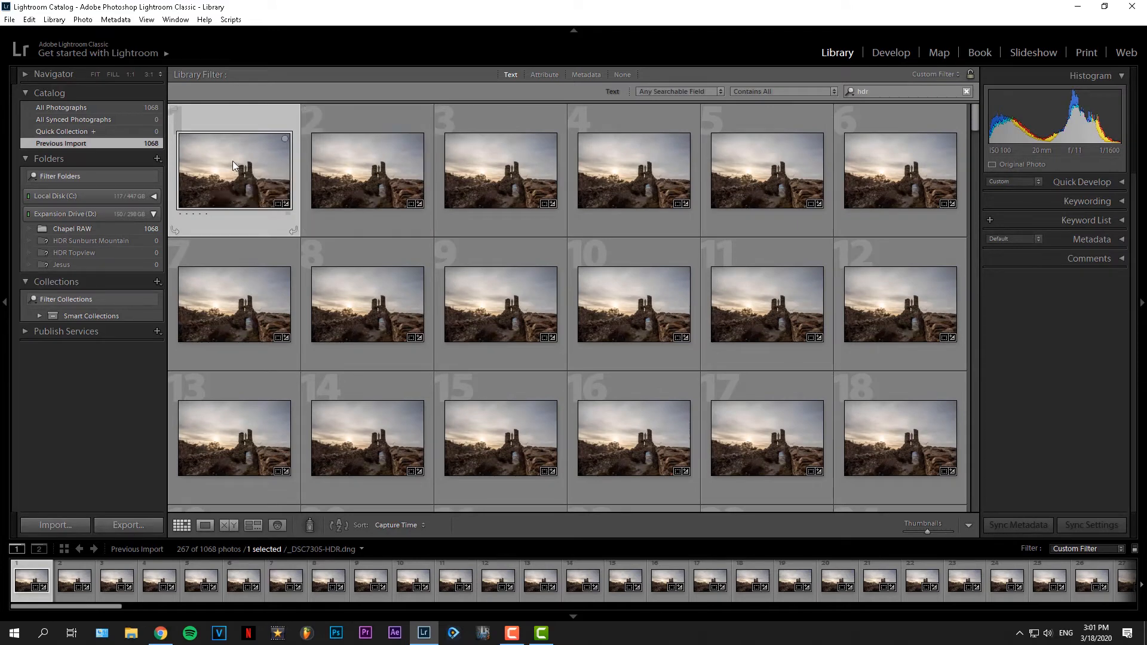
Select the first HDR photo in the filtered grid.
click(890, 52)
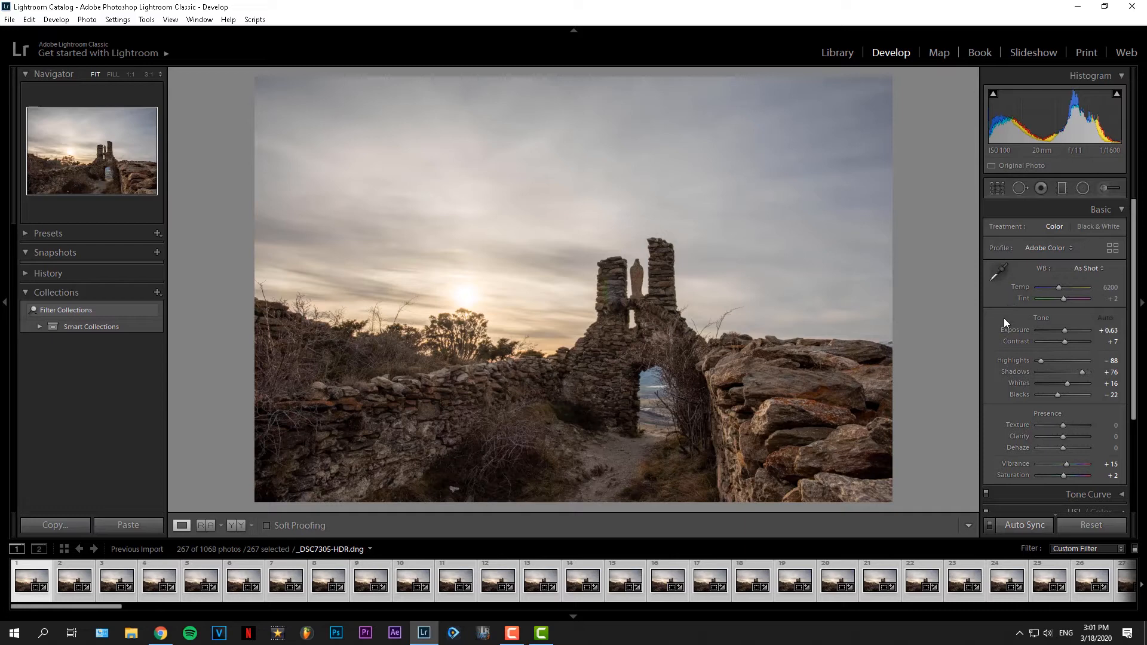
mouse_move(1005, 208)
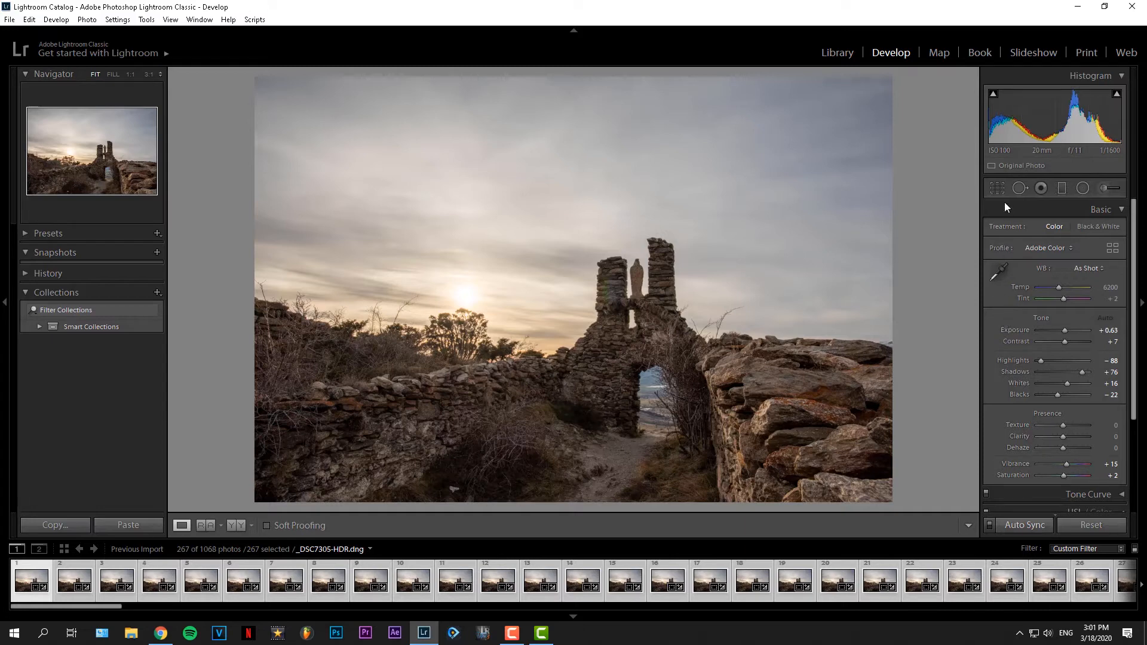
mouse_move(996, 189)
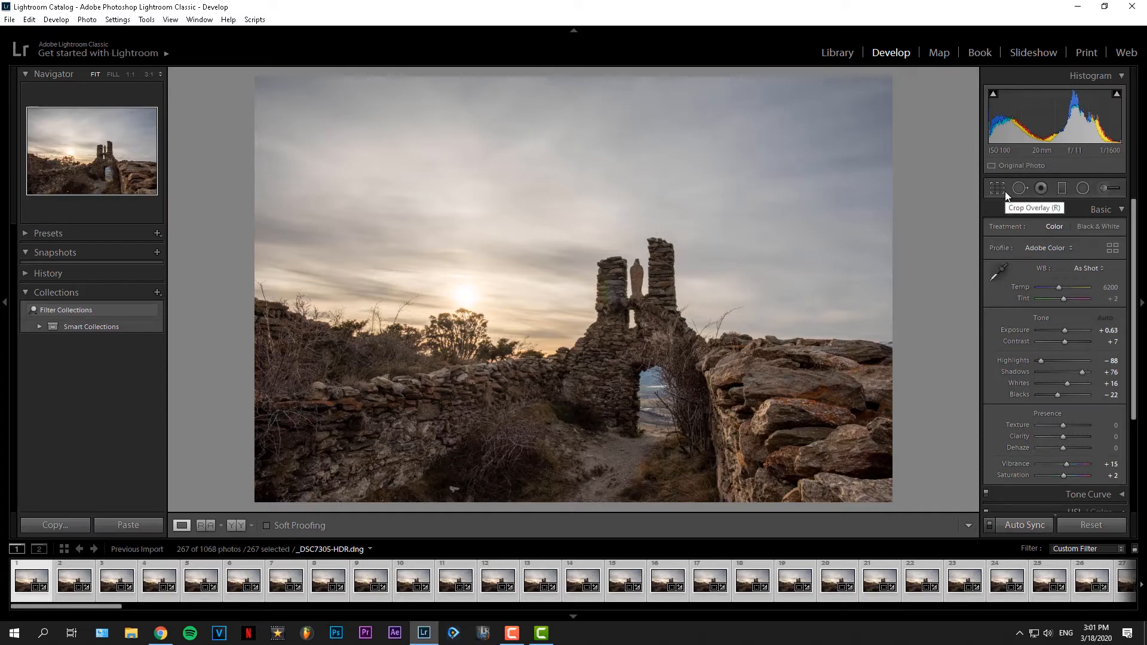
Apply a 16 x 9 crop, auto-synced across the selected HDR photos.
click(997, 189)
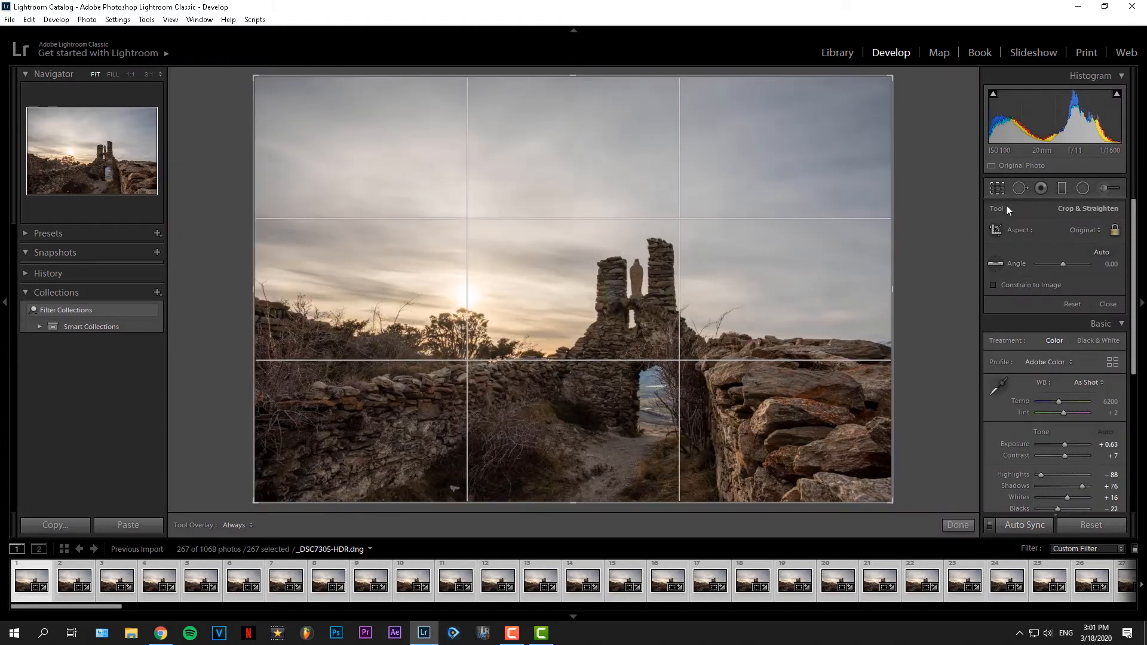
click(1085, 229)
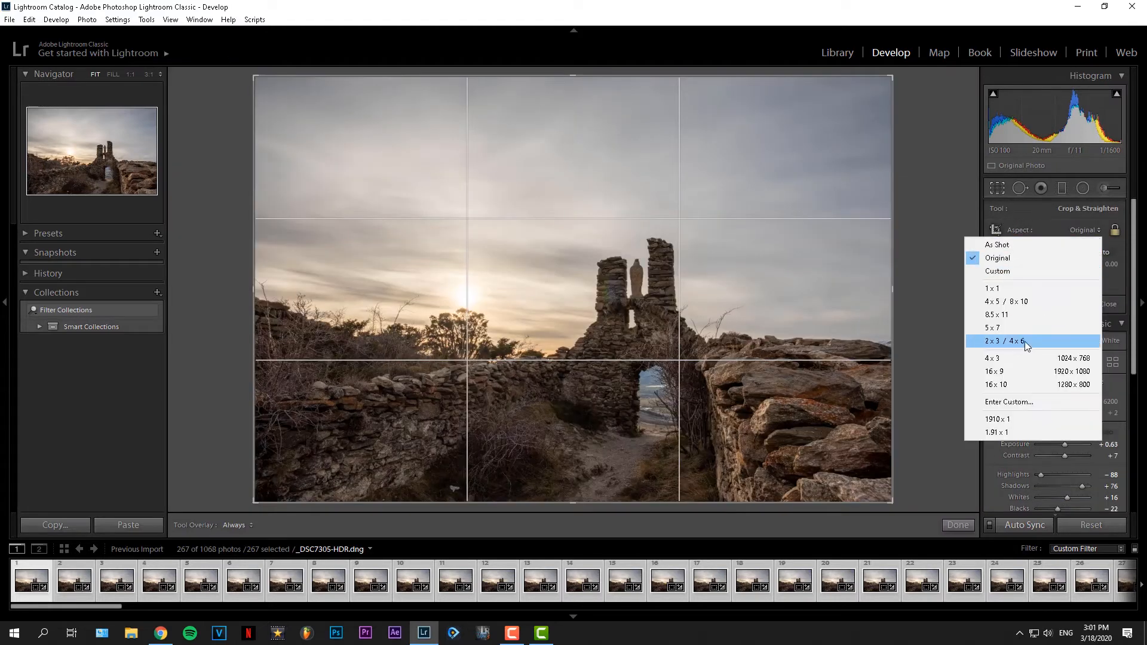
click(994, 371)
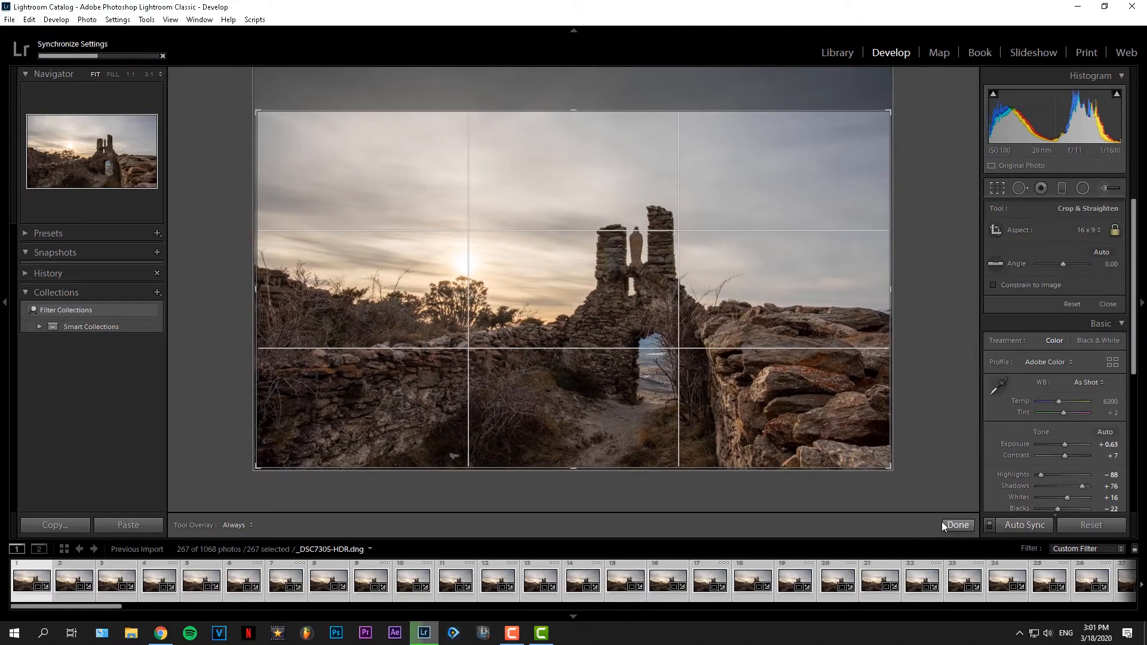
click(955, 525)
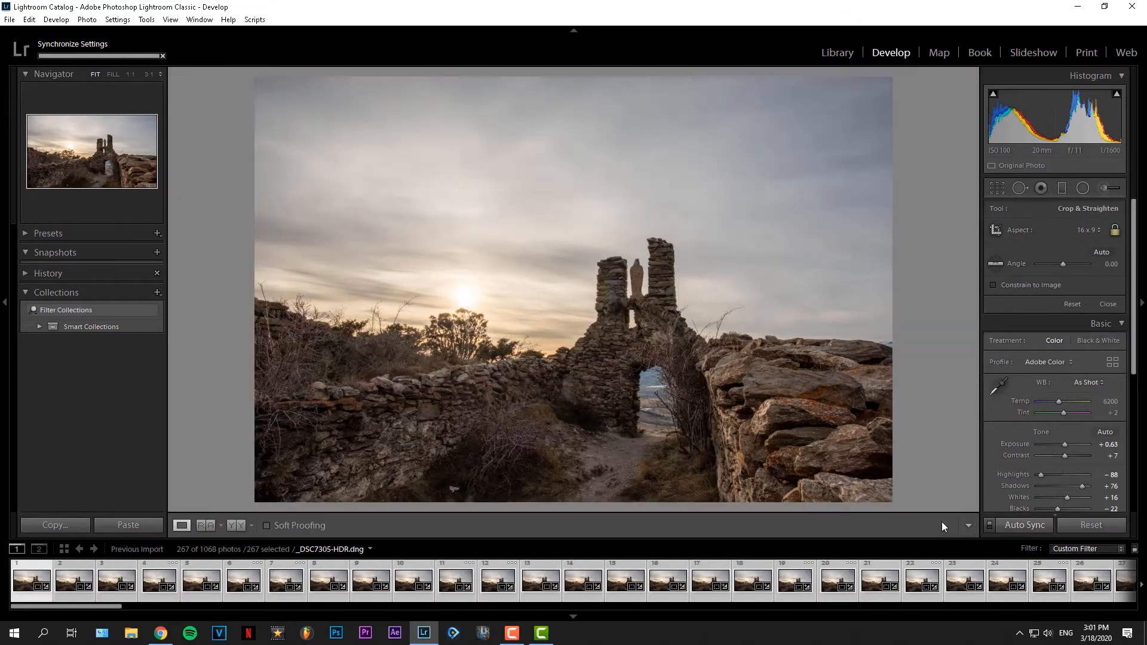
click(1108, 303)
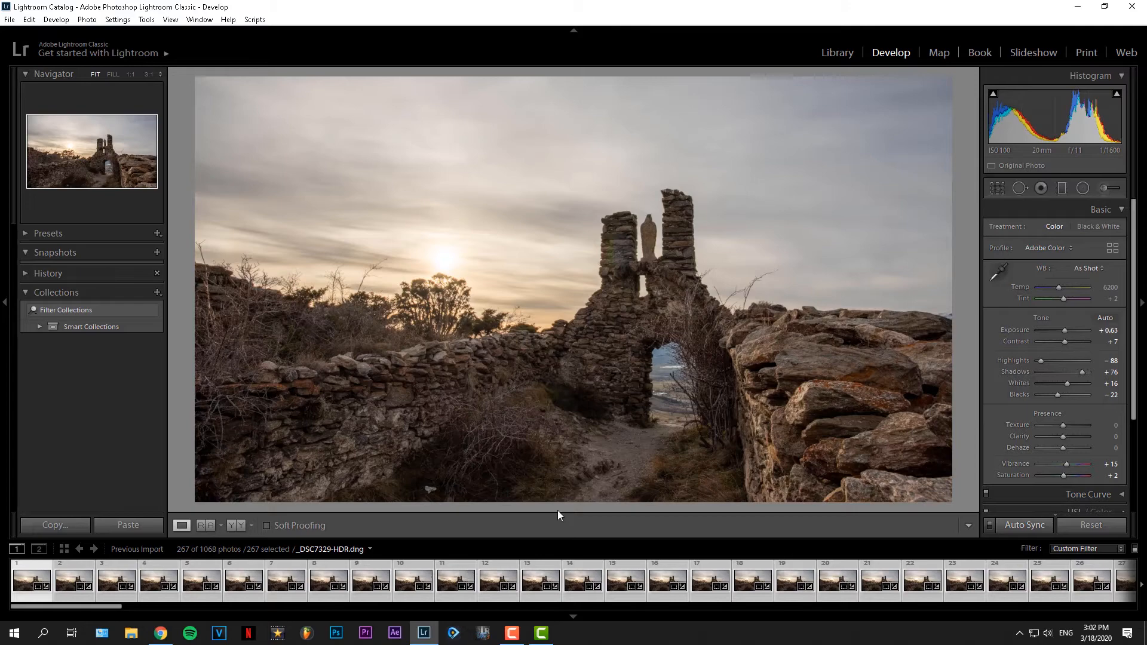
Return to the Library grid and open the Export dialog for the 267 photos.
click(836, 52)
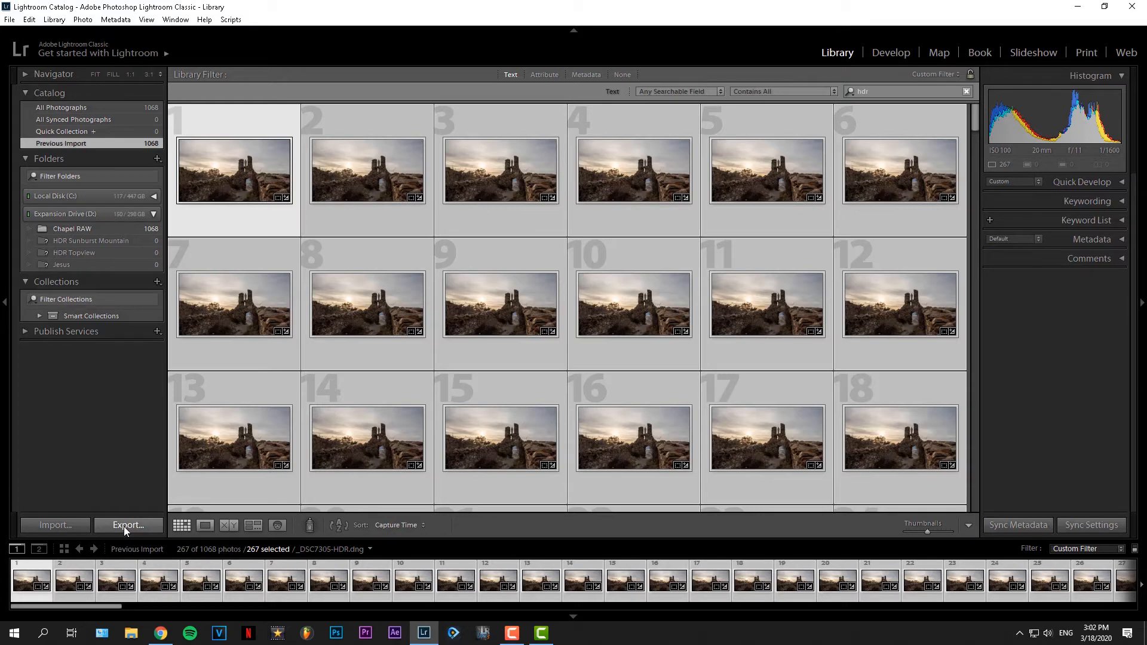
click(128, 525)
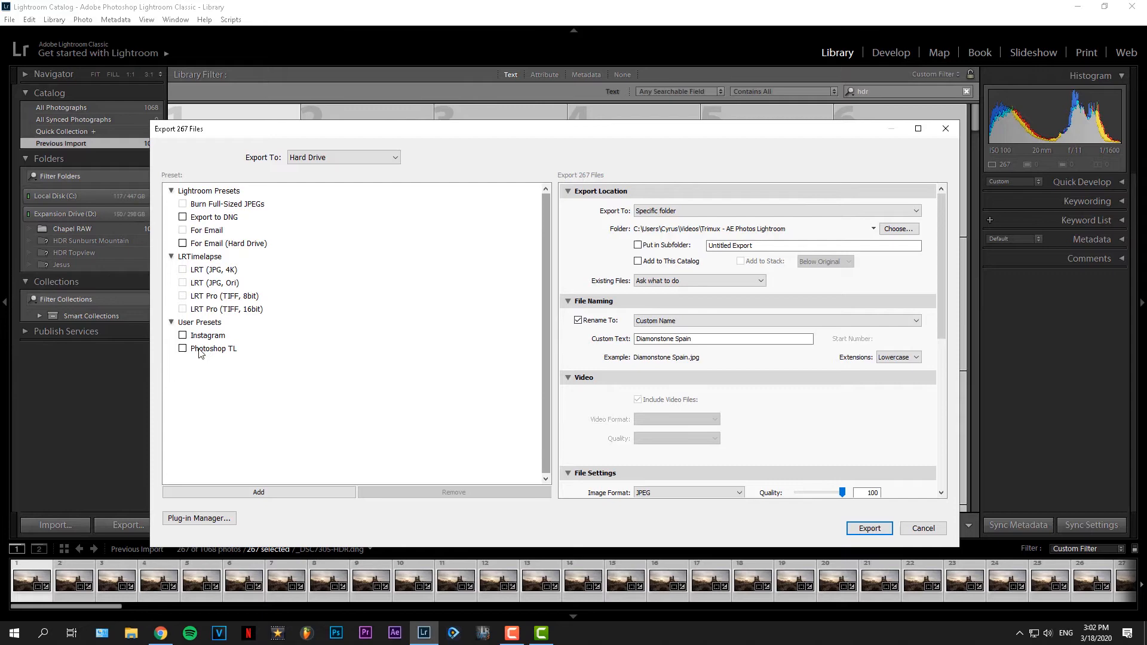
Apply the Photoshop TL user preset, naming files as a sequence starting at 1.
click(214, 348)
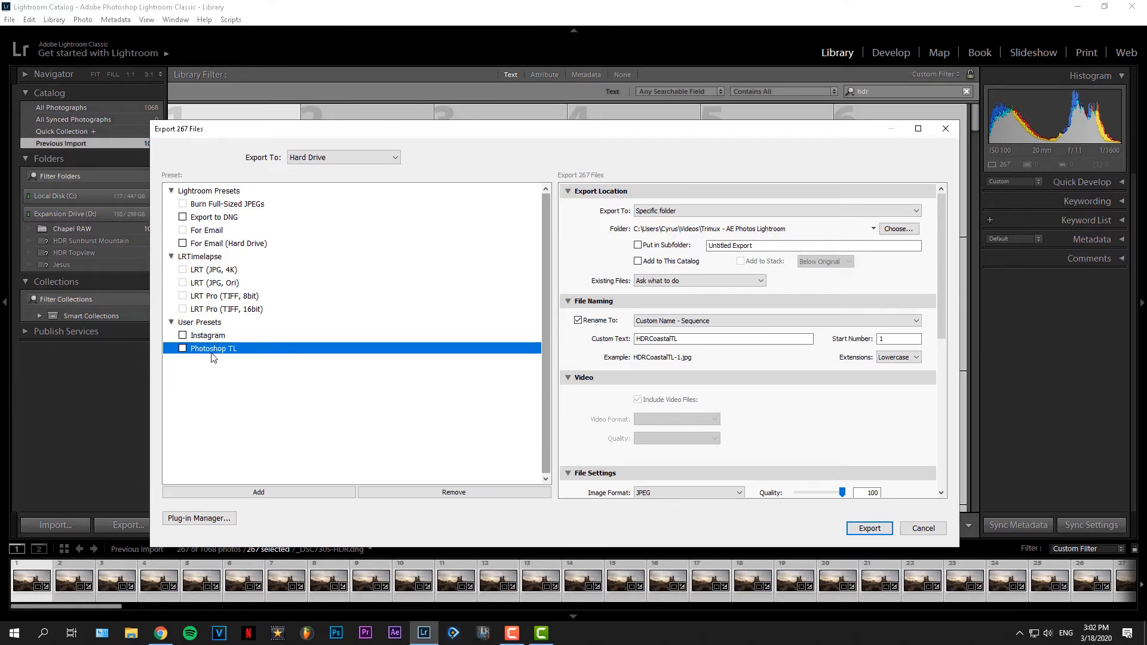
mouse_move(447, 345)
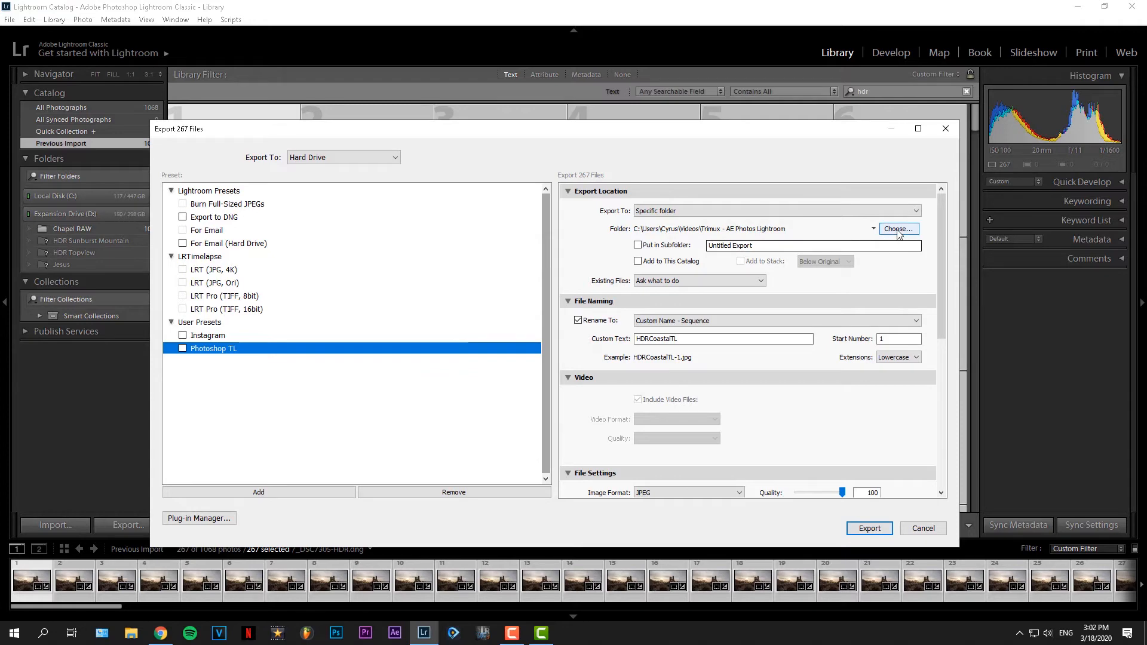
mouse_move(893, 236)
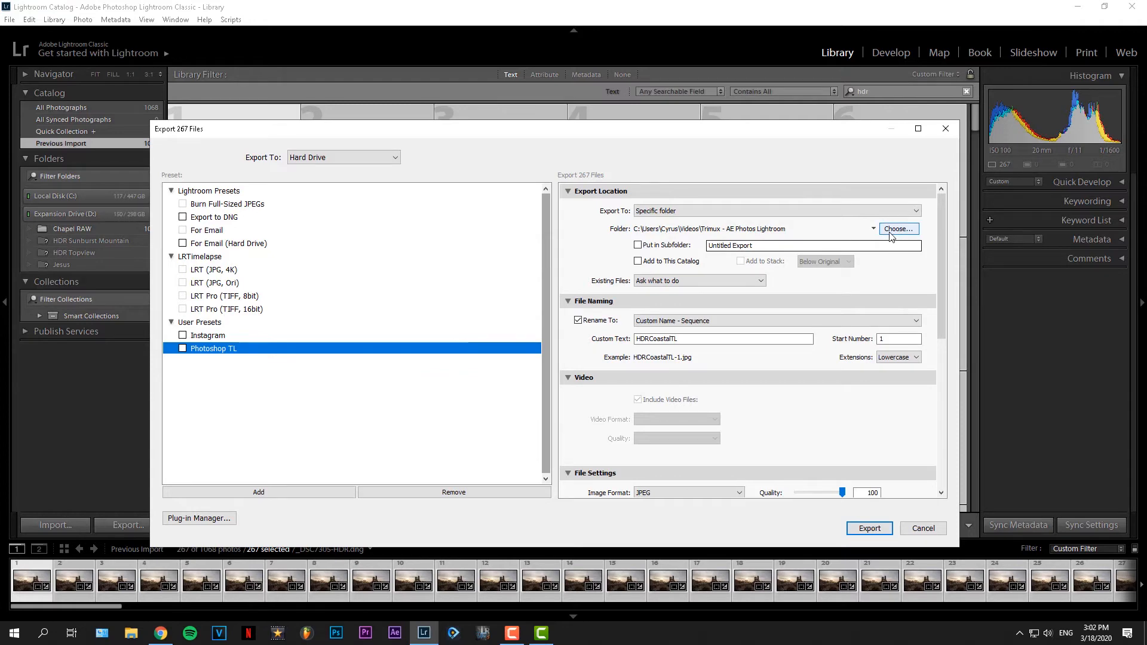
mouse_move(889, 237)
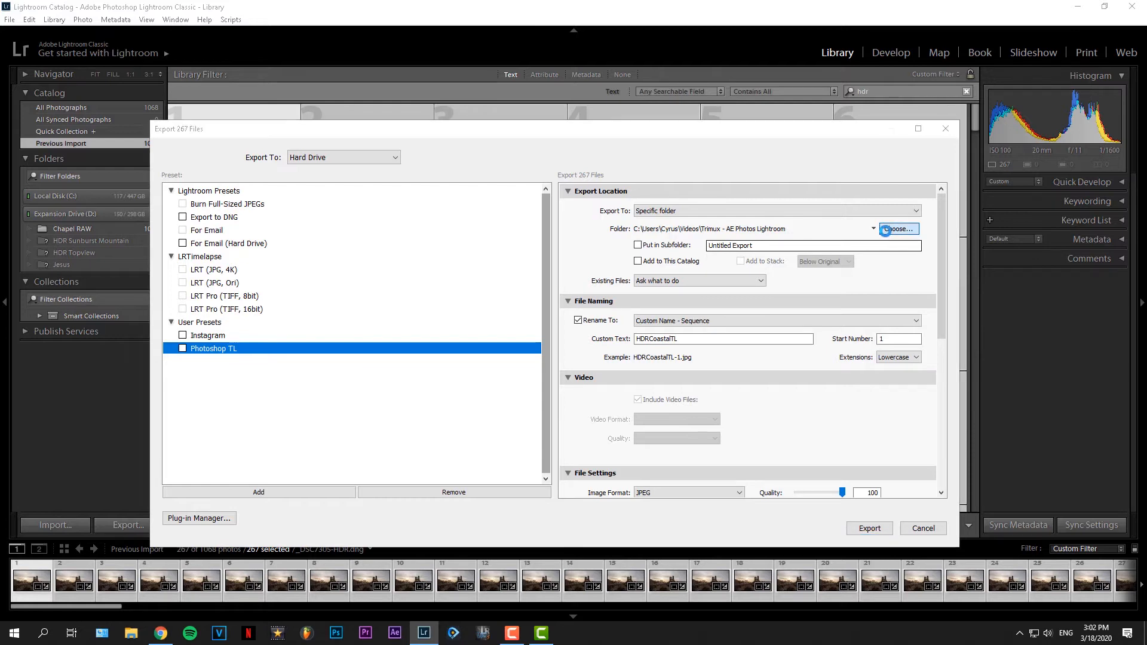
Create a PS Chapel TL folder in Trimux - AE Photos Lightroom as the export destination.
click(897, 229)
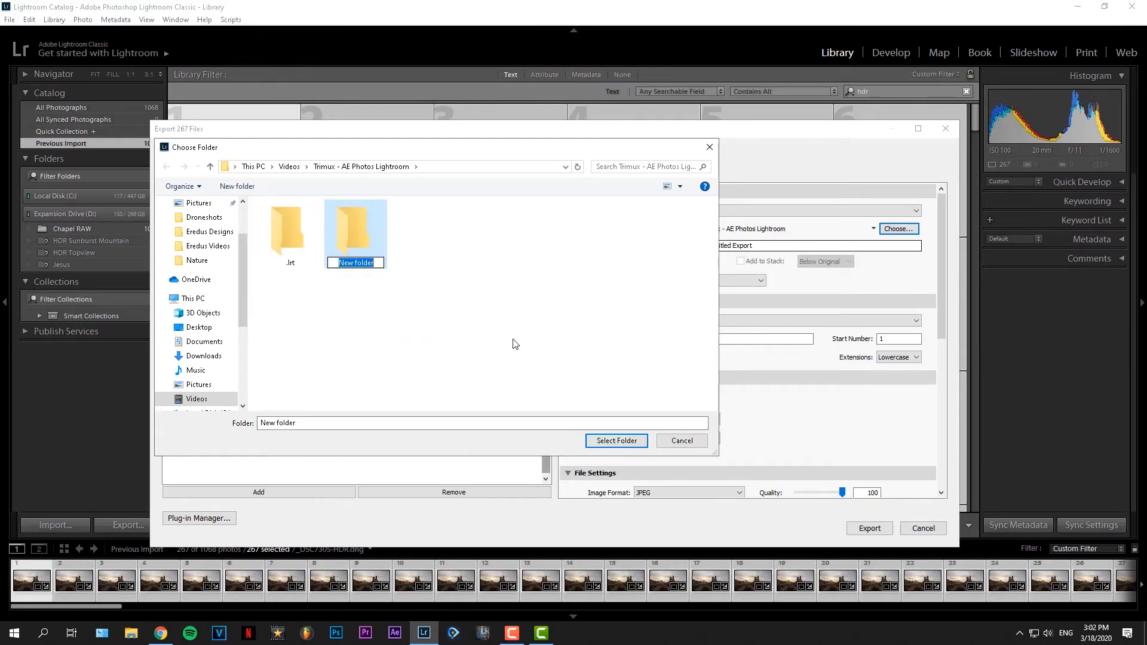
text(PS Chapel TL)
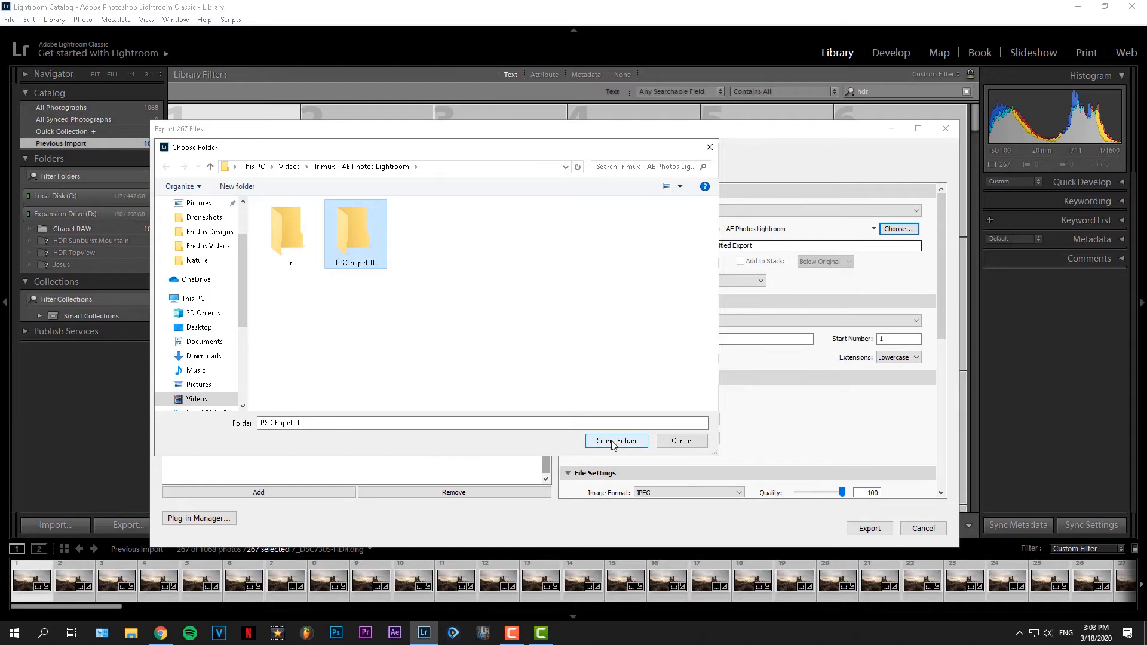
click(615, 440)
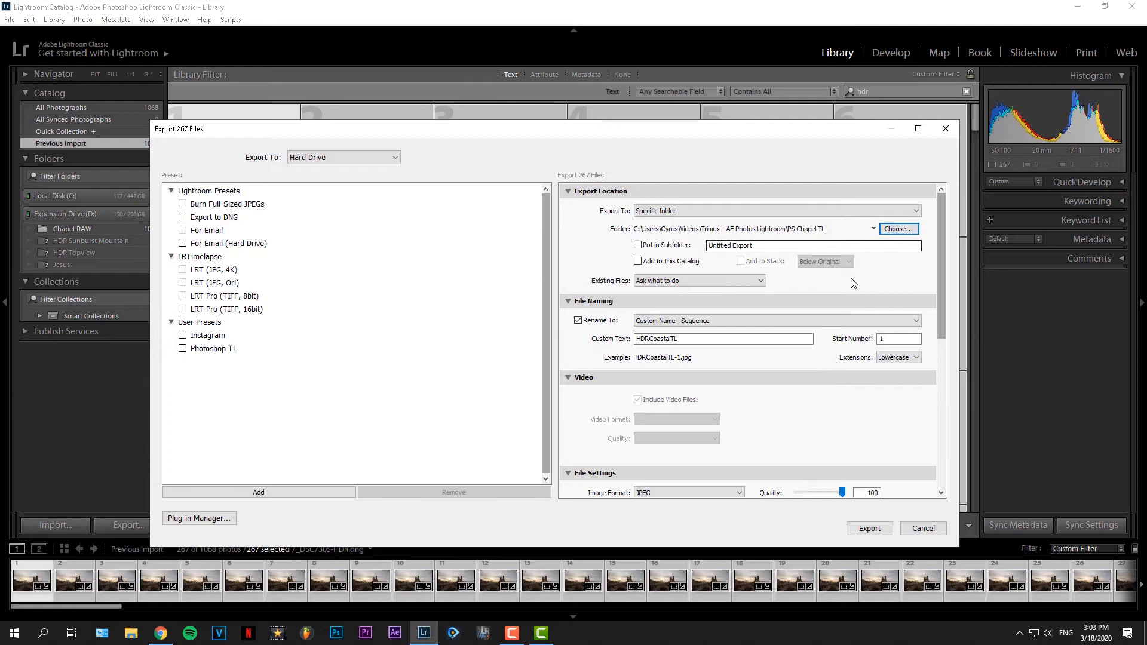
Set the custom name to HDRChapel and review the quality-100, 3840×2160 JPEG settings.
click(723, 338)
text(hape)
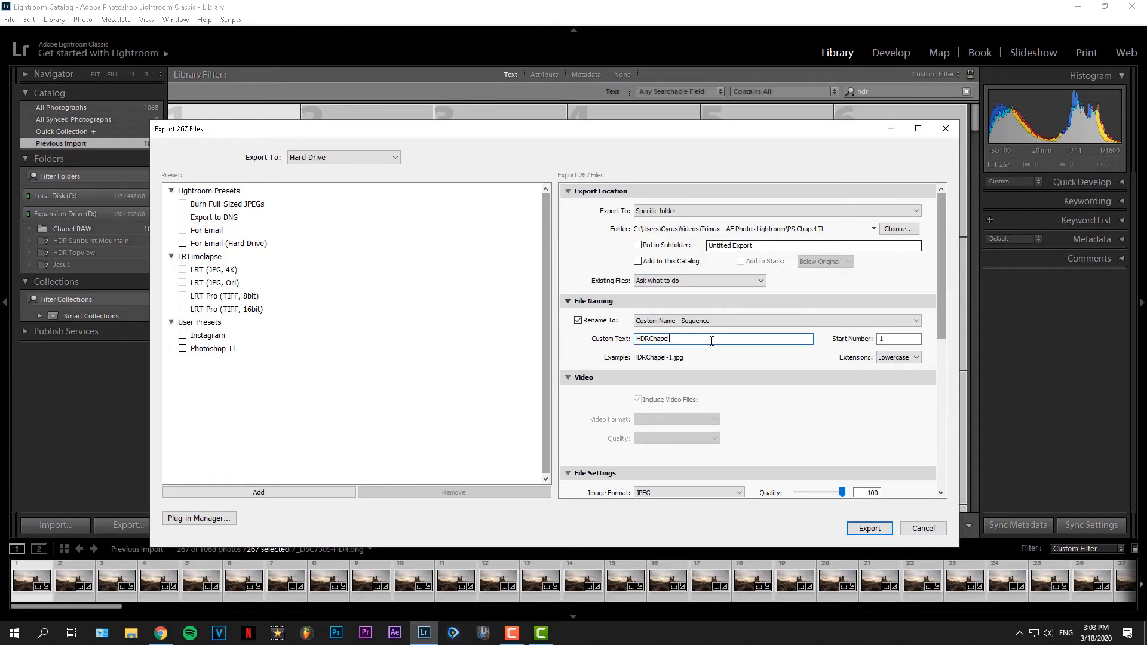
scroll(down, 3)
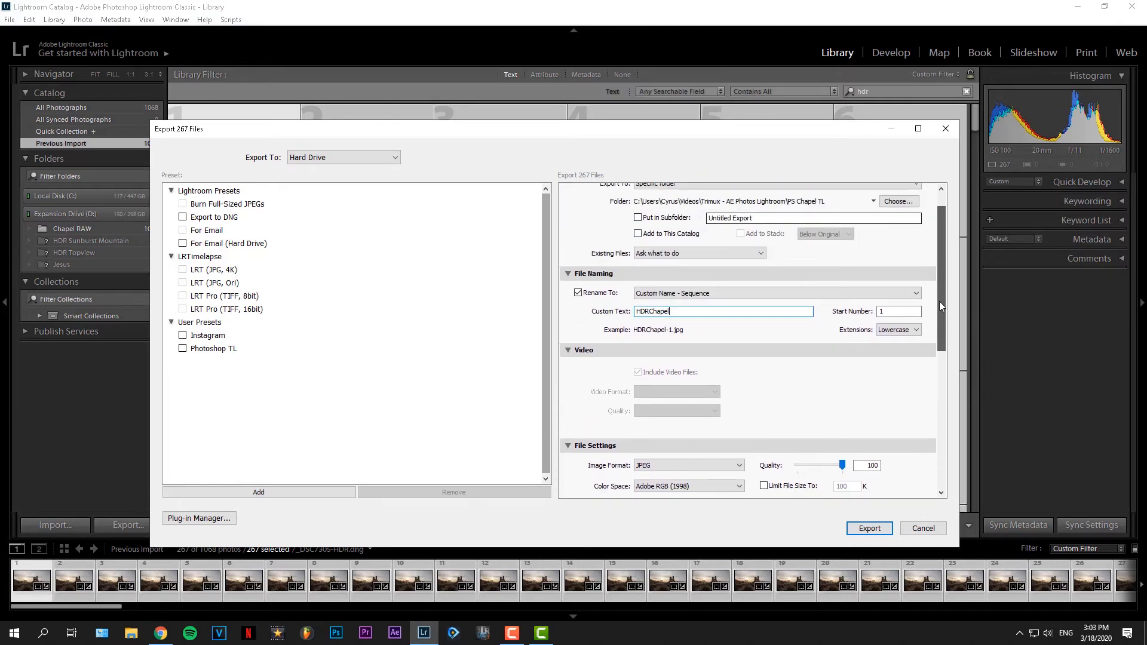
scroll(down, 3)
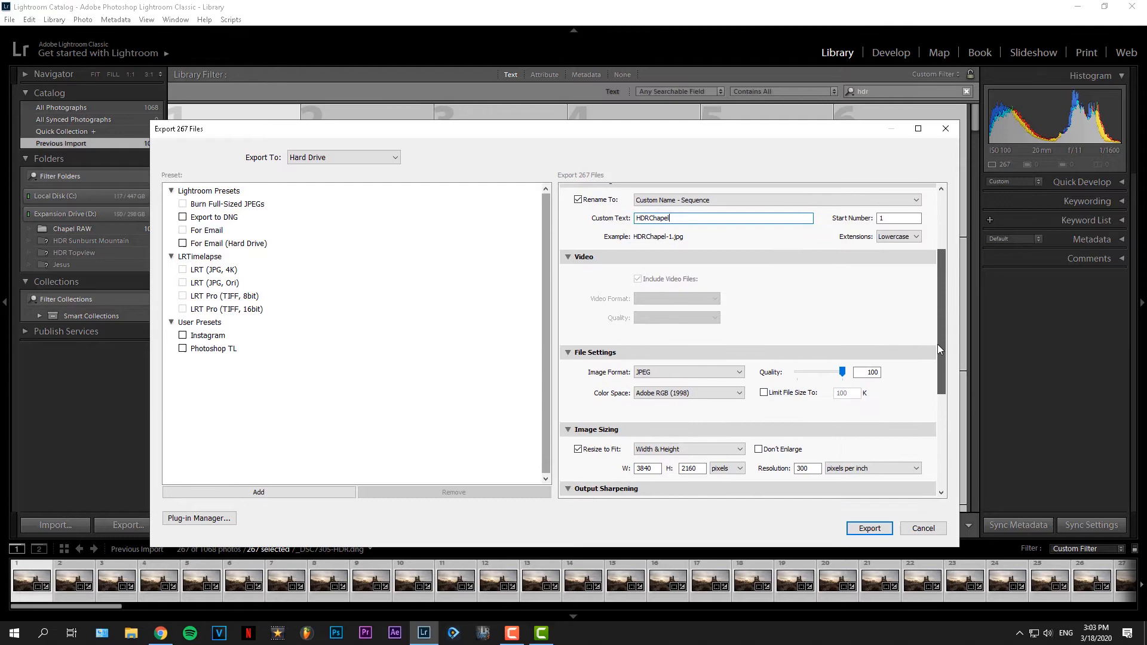
scroll(down, 3)
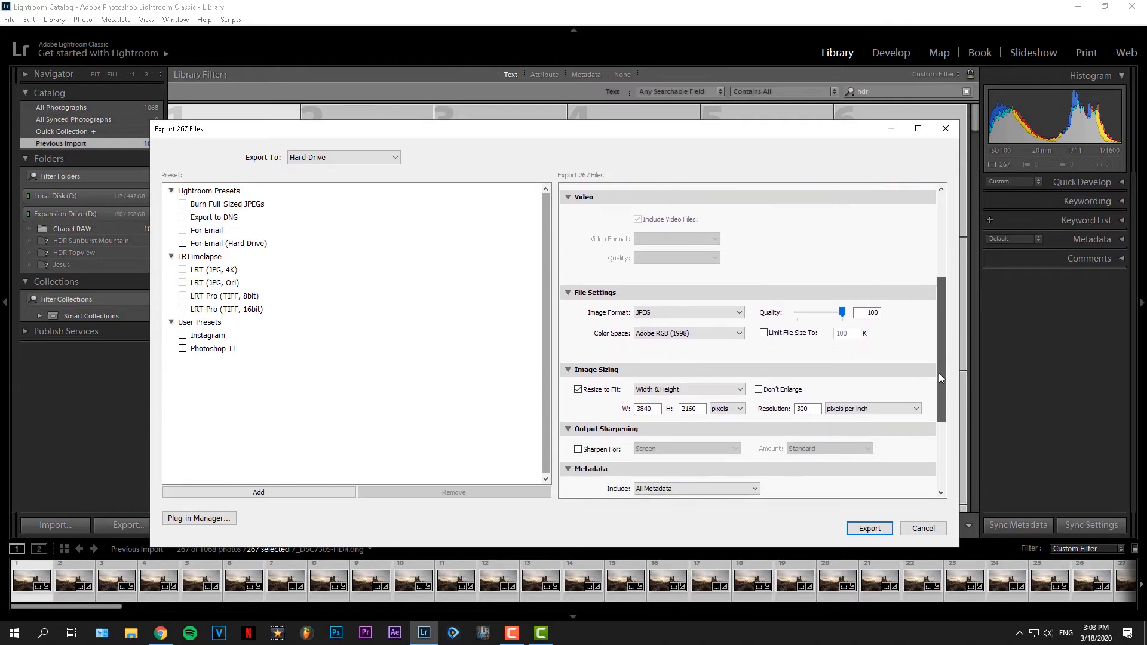
scroll(down, 3)
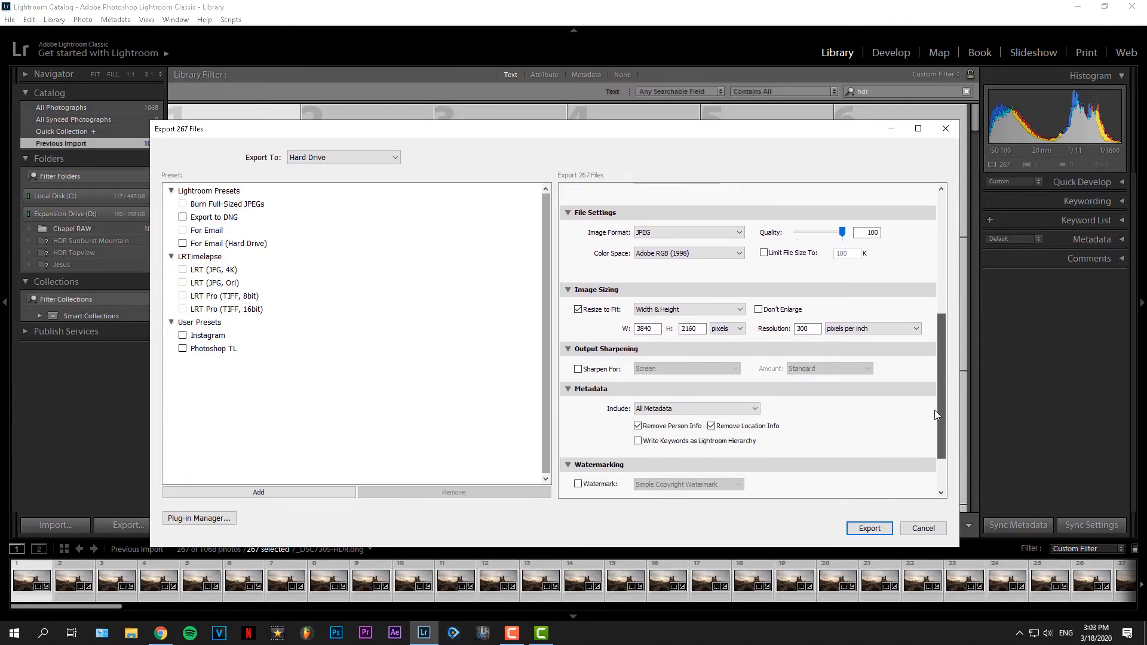
scroll(down, 3)
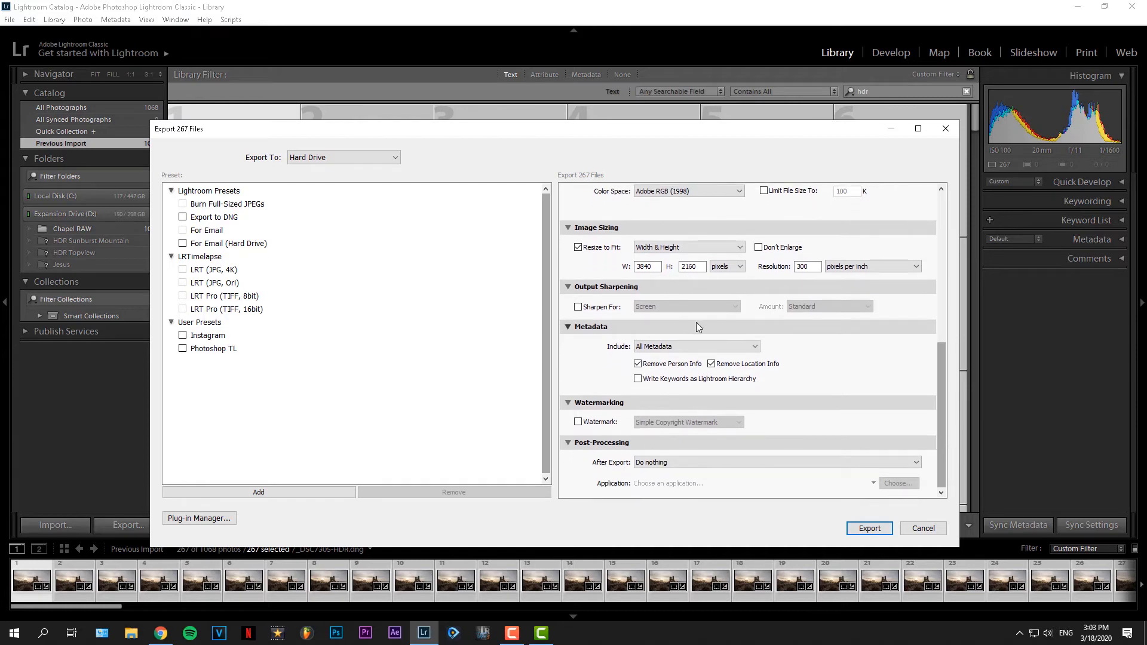
mouse_move(713, 405)
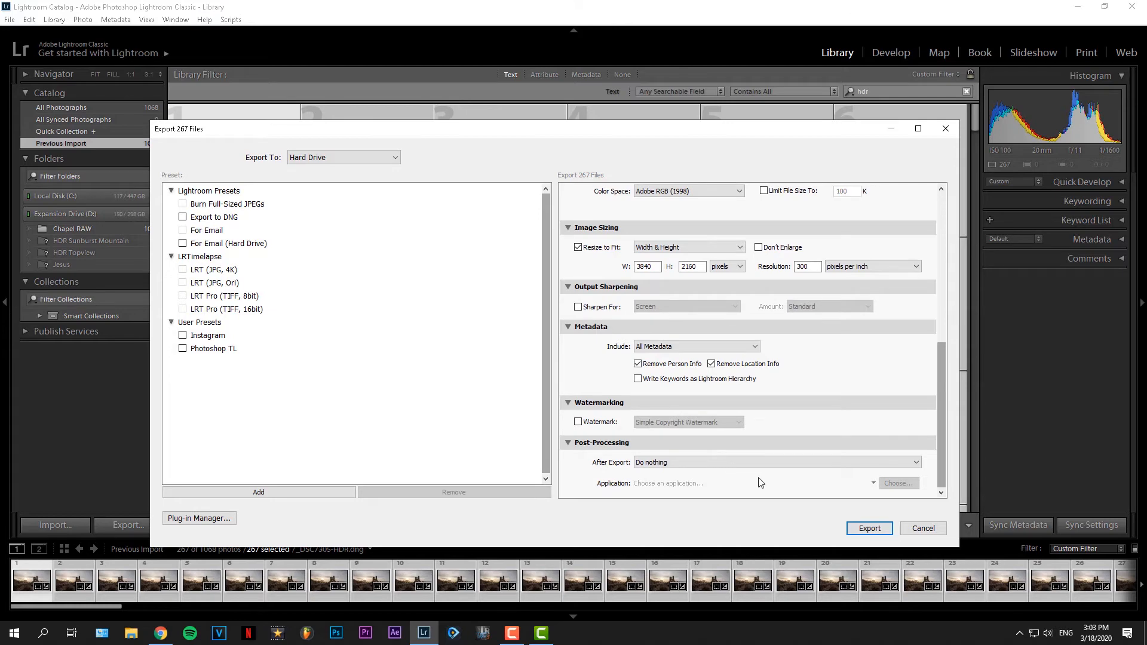
mouse_move(789, 475)
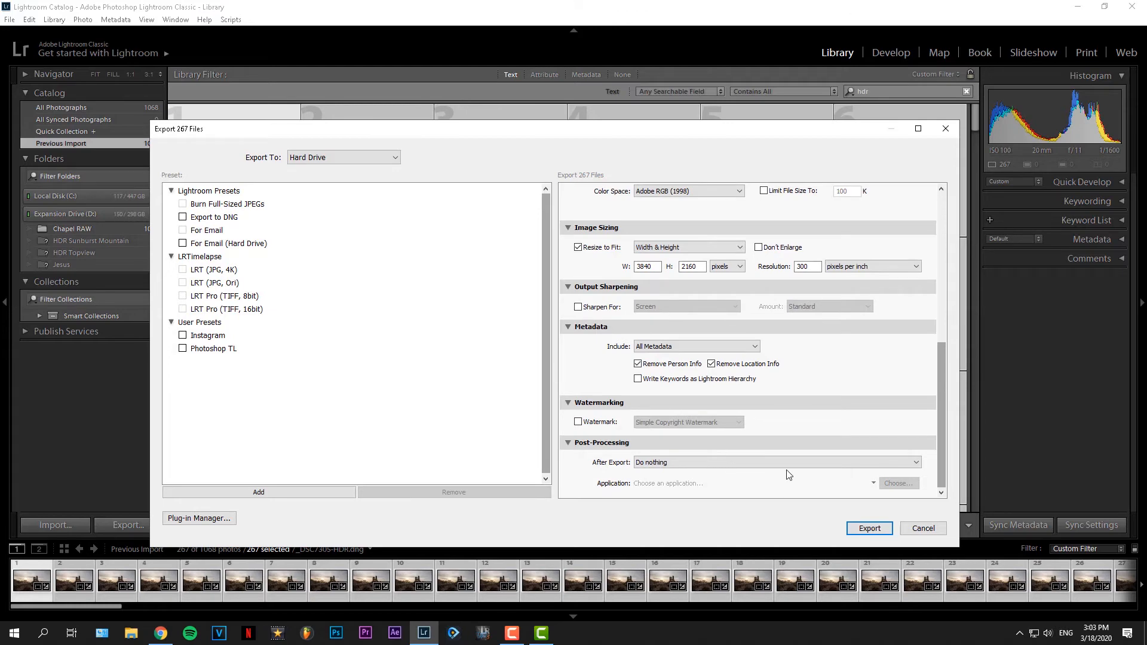
Start exporting all 267 photos from the Export dialog.
click(869, 528)
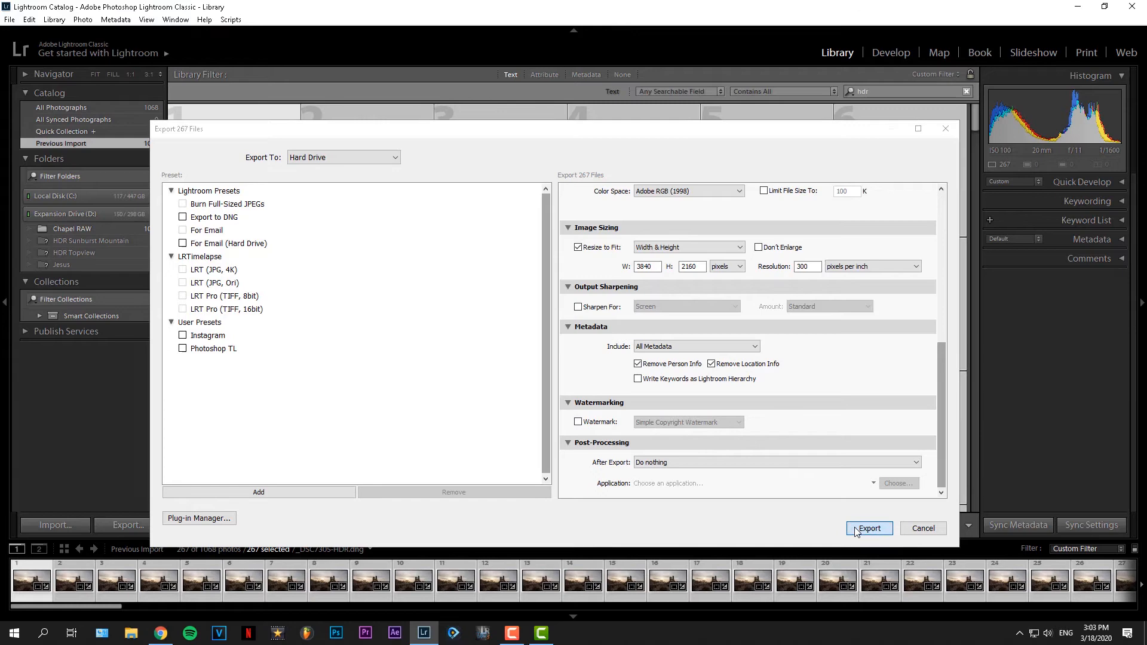
click(867, 528)
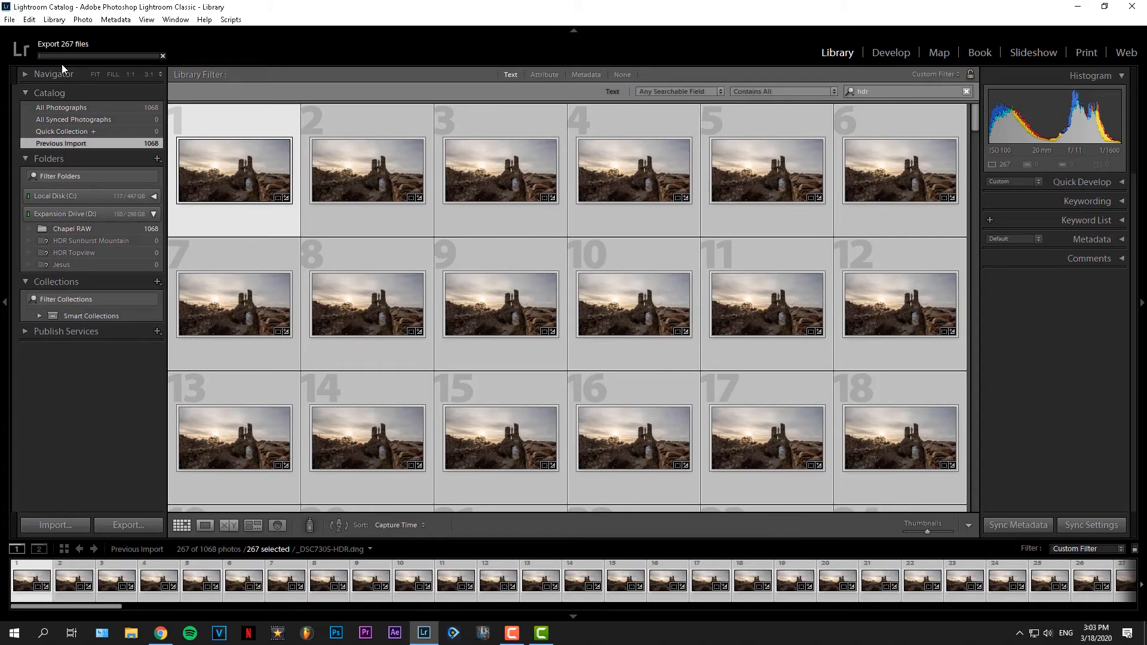
mouse_move(101, 407)
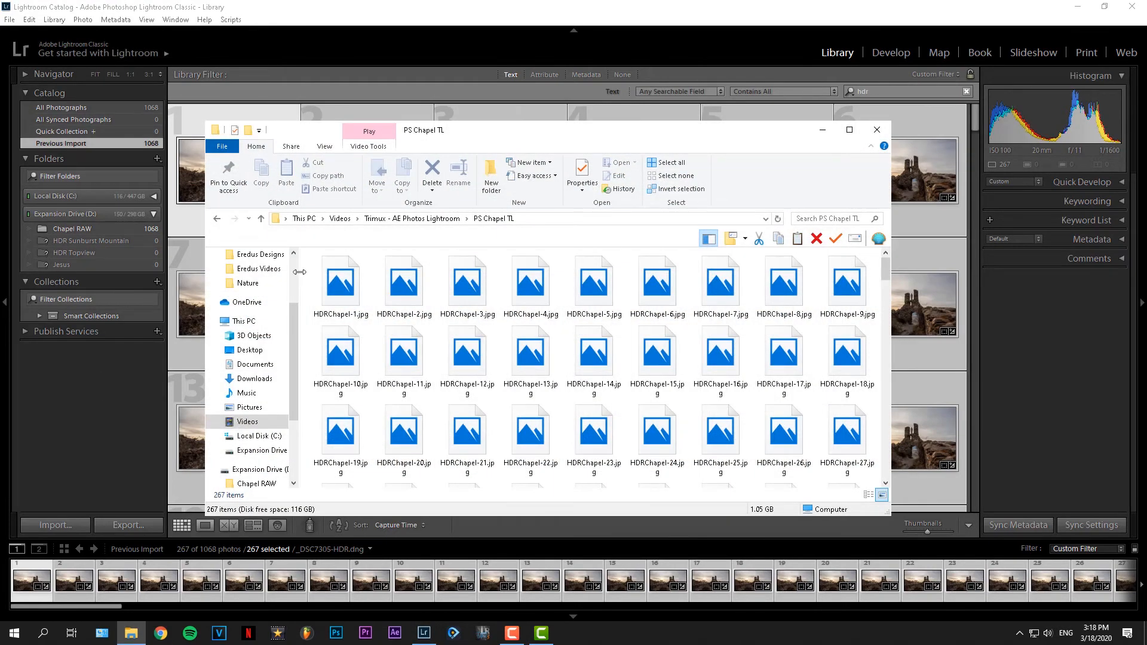
Verify PS Chapel TL holds 267 HDRChapel JPEGs (1.05 GB), then switch to Photoshop.
click(847, 281)
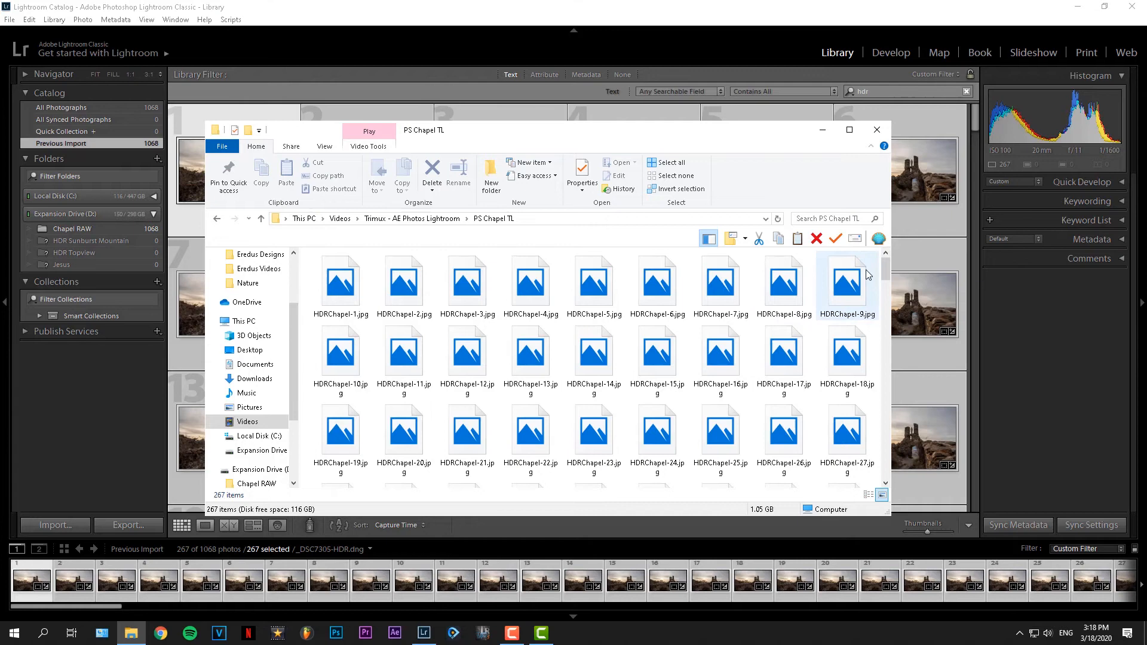
scroll(down, 3)
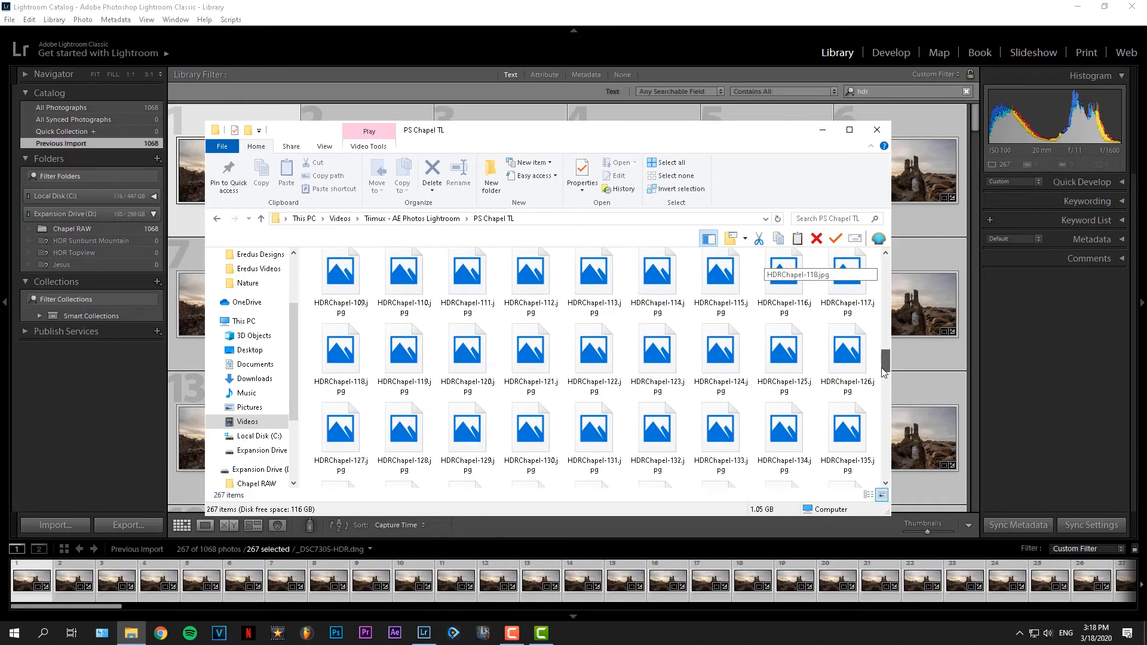
scroll(down, 3)
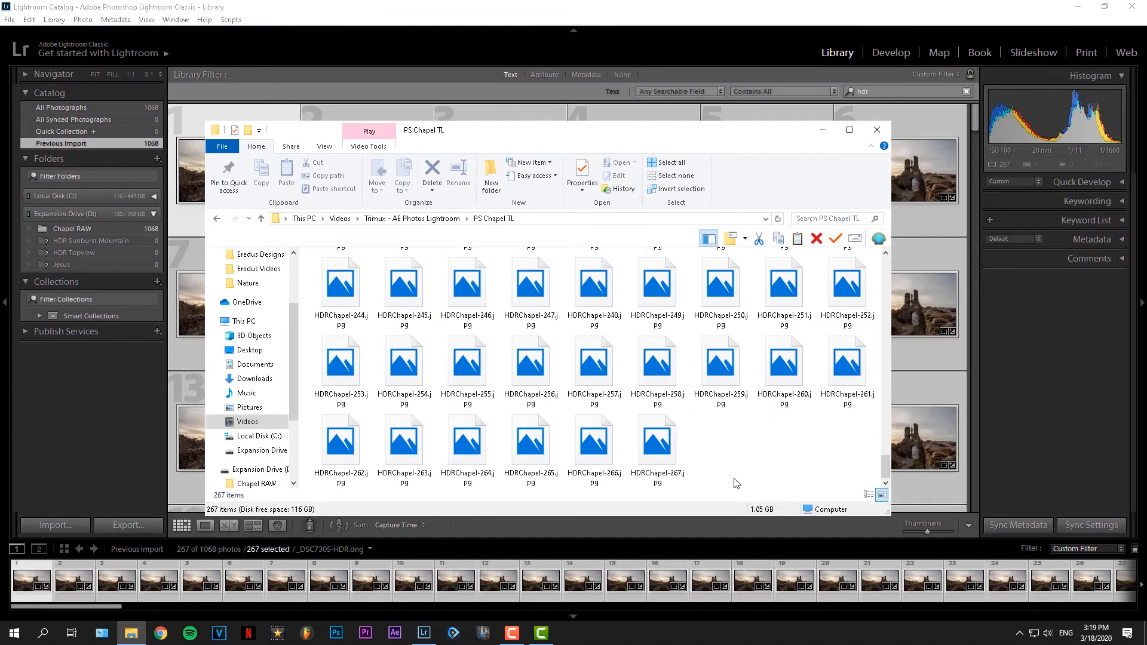
mouse_move(759, 478)
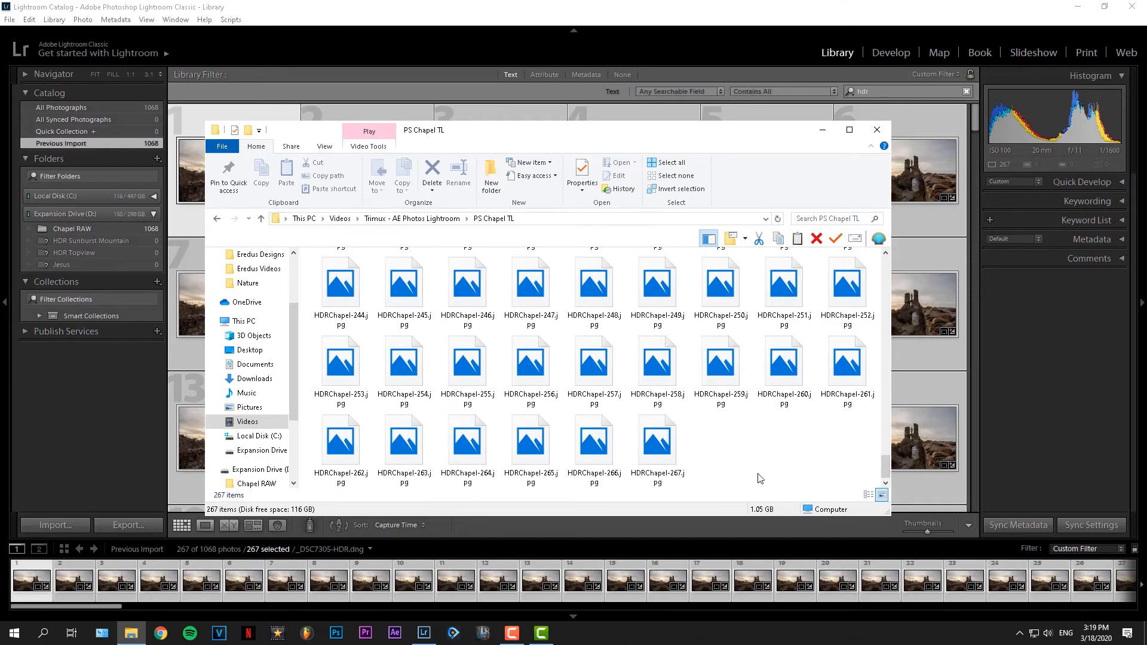
click(335, 632)
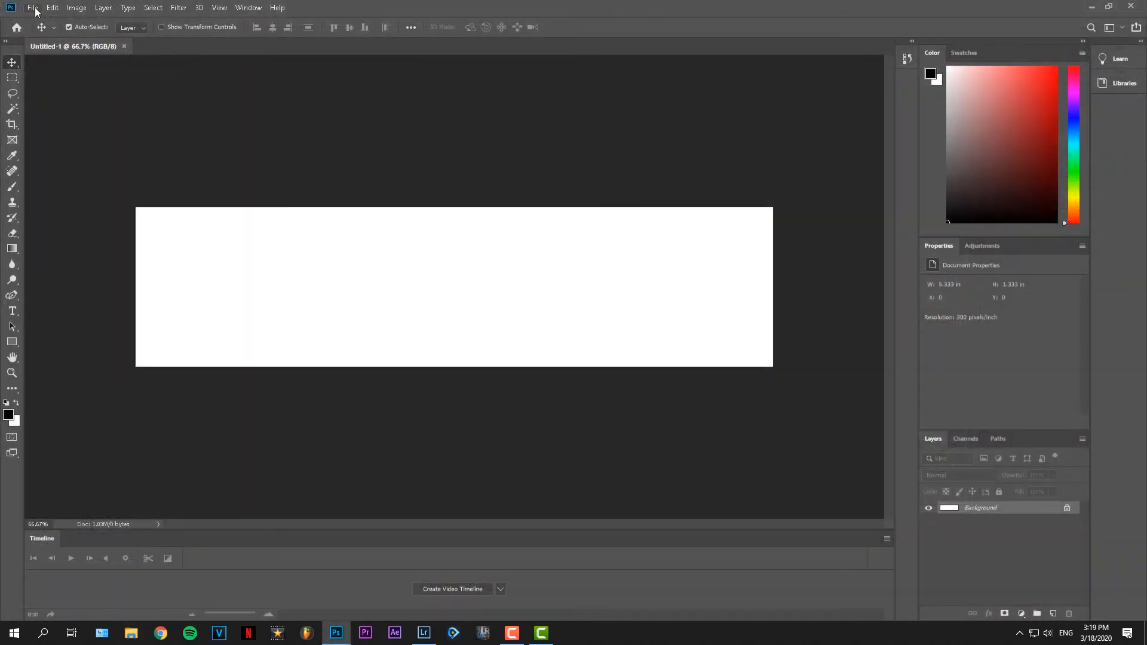
Open HDRChapel-1.jpg from PS Chapel TL with Image Sequence ticked.
click(32, 7)
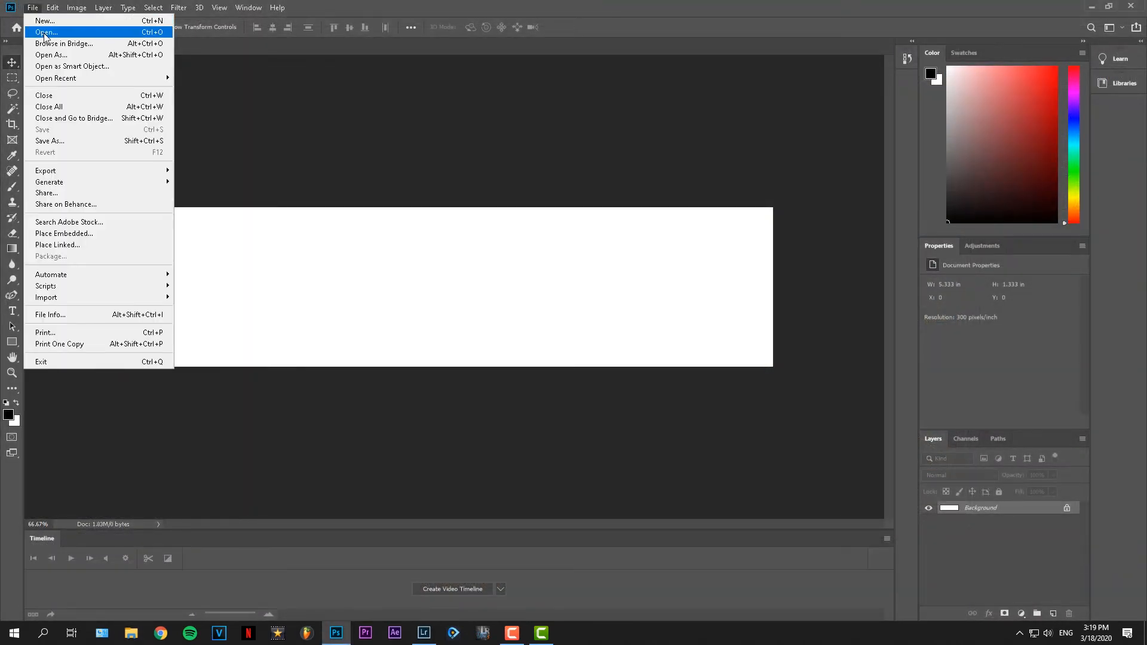
click(46, 32)
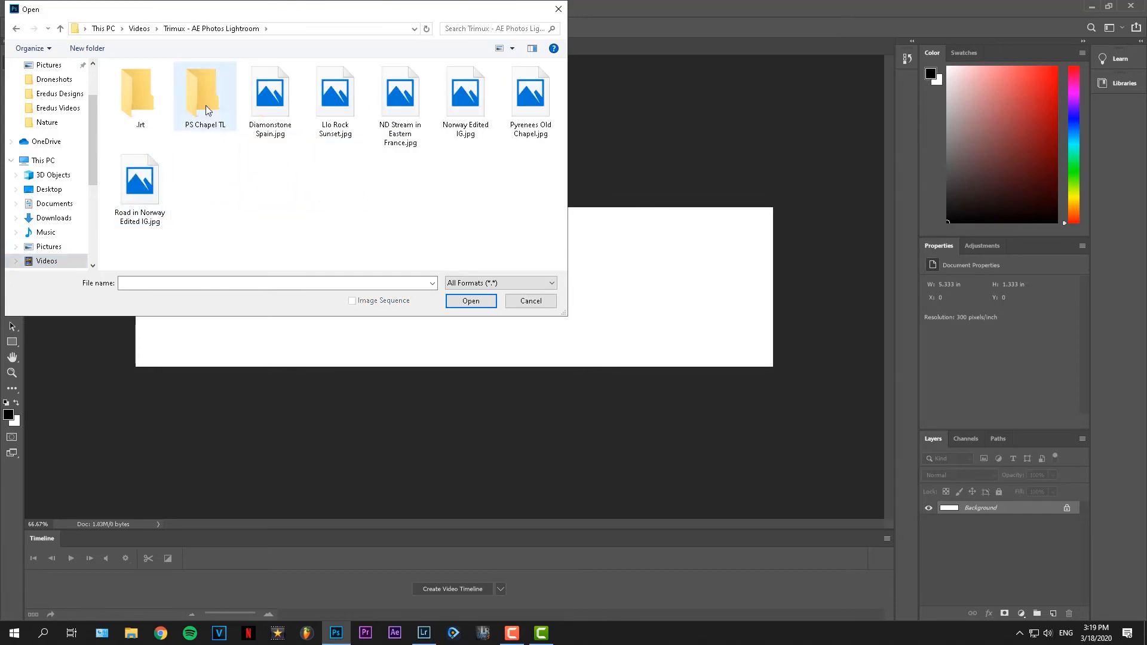
double_click(204, 90)
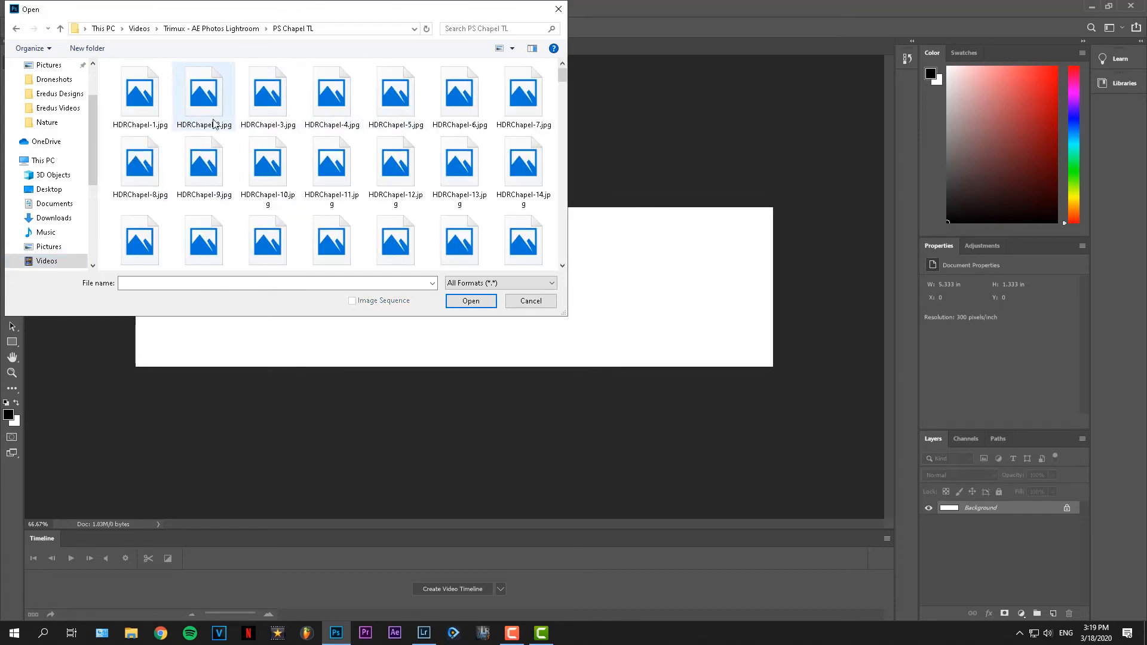
click(139, 91)
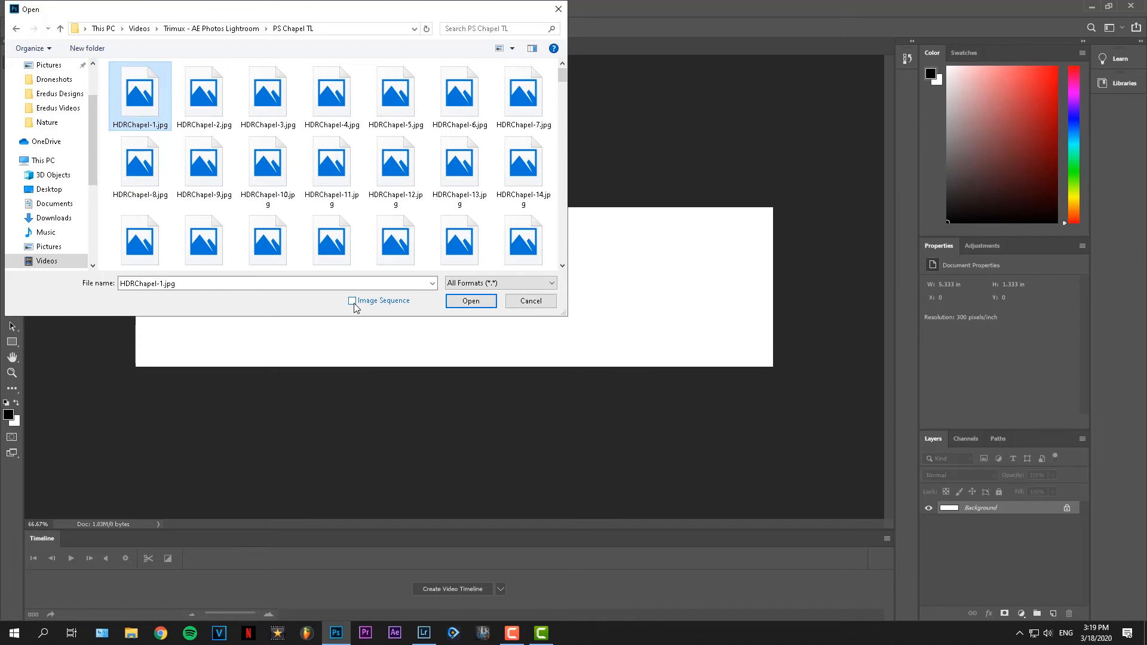
click(352, 301)
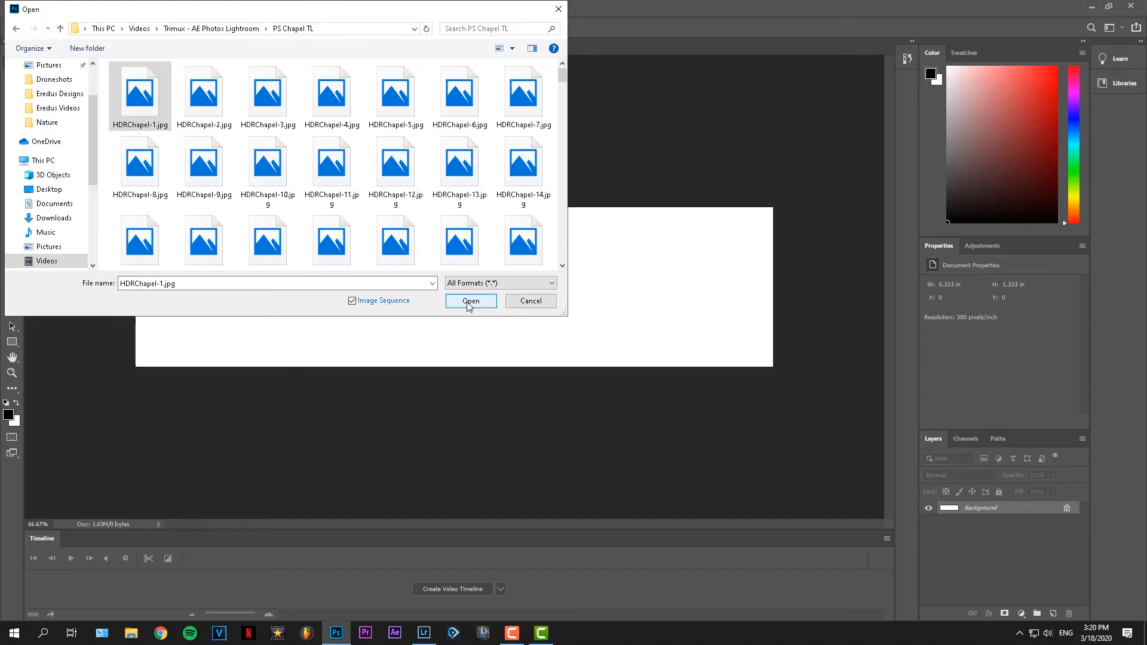
click(470, 301)
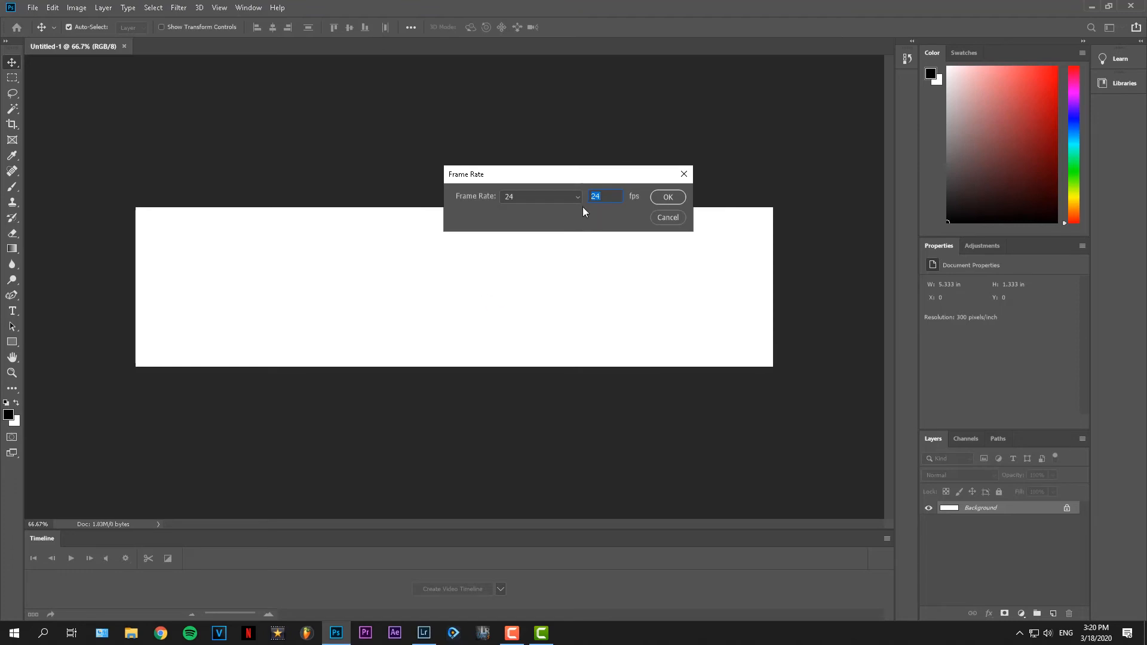
mouse_move(583, 205)
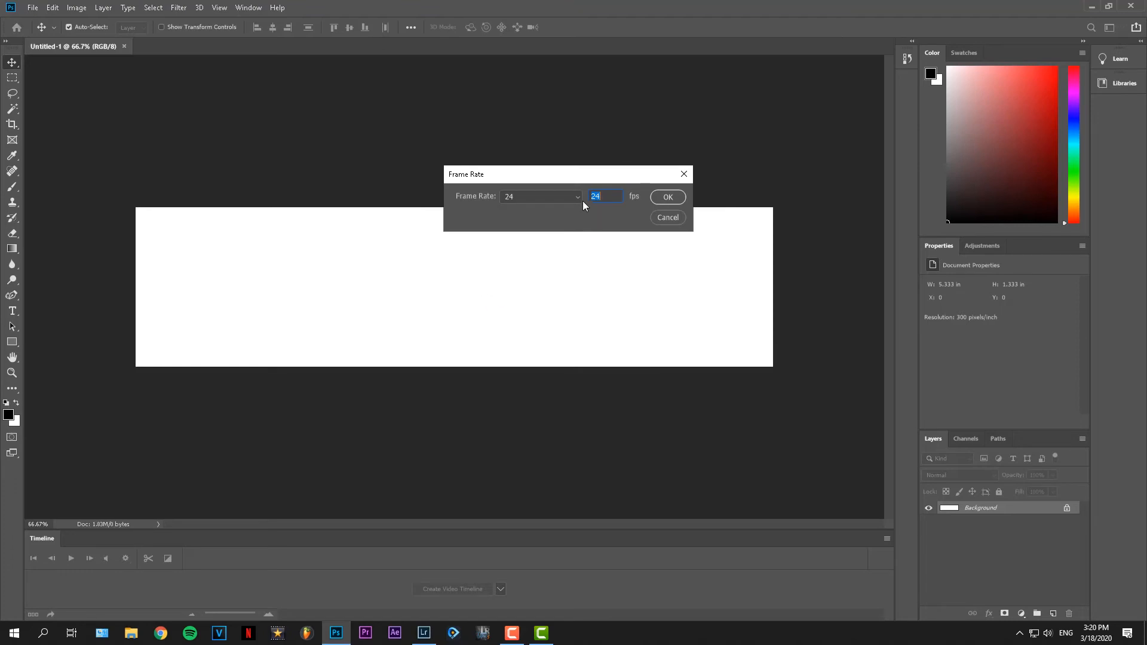
mouse_move(577, 208)
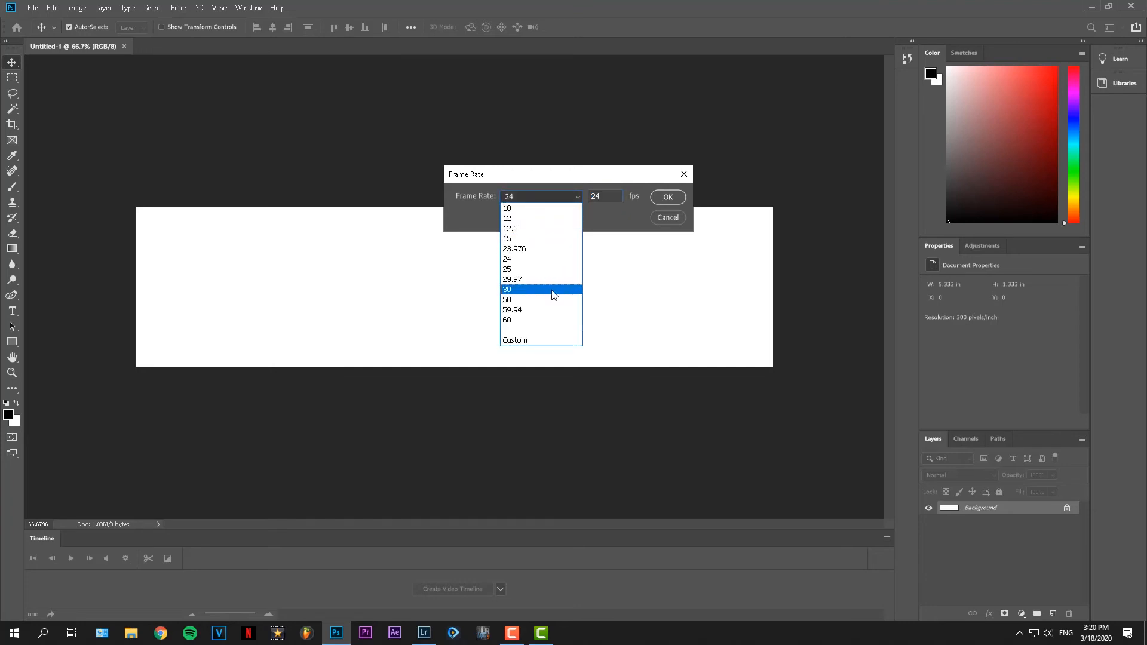
Set the sequence frame rate to 30 fps and confirm.
click(507, 289)
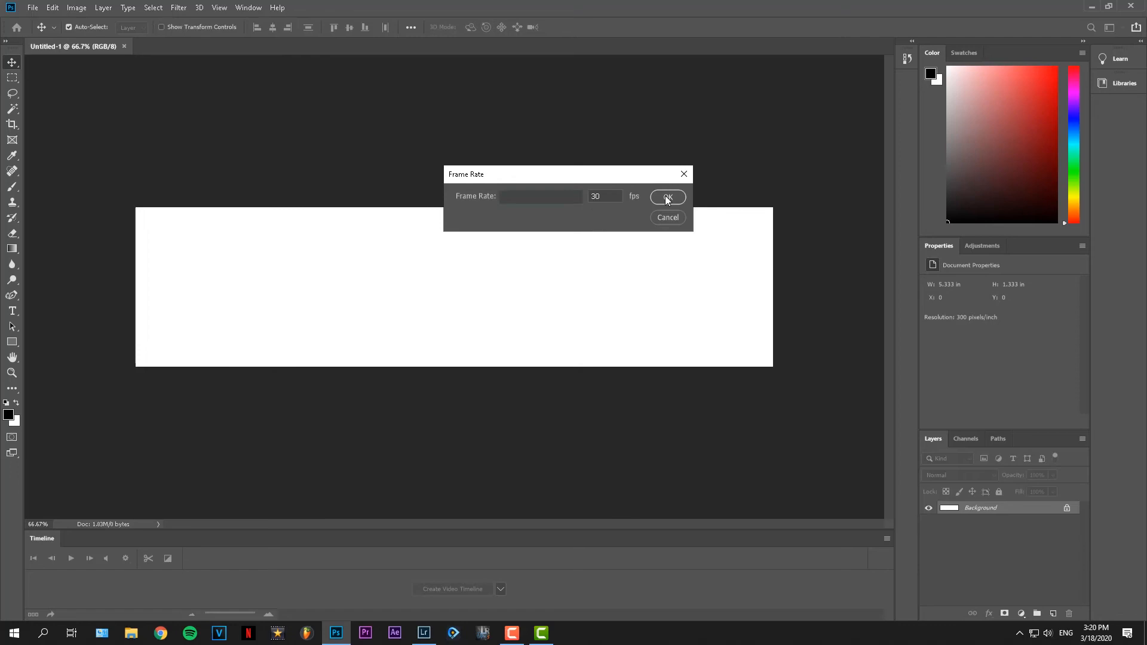
click(667, 197)
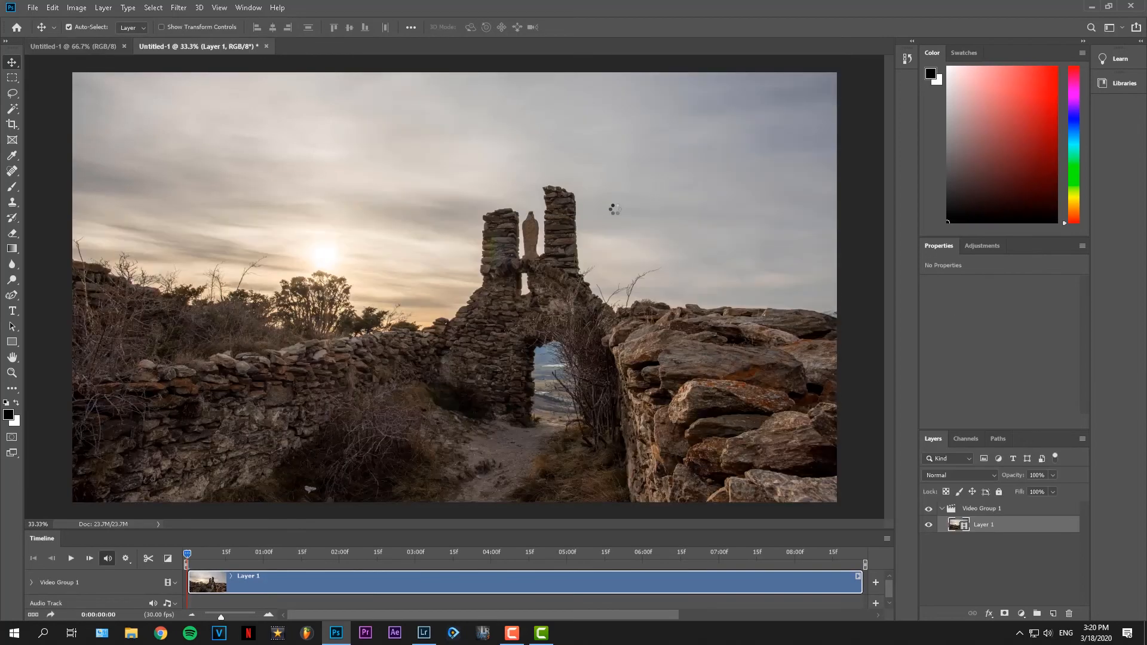
mouse_move(609, 235)
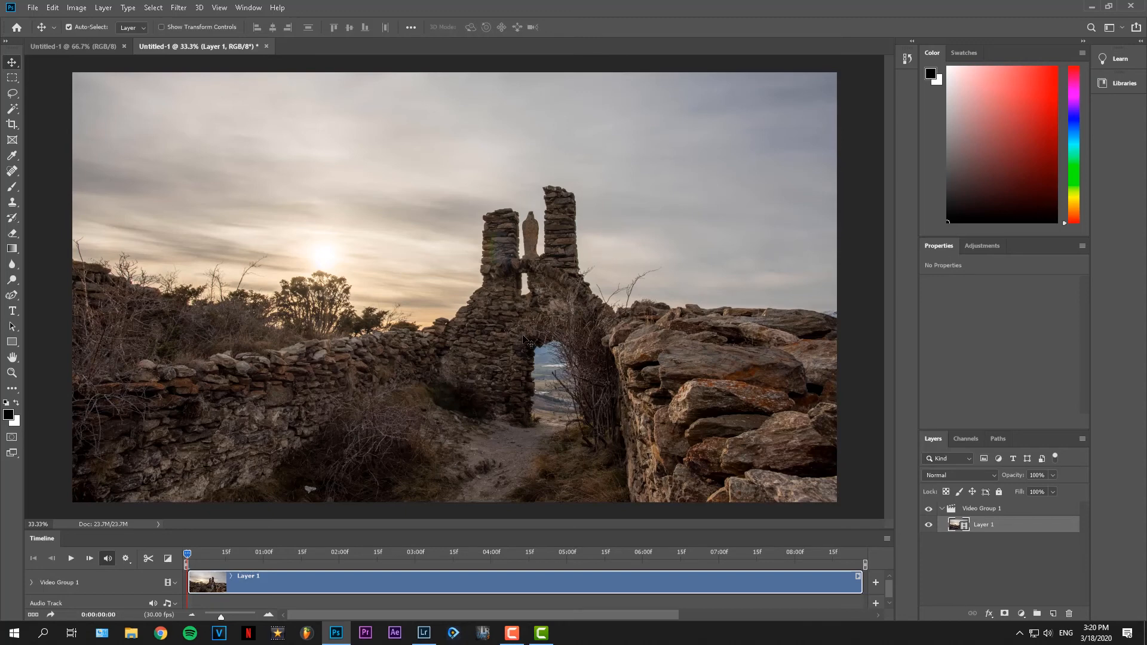
mouse_move(519, 353)
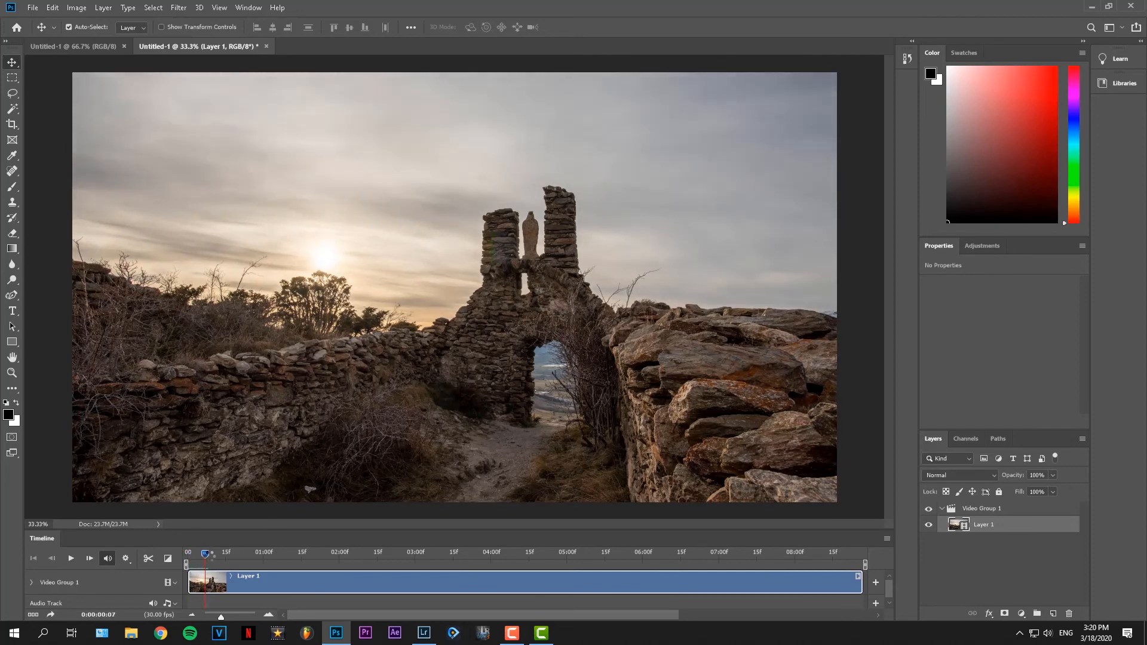
Scrub and play the chapel timelapse on the timeline, stopping around four seconds.
drag(205, 552, 219, 551)
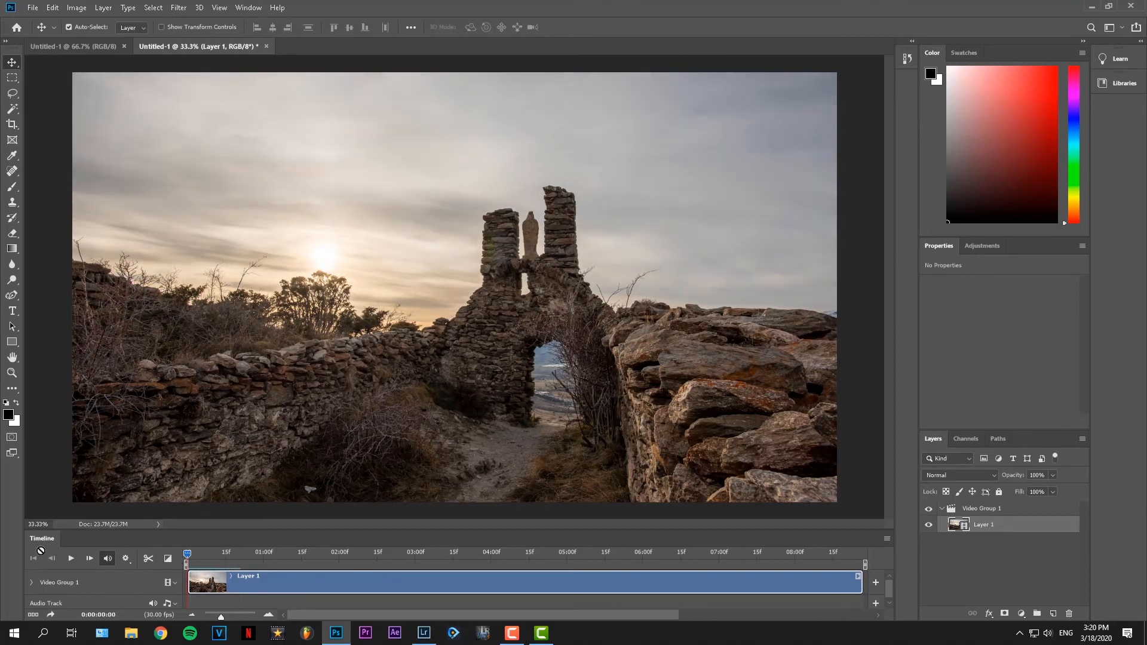
click(71, 558)
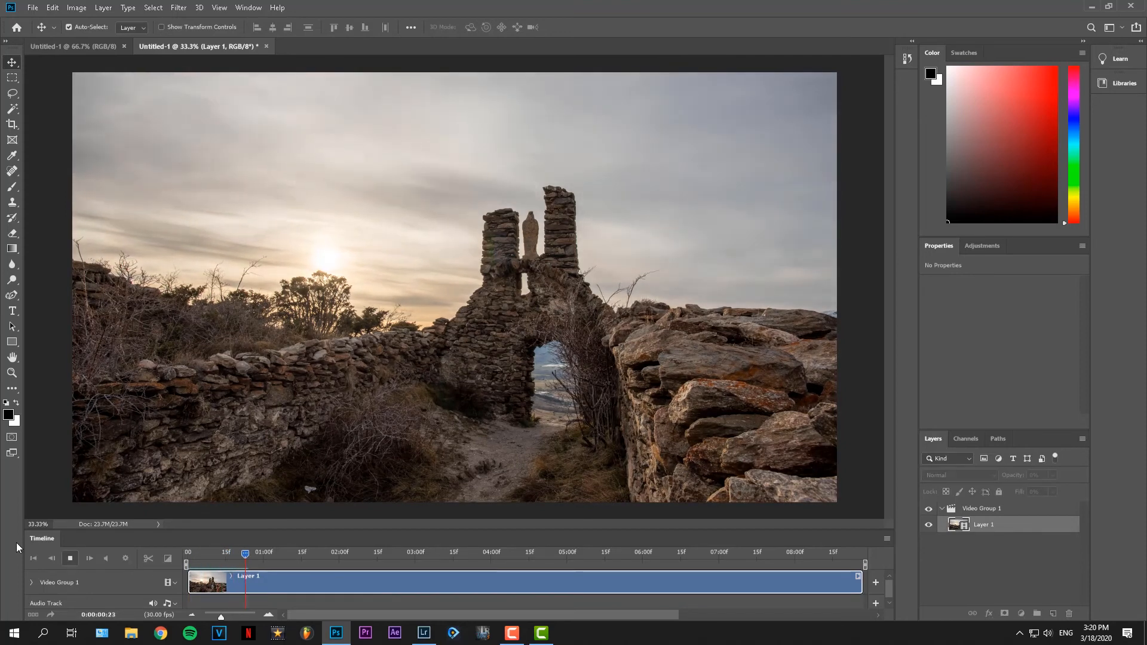
drag(245, 554, 270, 554)
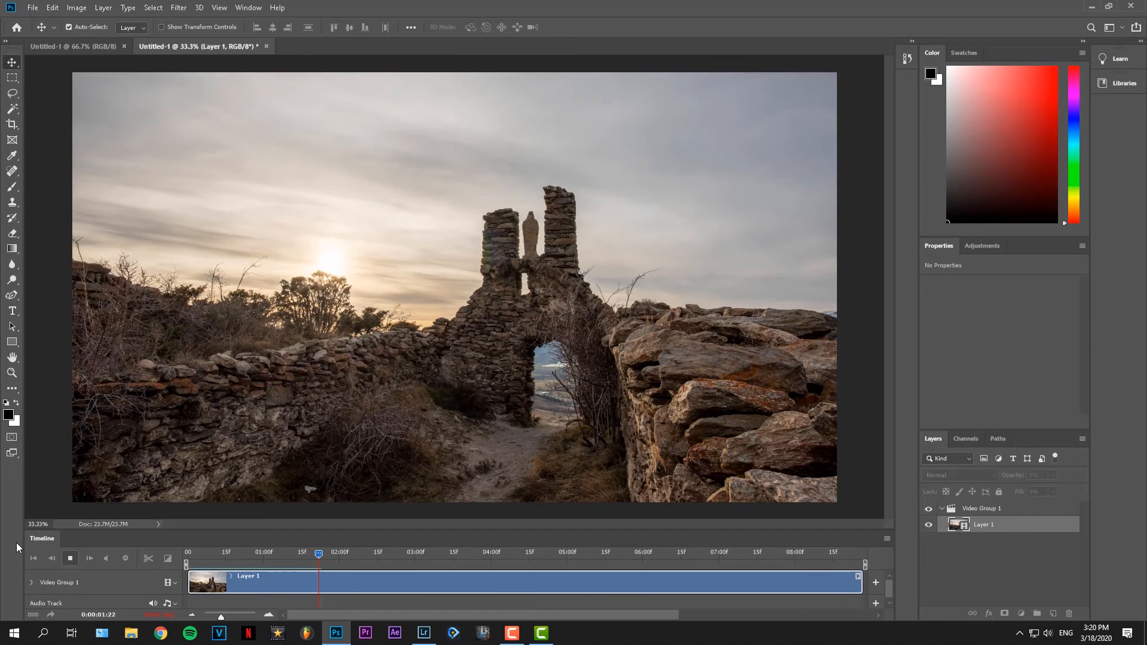
drag(319, 552, 344, 552)
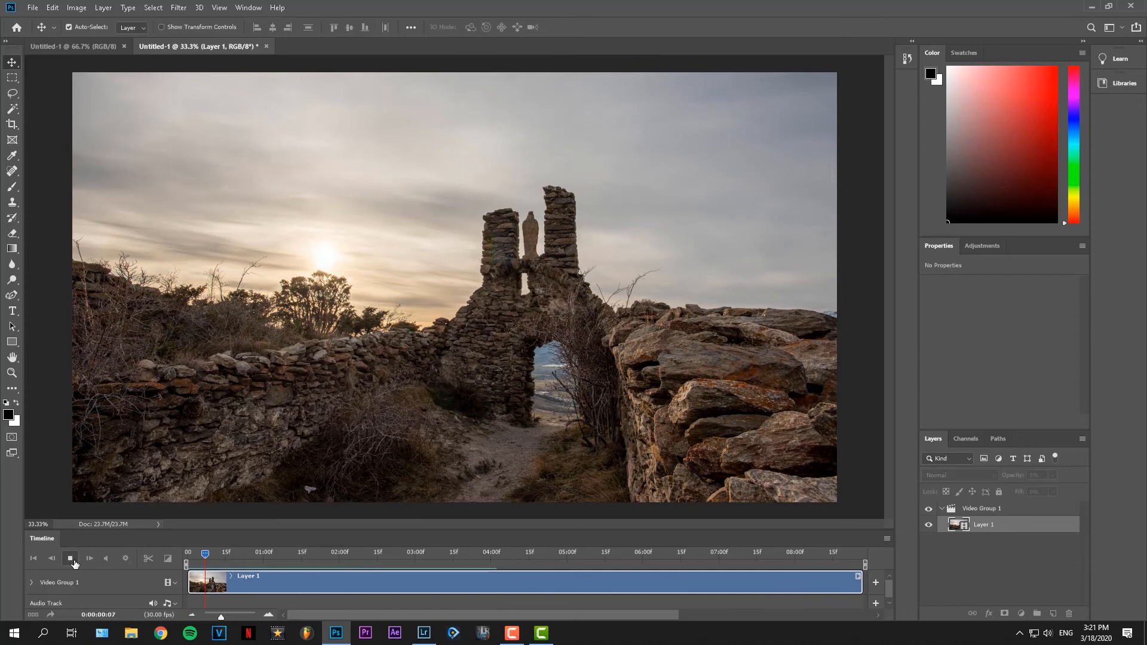
click(89, 558)
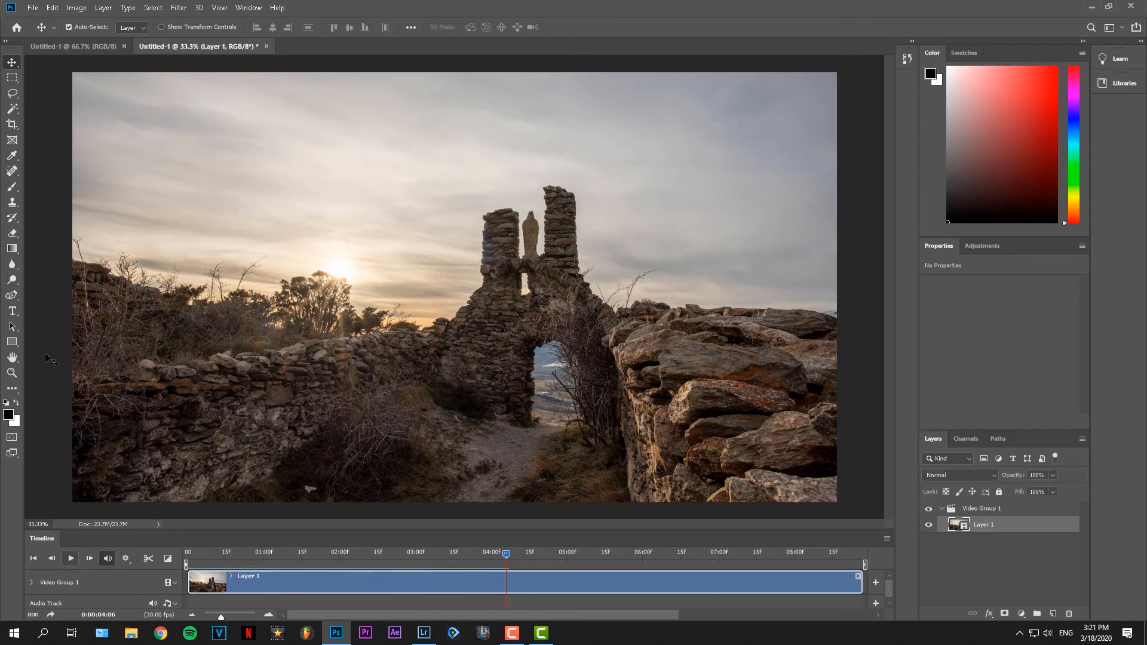
click(32, 7)
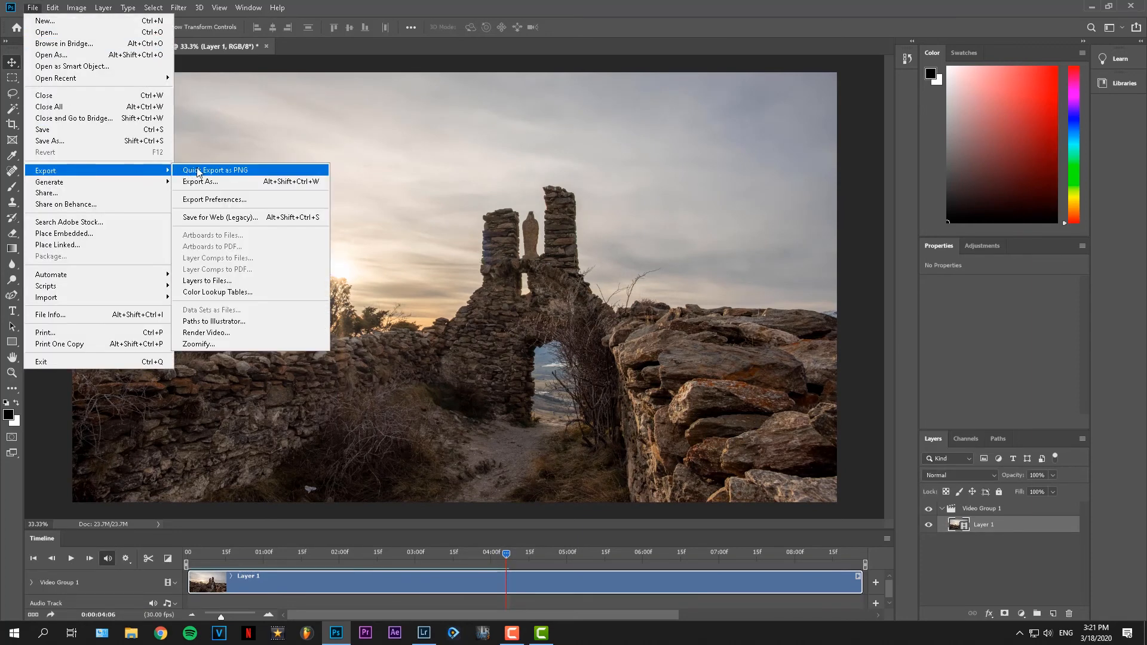
mouse_move(207, 333)
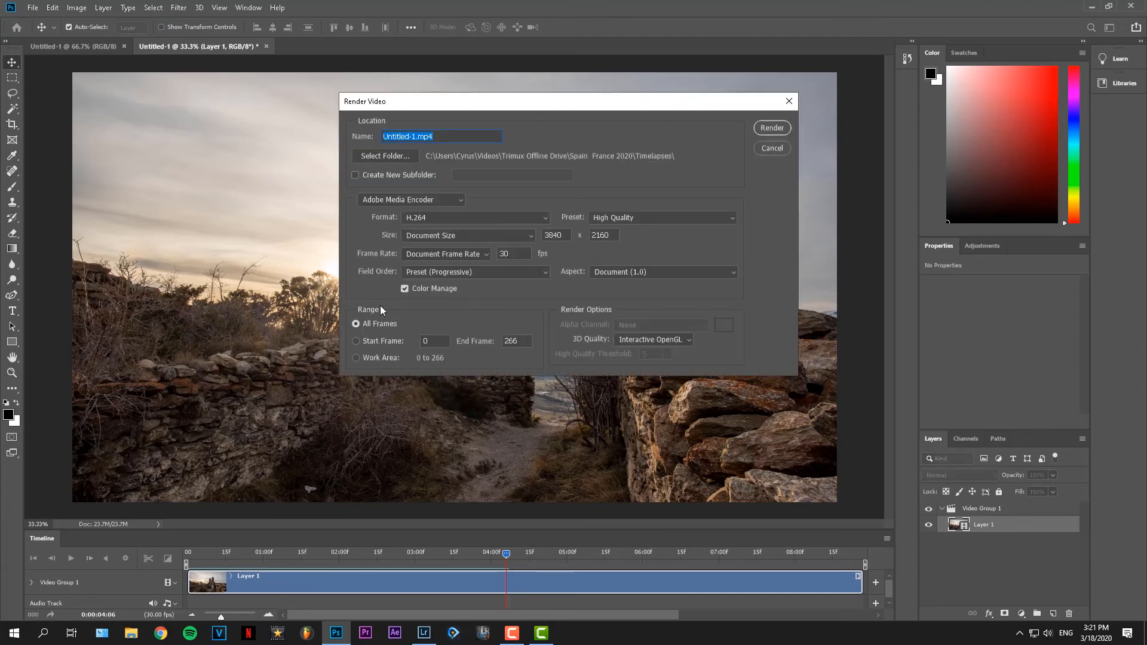
Render ChapelTimelapse as H.264 with High Quality preset and document pixel aspect.
text(Cha)
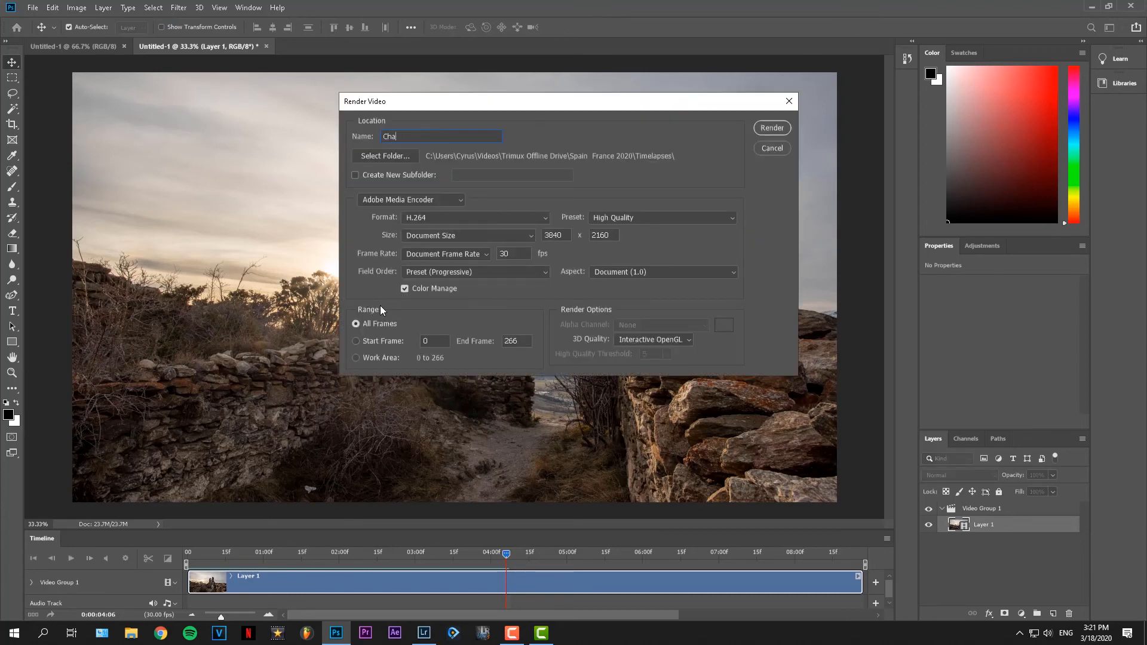
text(pelTimelapse)
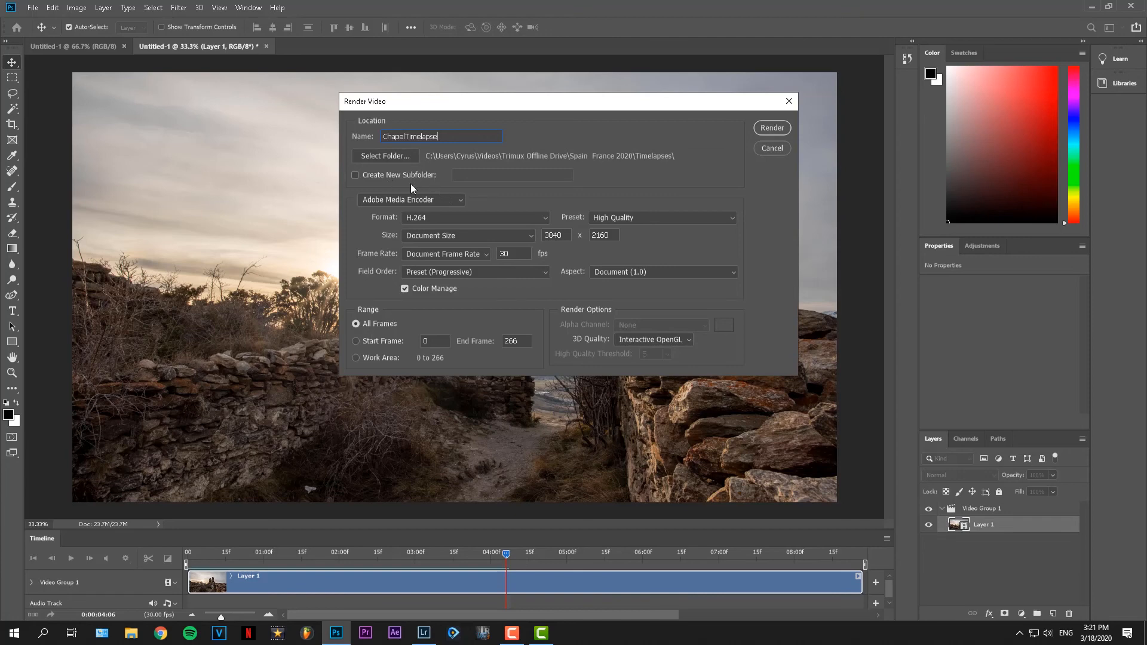
click(474, 217)
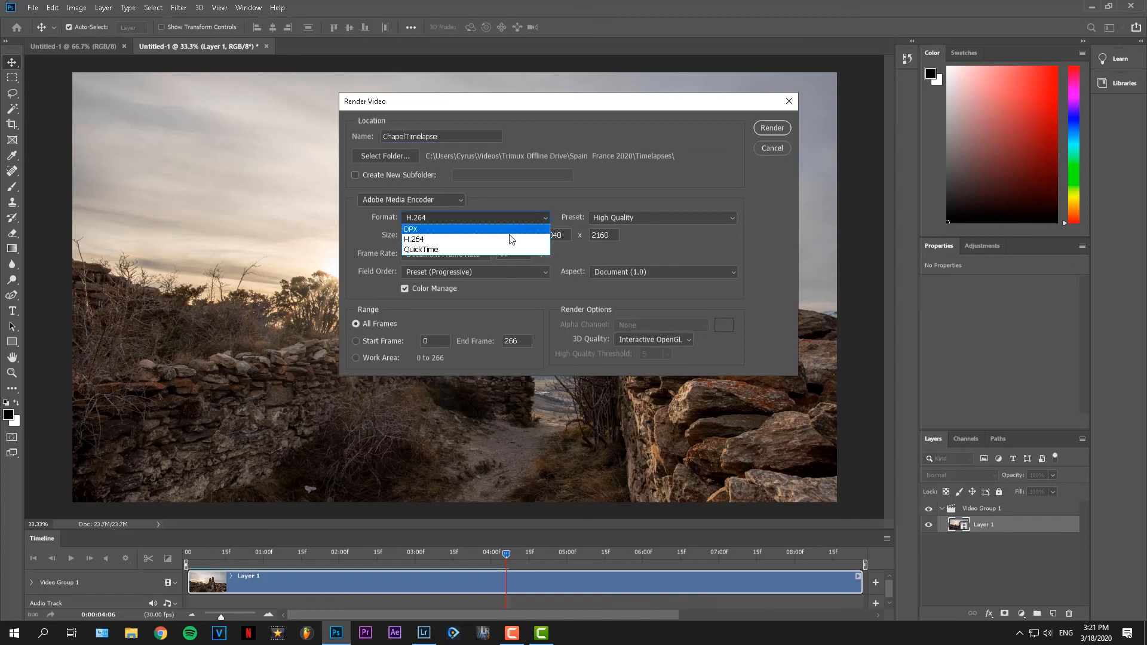
click(414, 239)
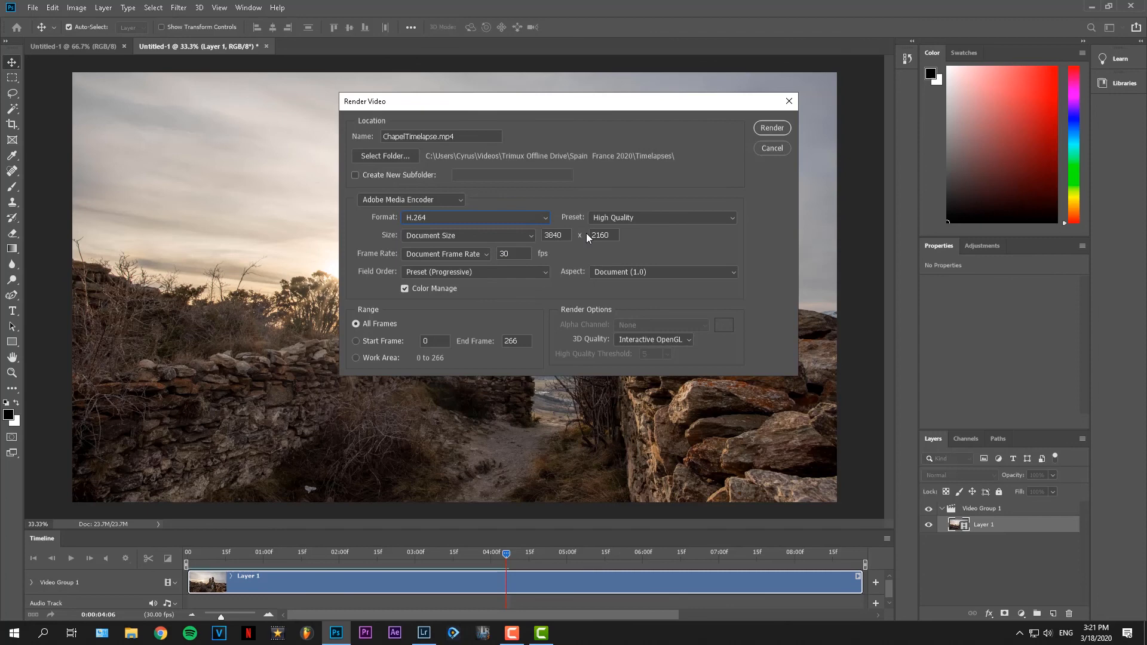
click(661, 217)
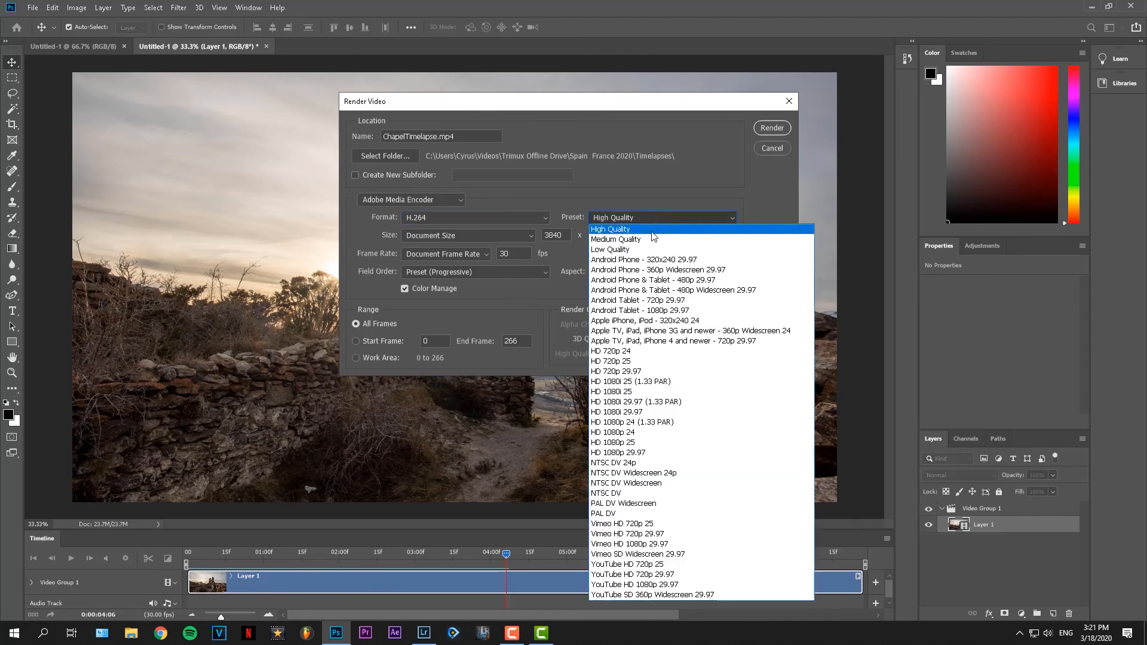
click(609, 229)
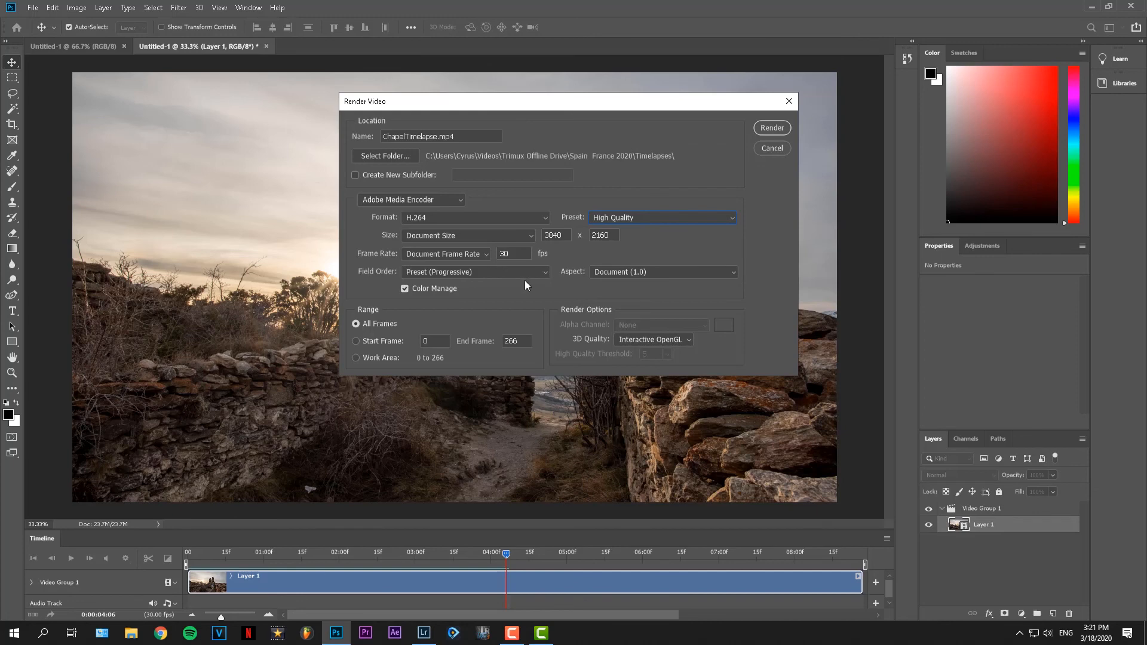
click(661, 271)
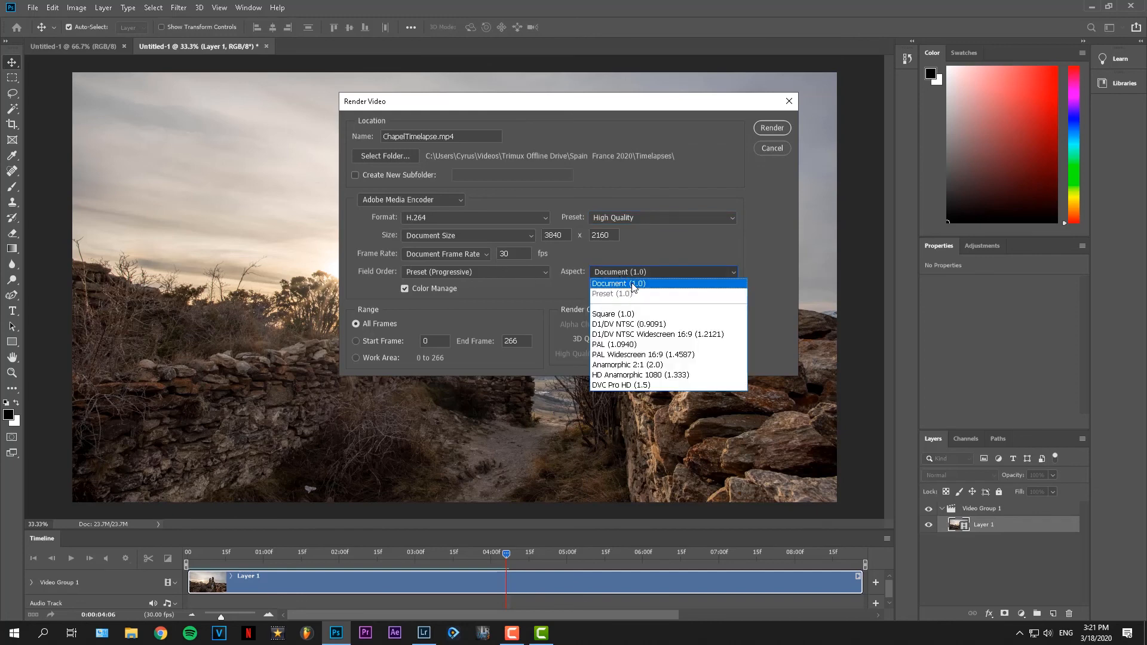
click(619, 283)
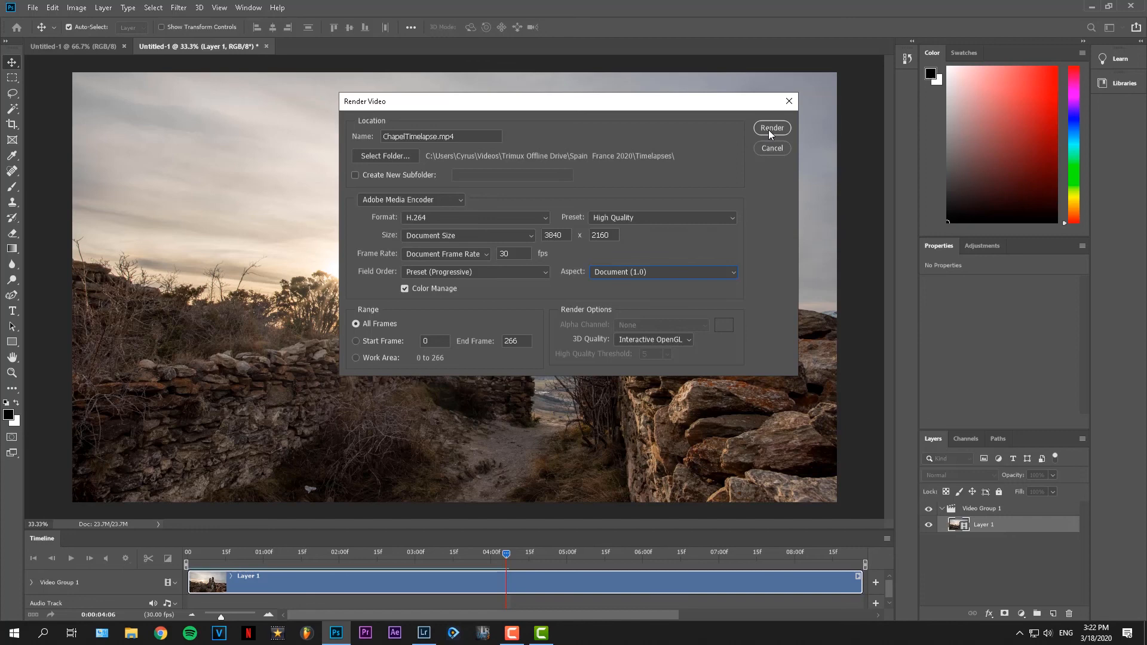
click(771, 127)
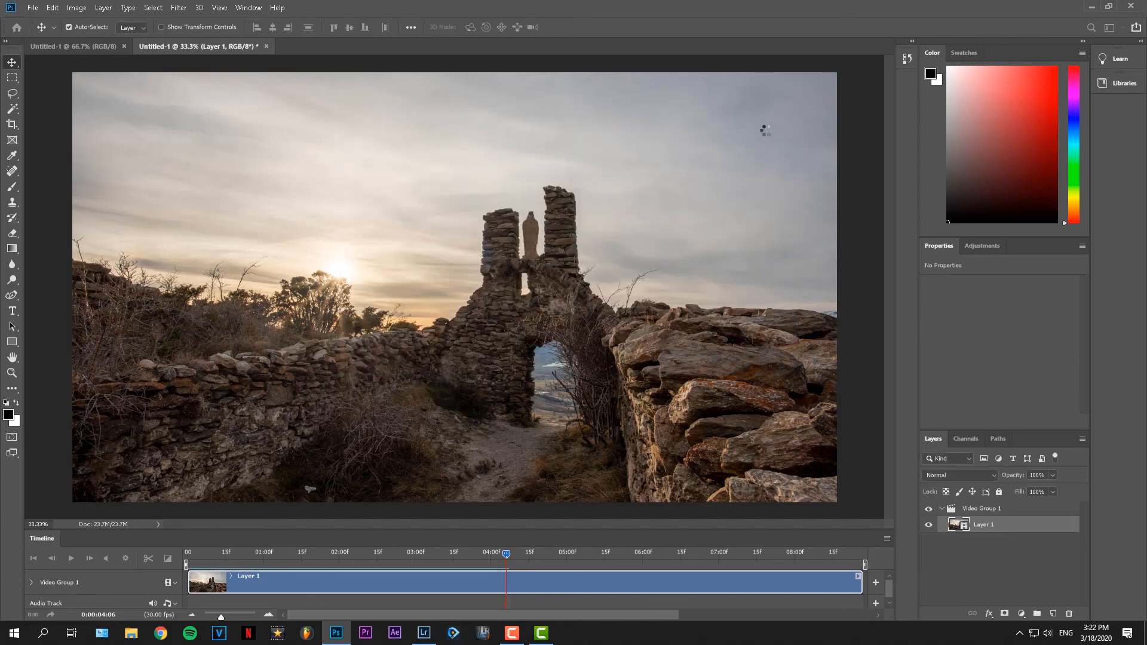